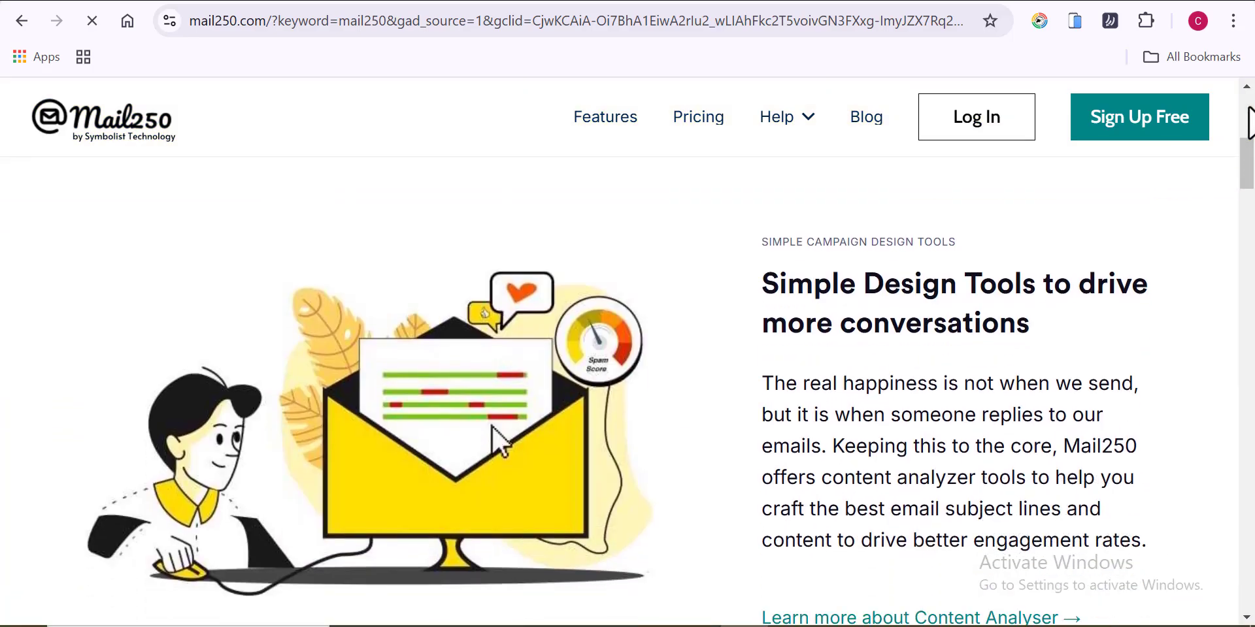
Scroll the Mail250 site, then go to mailgun.com and look down its homepage
scroll("down", 3)
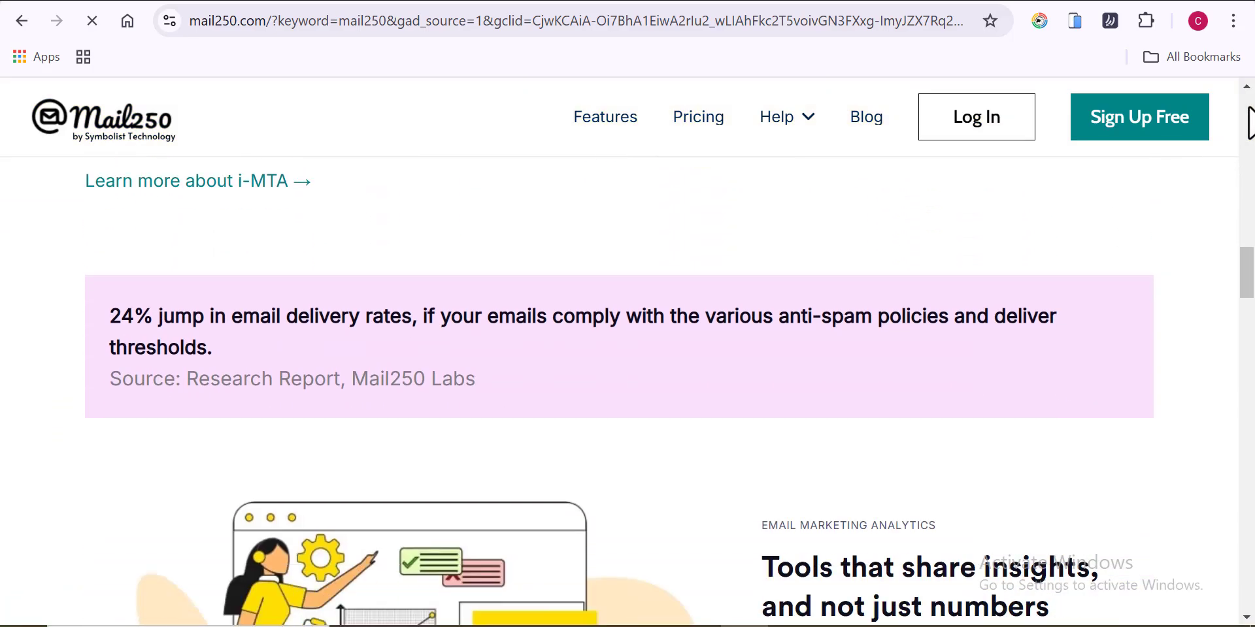
scroll("down", 3)
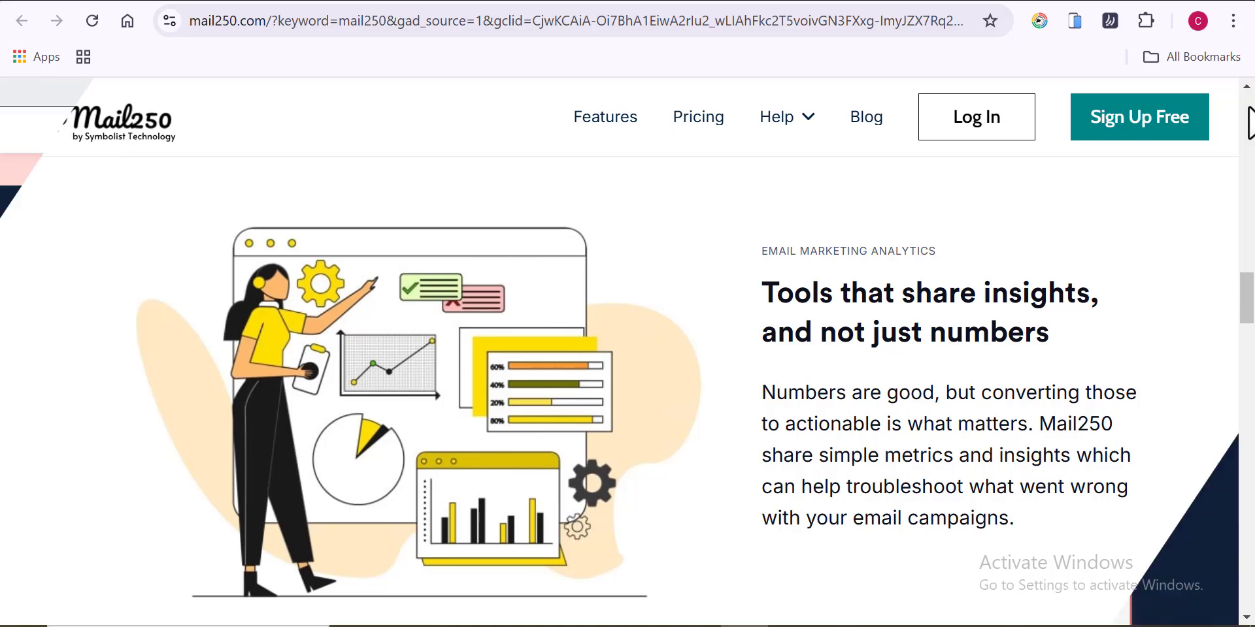
type("mailgun.com")
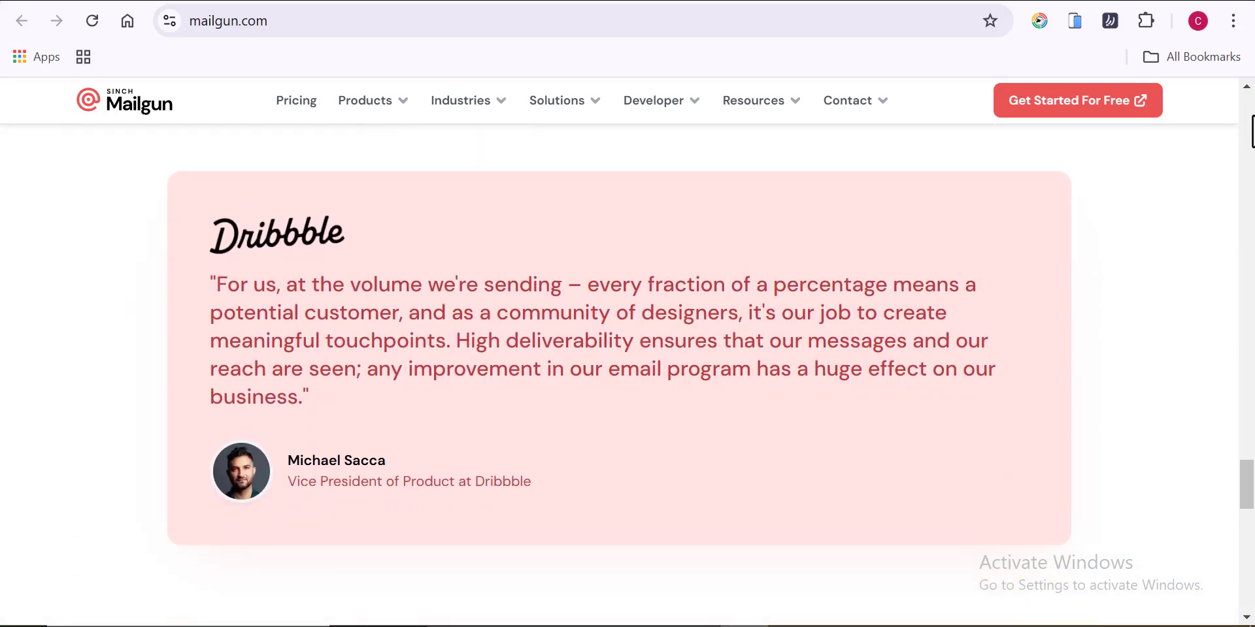
scroll("down", 3)
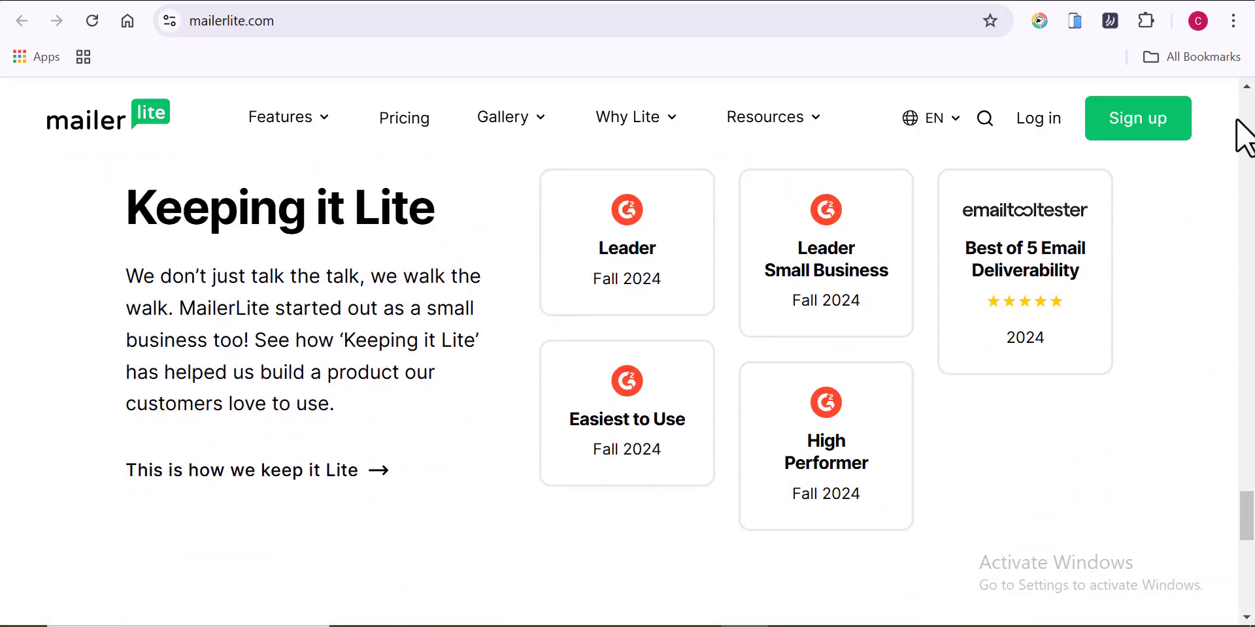
Go to MailerLite's Pricing page and scroll its plans before heading to sendgrid.com
left_click(404, 118)
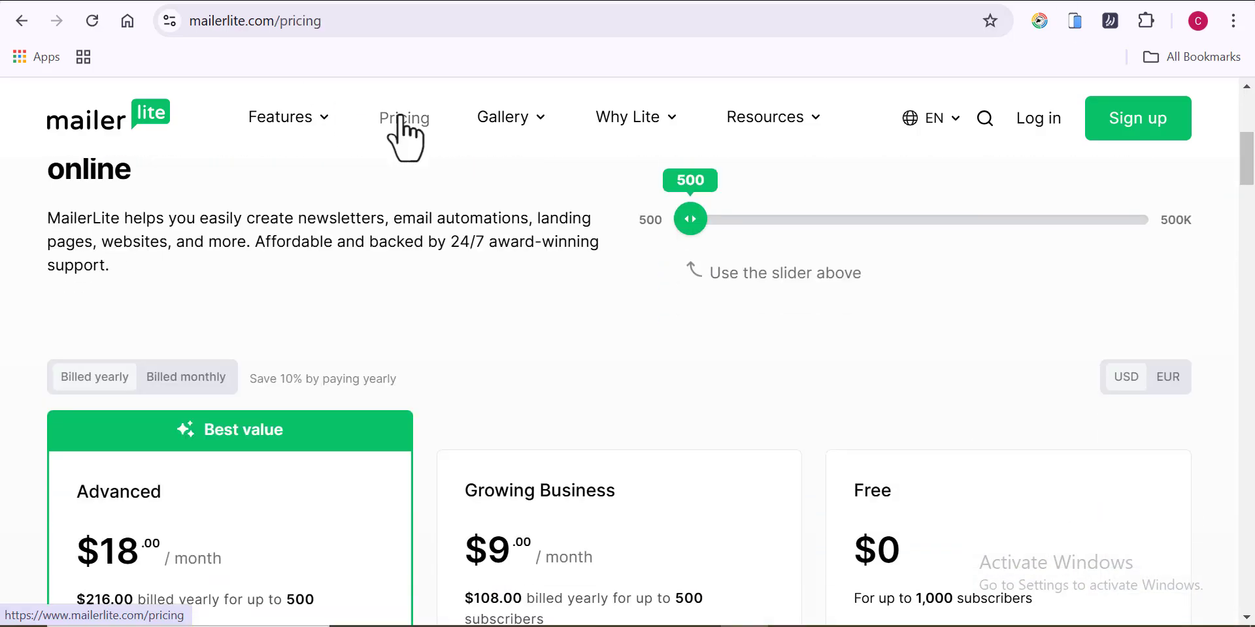
scroll("down", 3)
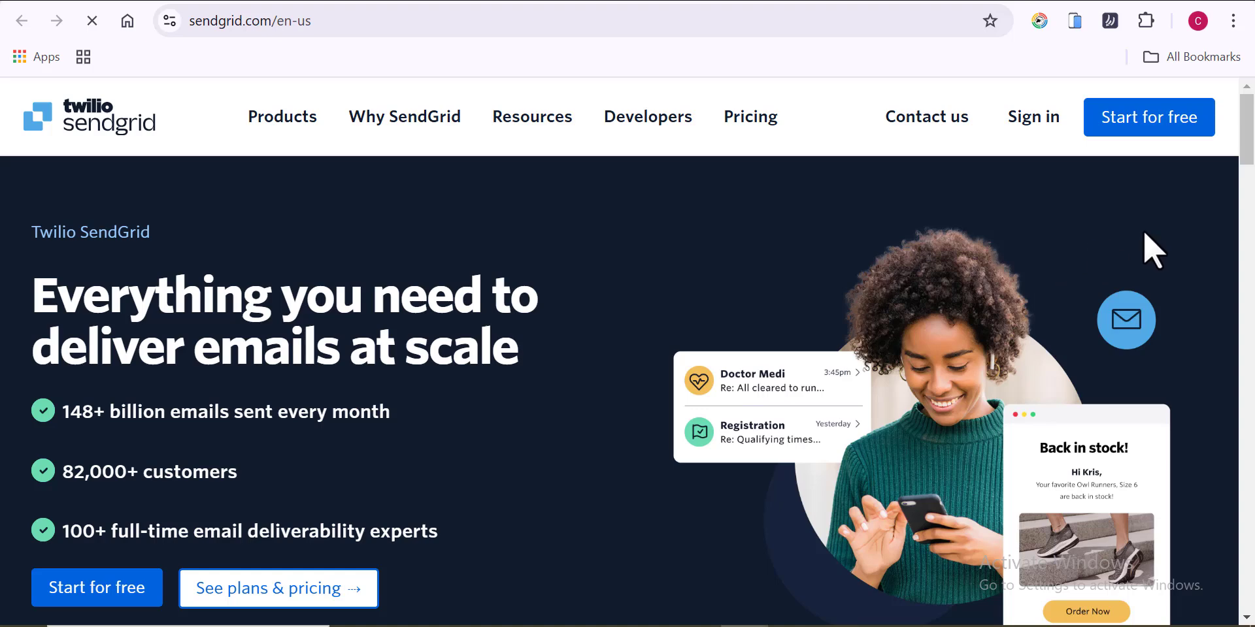
scroll("down", 3)
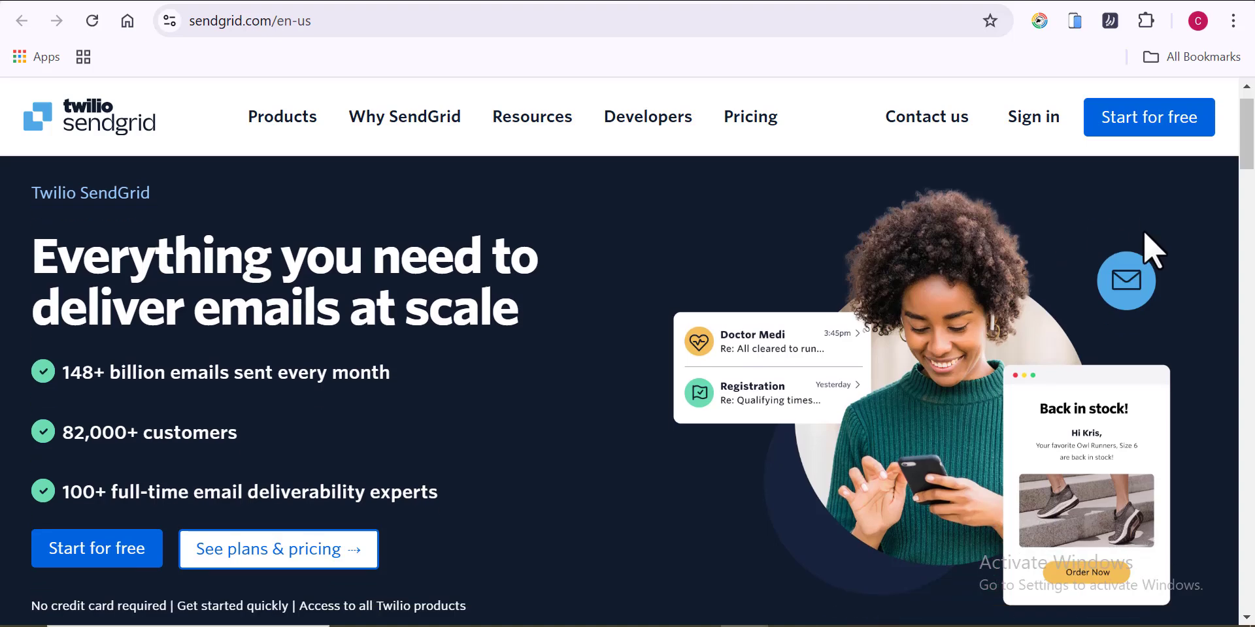
scroll("down", 3)
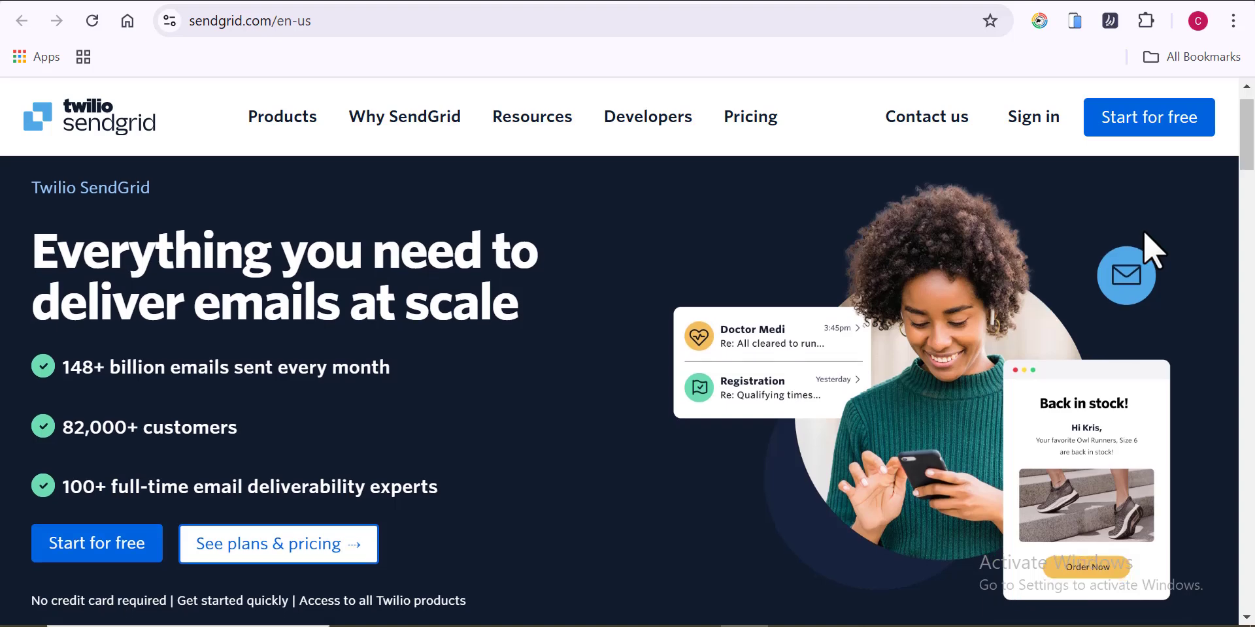
scroll("down", 3)
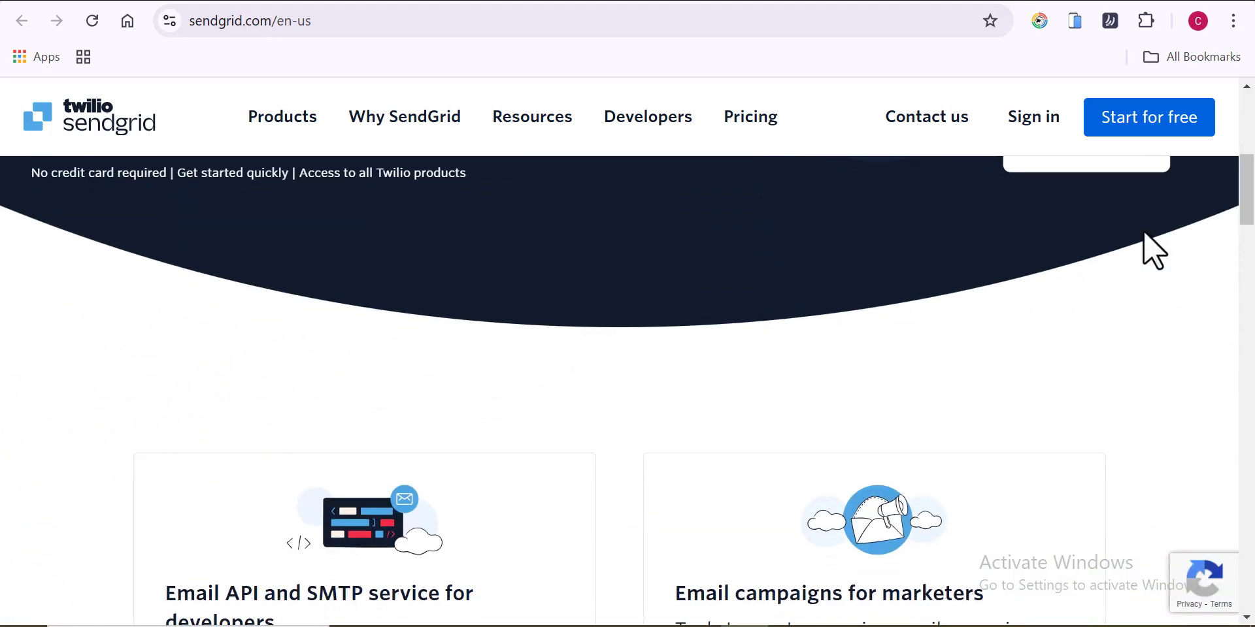
scroll("down", 3)
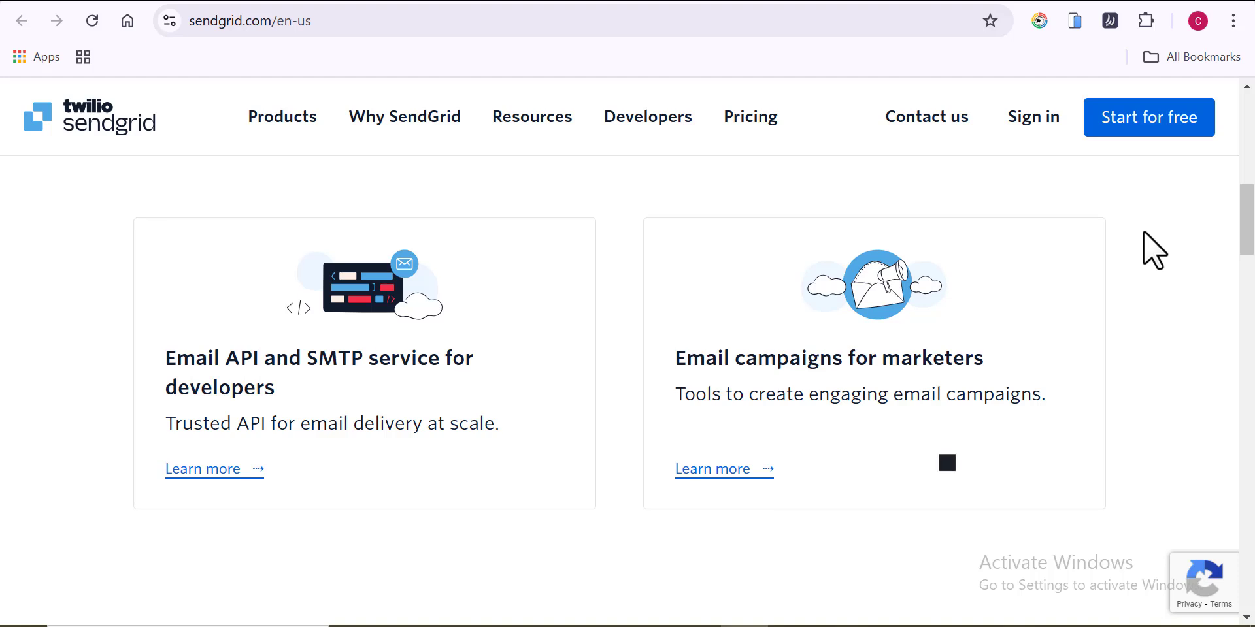
scroll("down", 3)
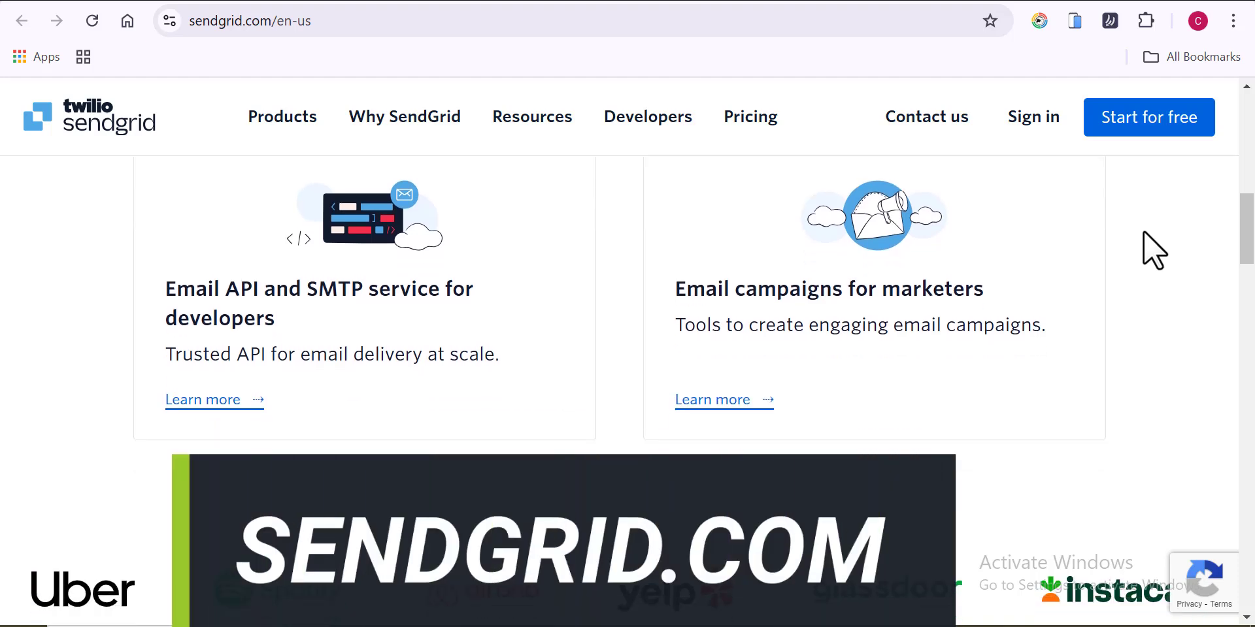
scroll("down", 3)
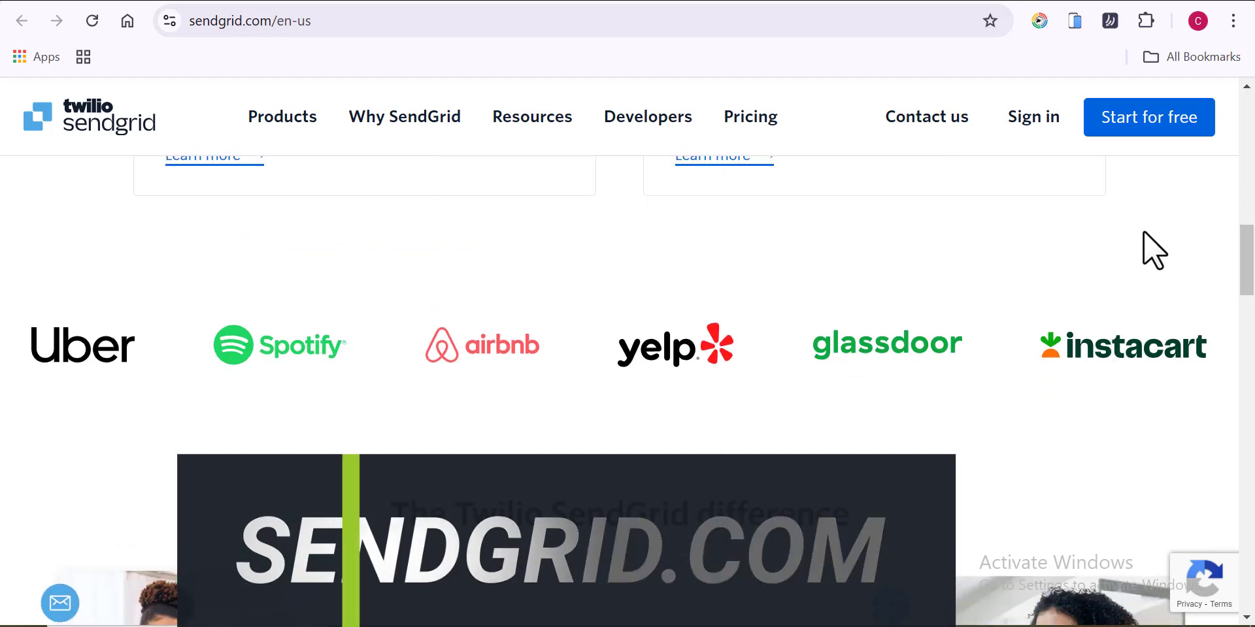
scroll("down", 3)
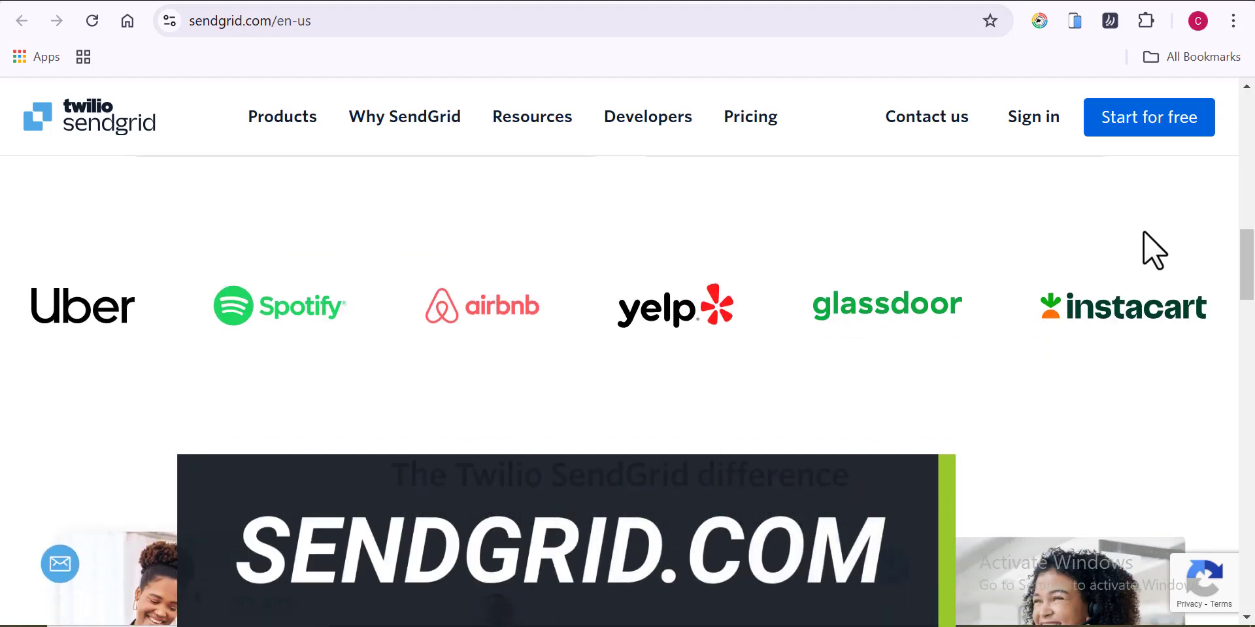
scroll("down", 3)
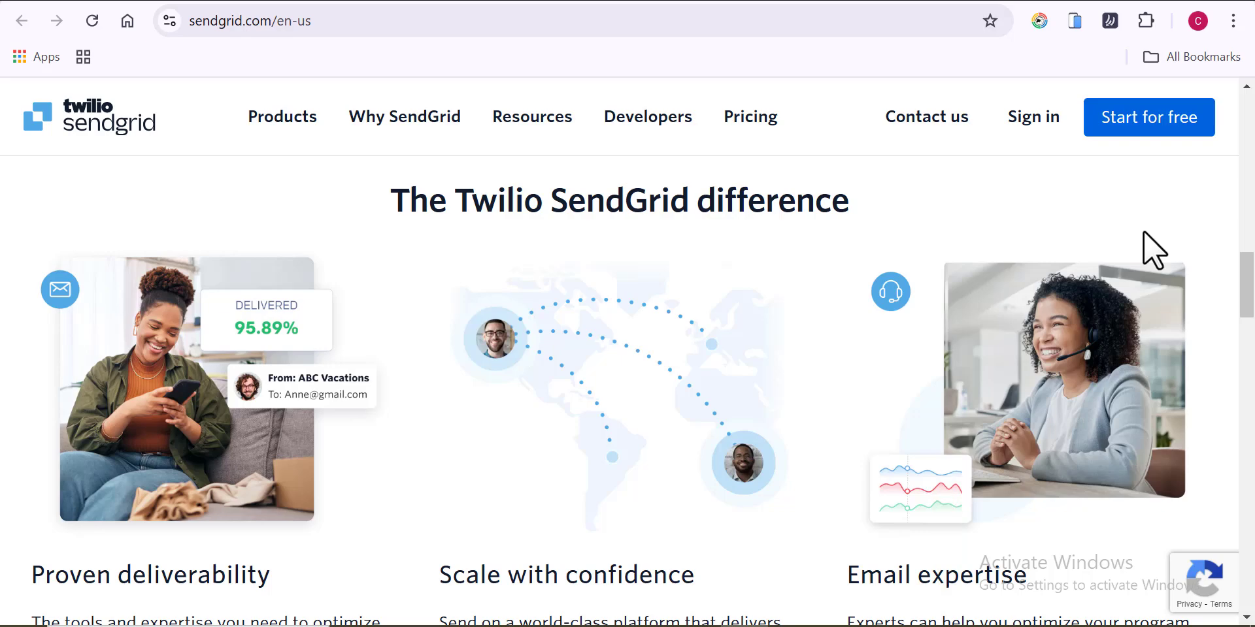
scroll("down", 3)
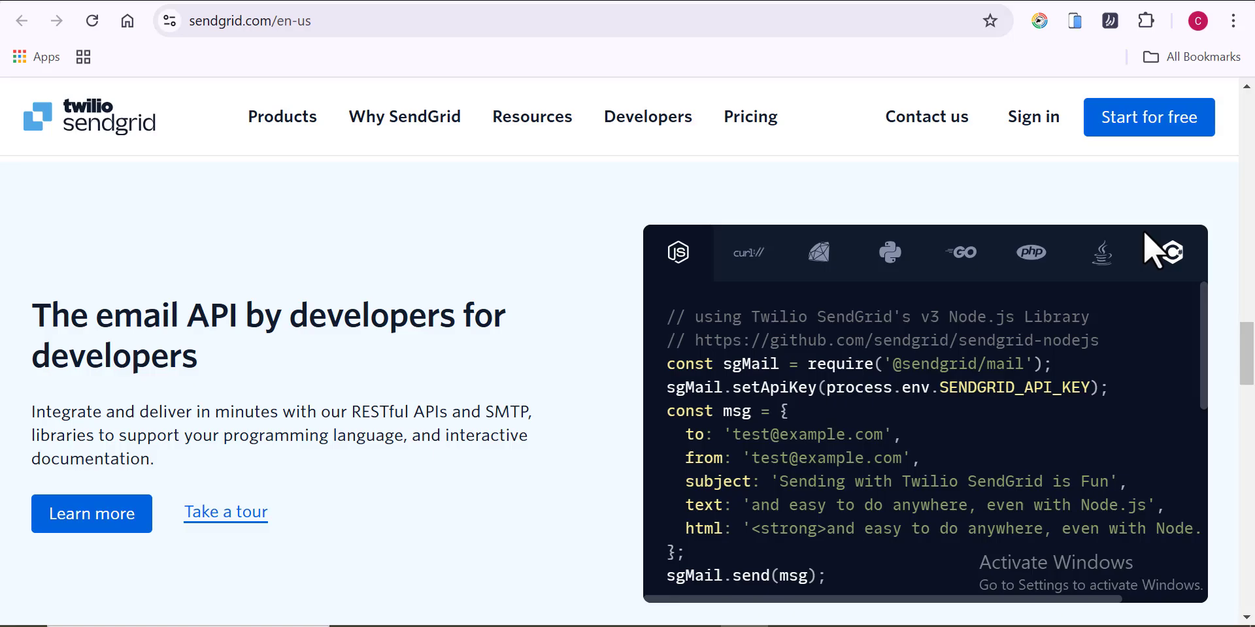
View SendGrid's pricing with Free and Essentials plans and its solutions page, then land on brevo.com
left_click(750, 116)
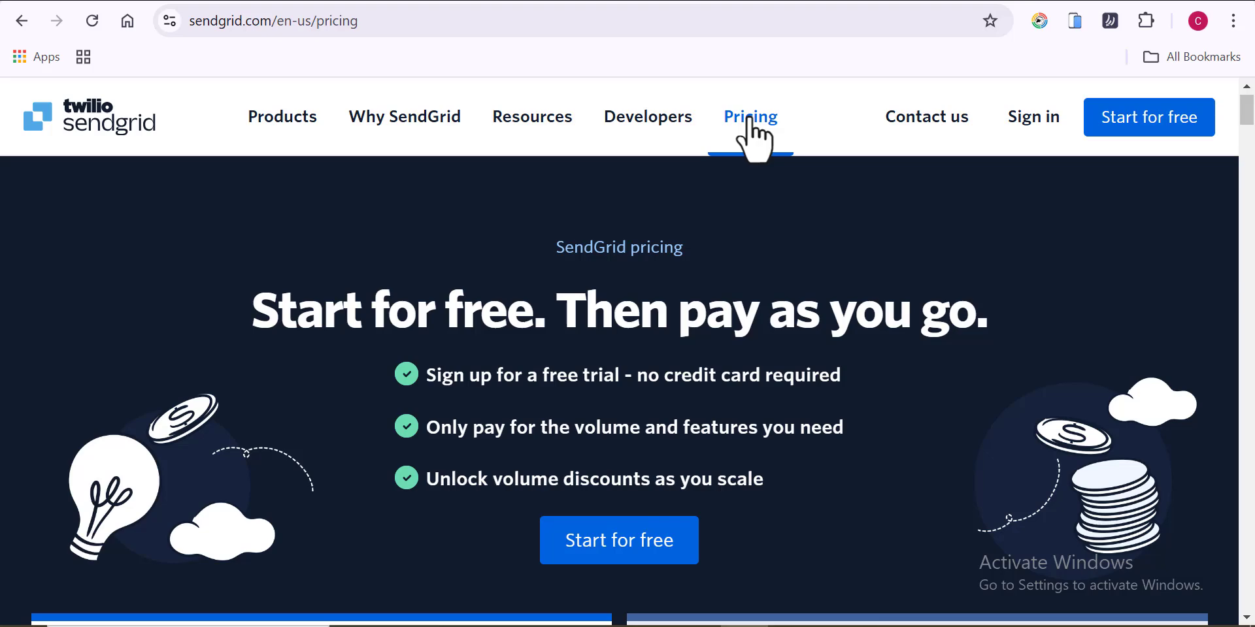
scroll("down", 3)
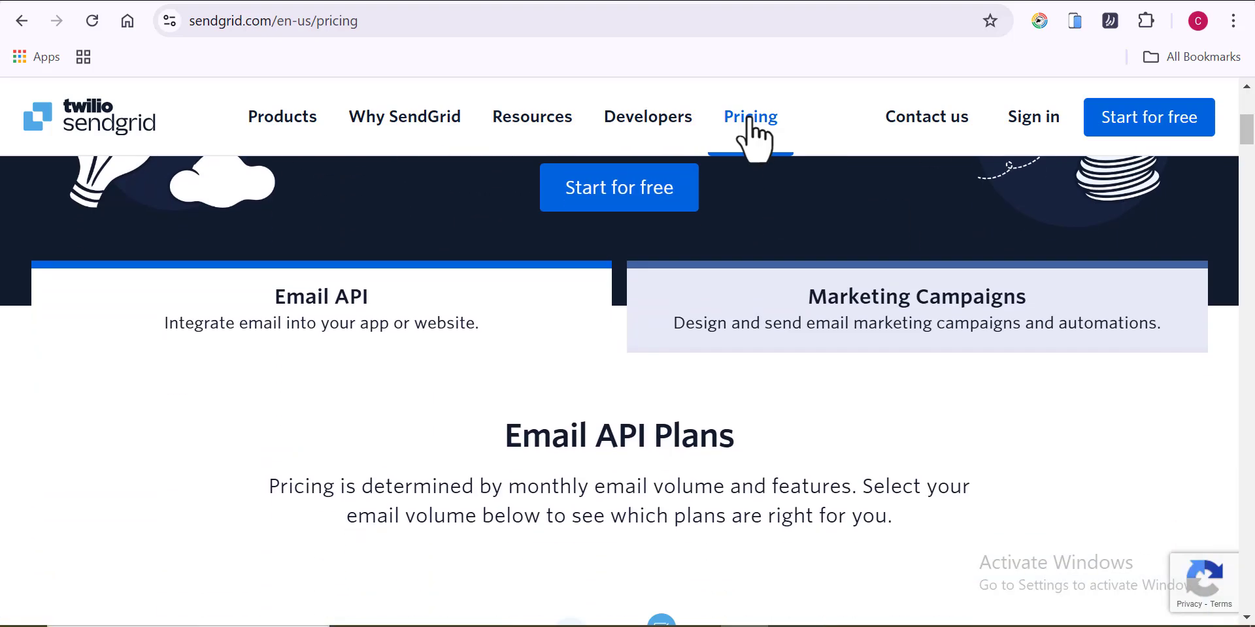
scroll("down", 3)
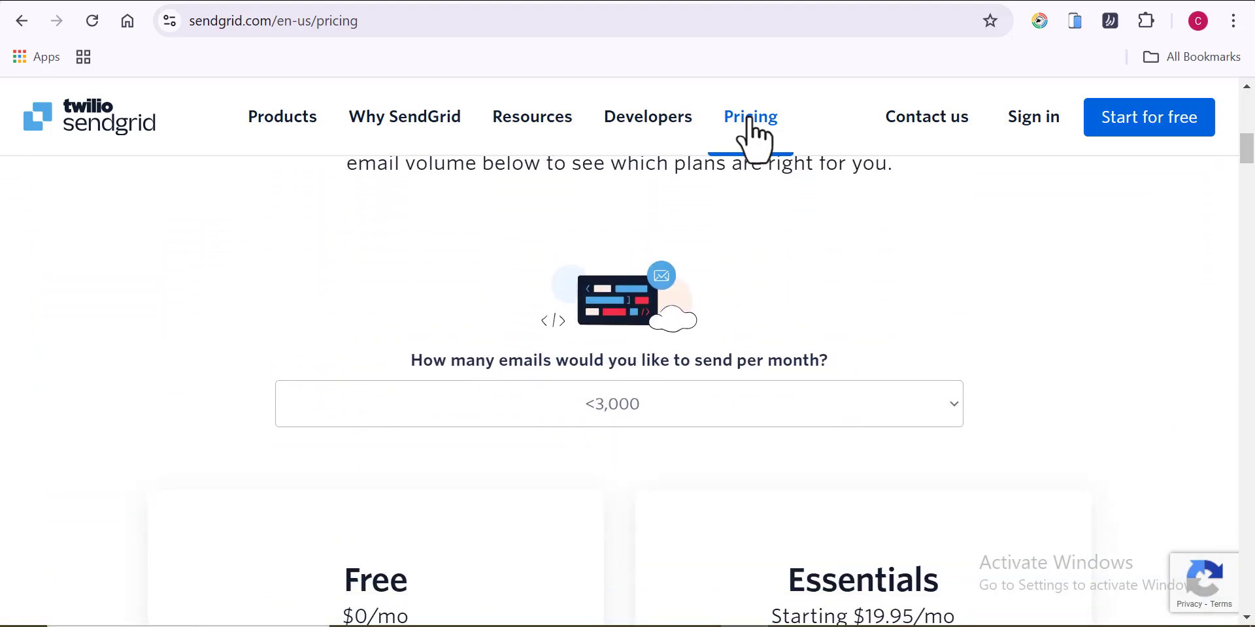
scroll("down", 3)
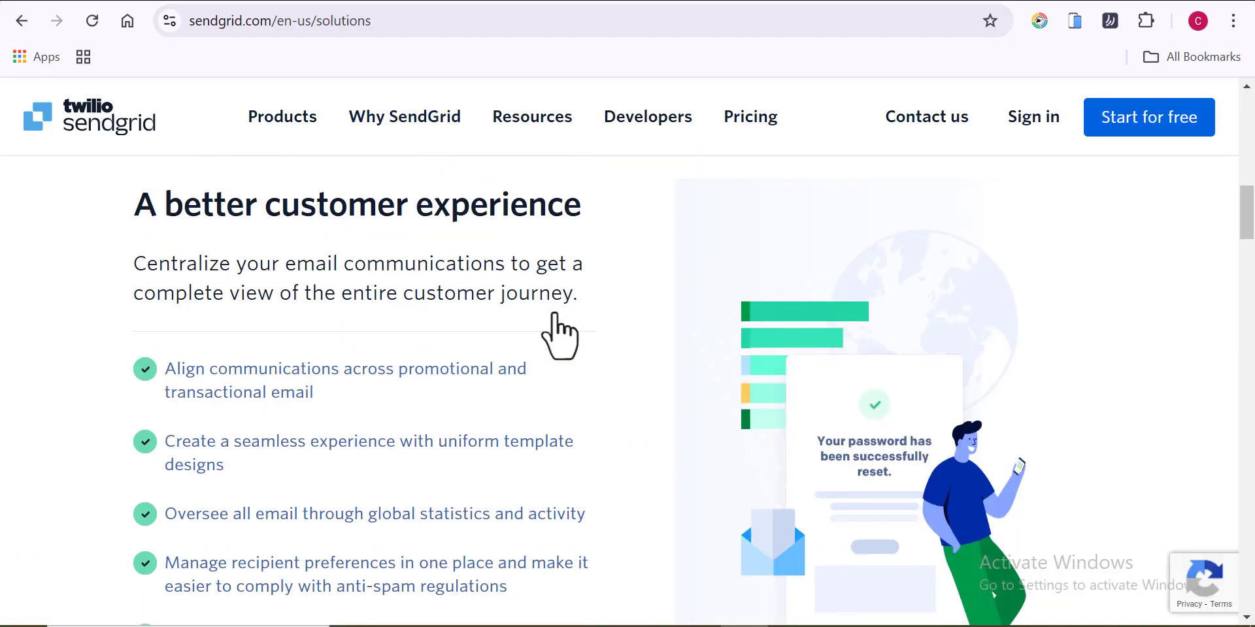
scroll("down", 3)
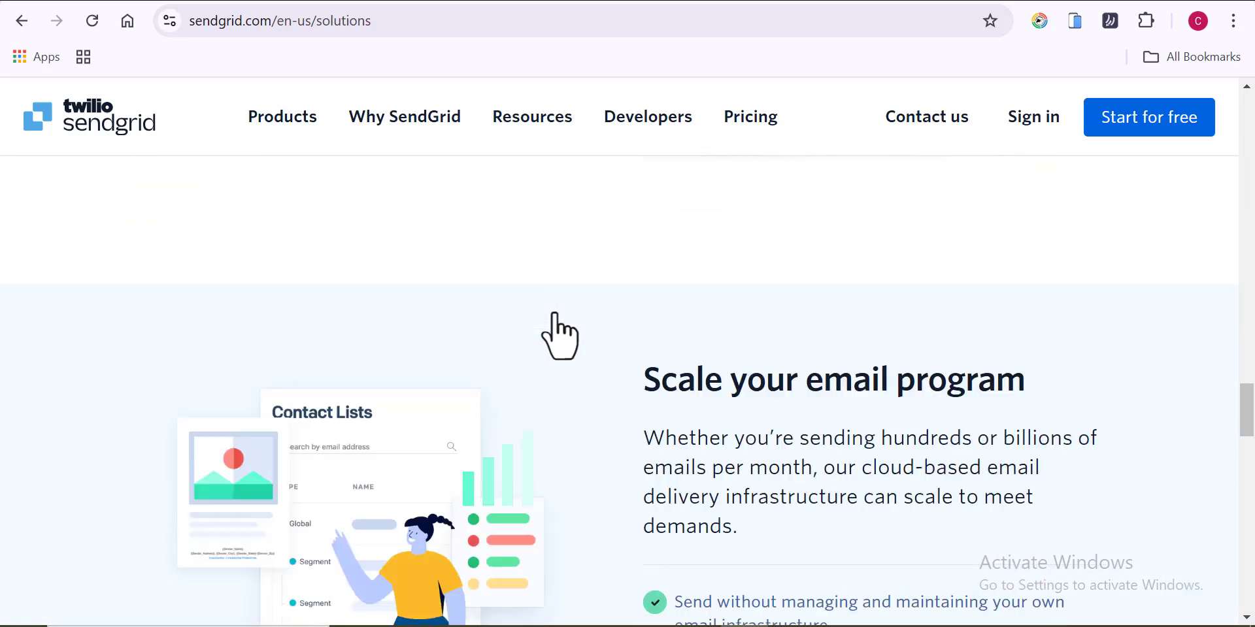
scroll("down", 3)
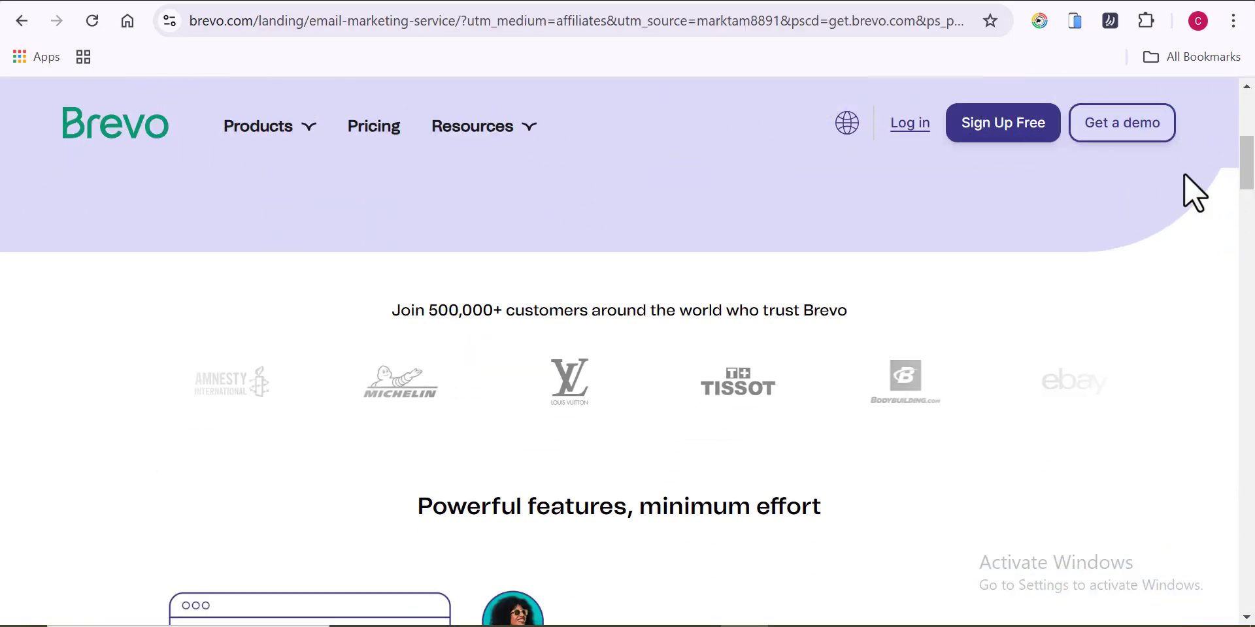
Scroll Brevo's landing page, view its pricing down to integrations, then go to mailerlite.com
scroll("down", 3)
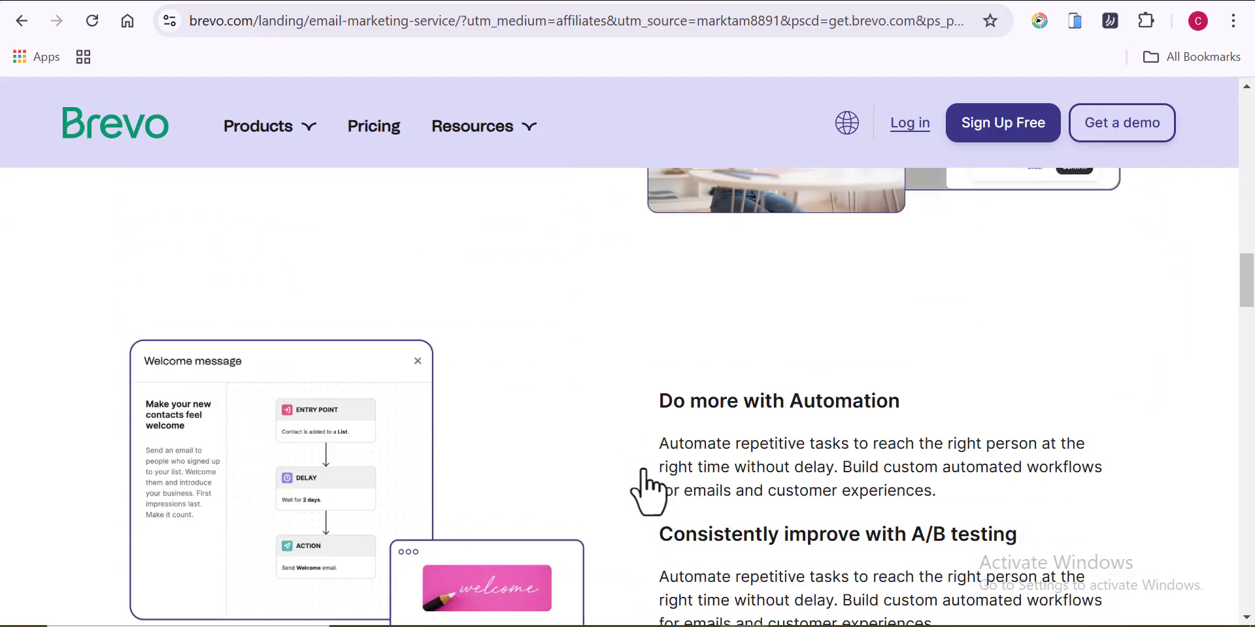
scroll("down", 3)
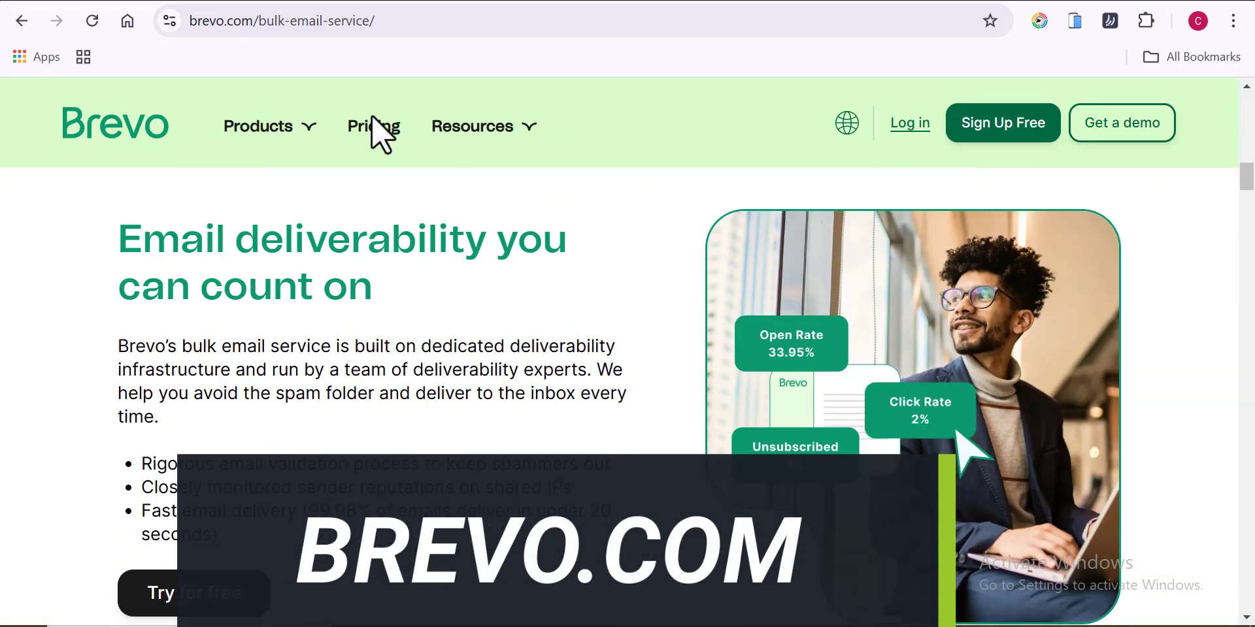
left_click(372, 125)
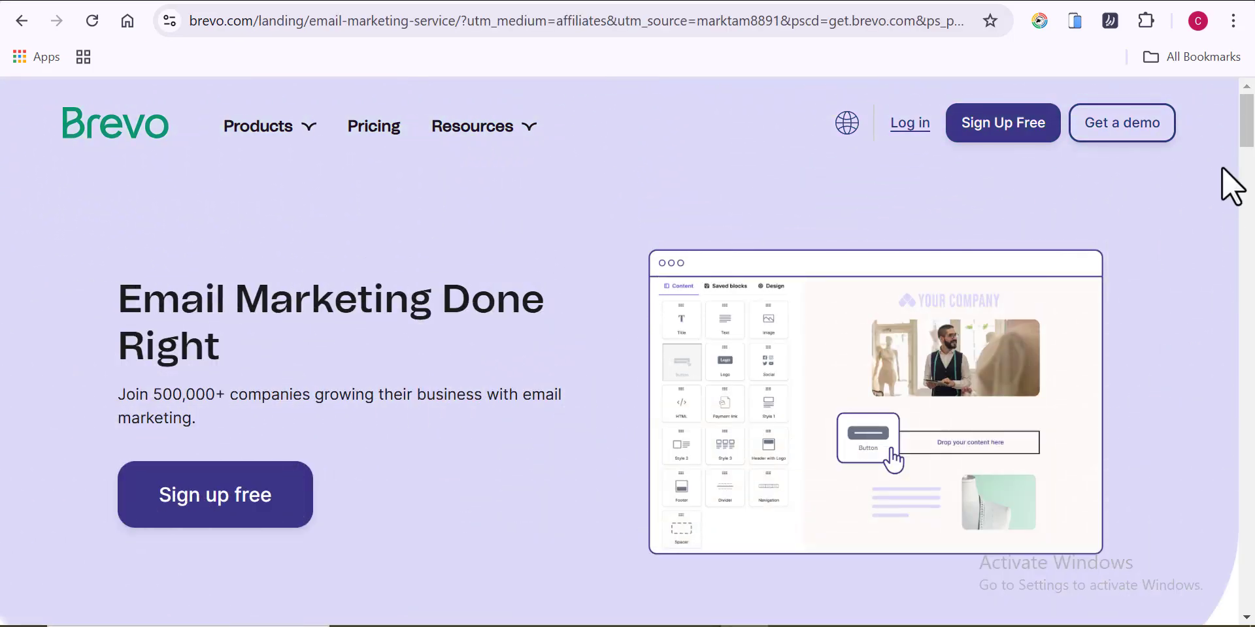
scroll("down", 3)
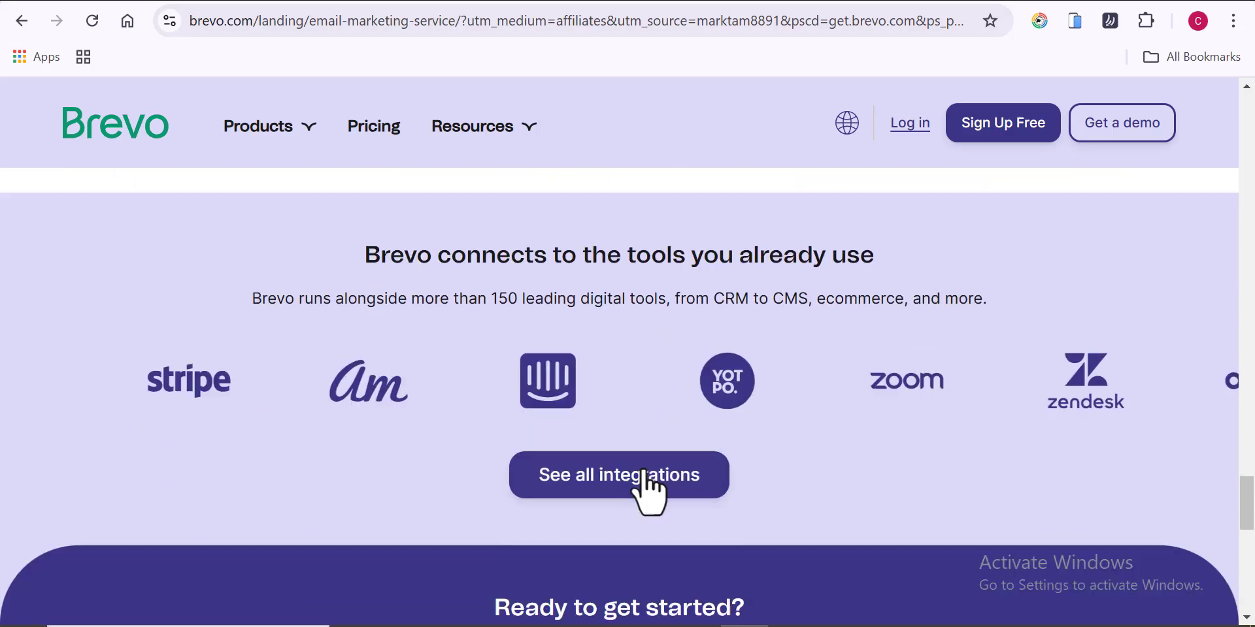
type("mailerlite.com")
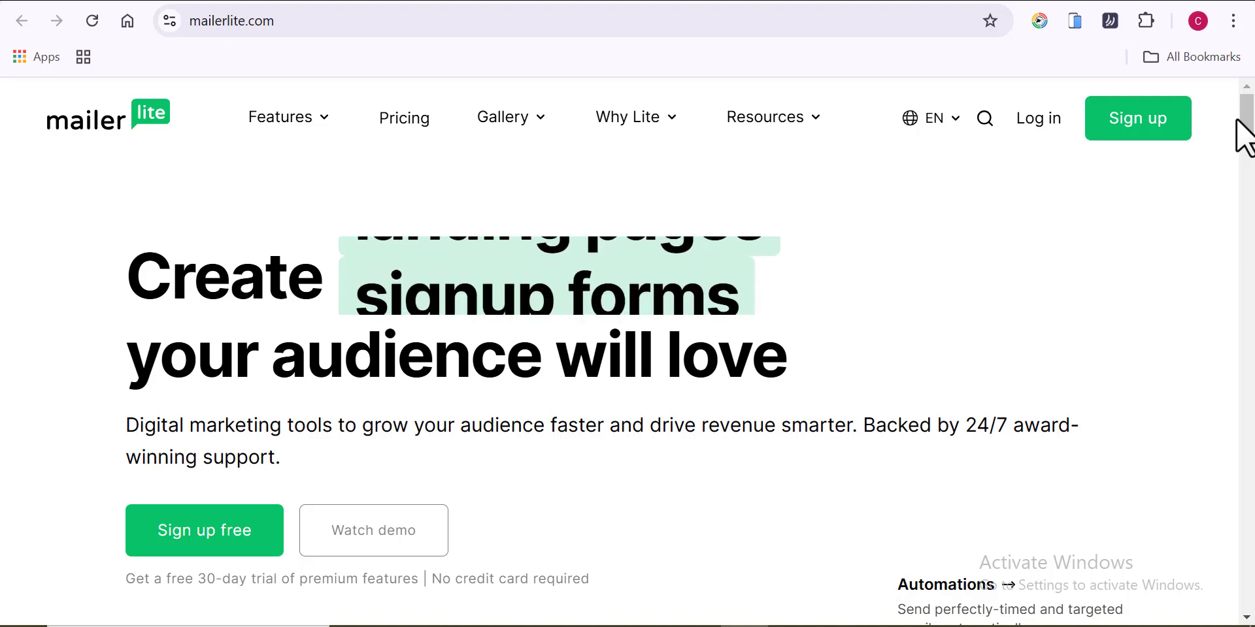
scroll("down", 3)
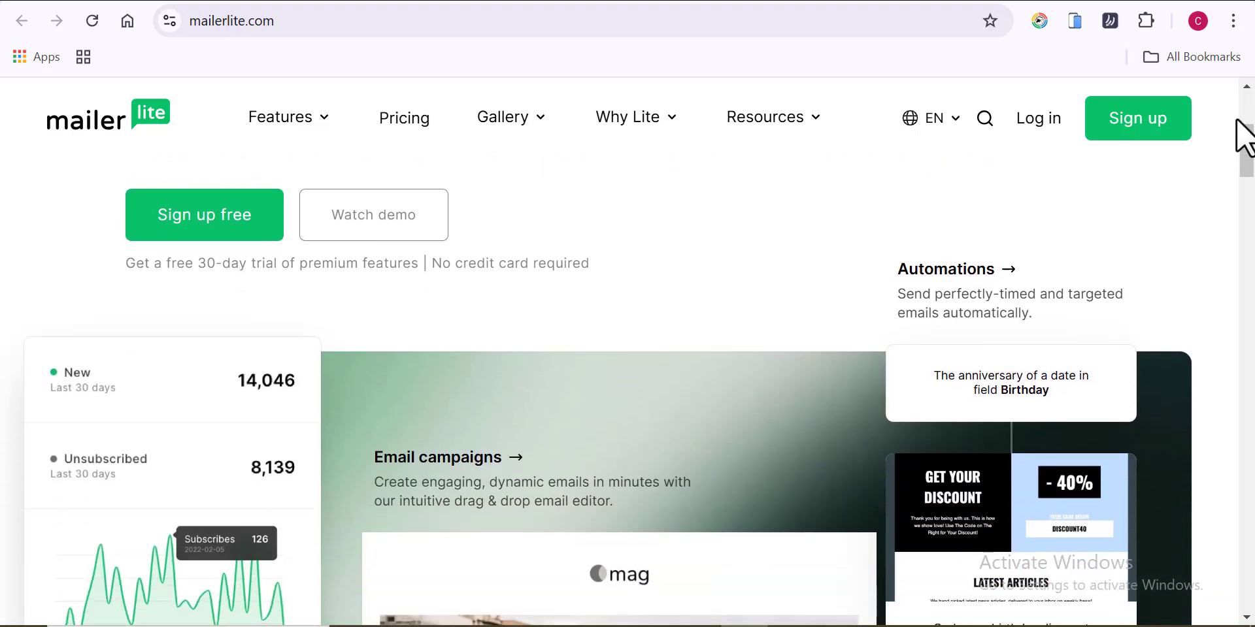
scroll("down", 3)
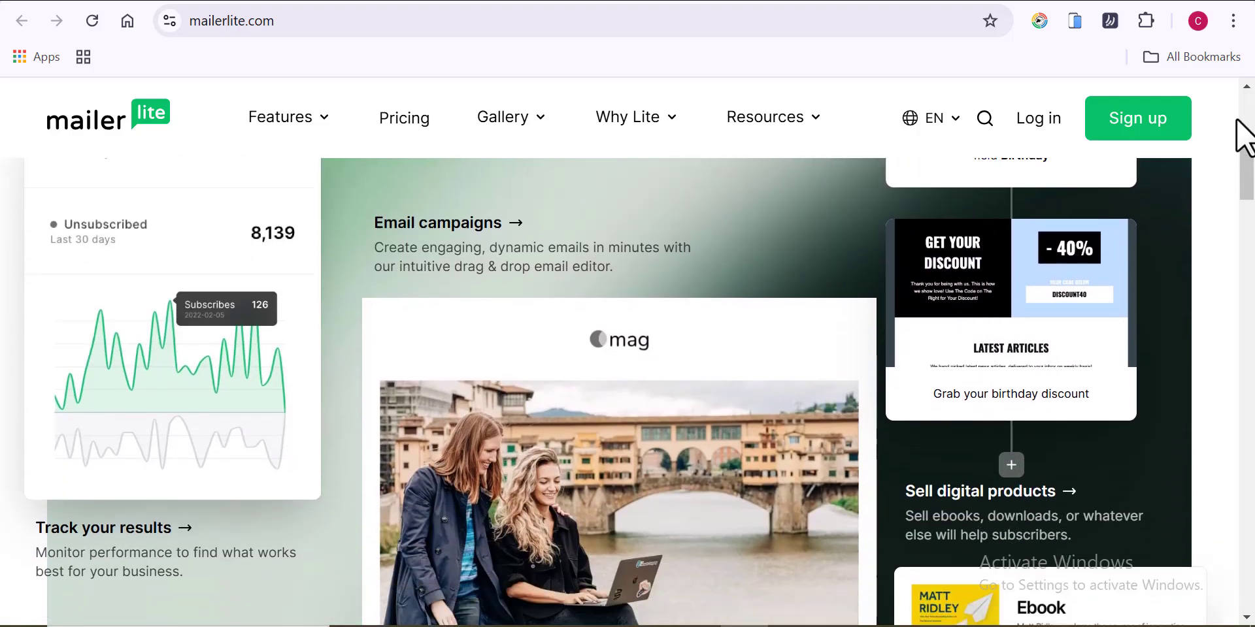
scroll("down", 3)
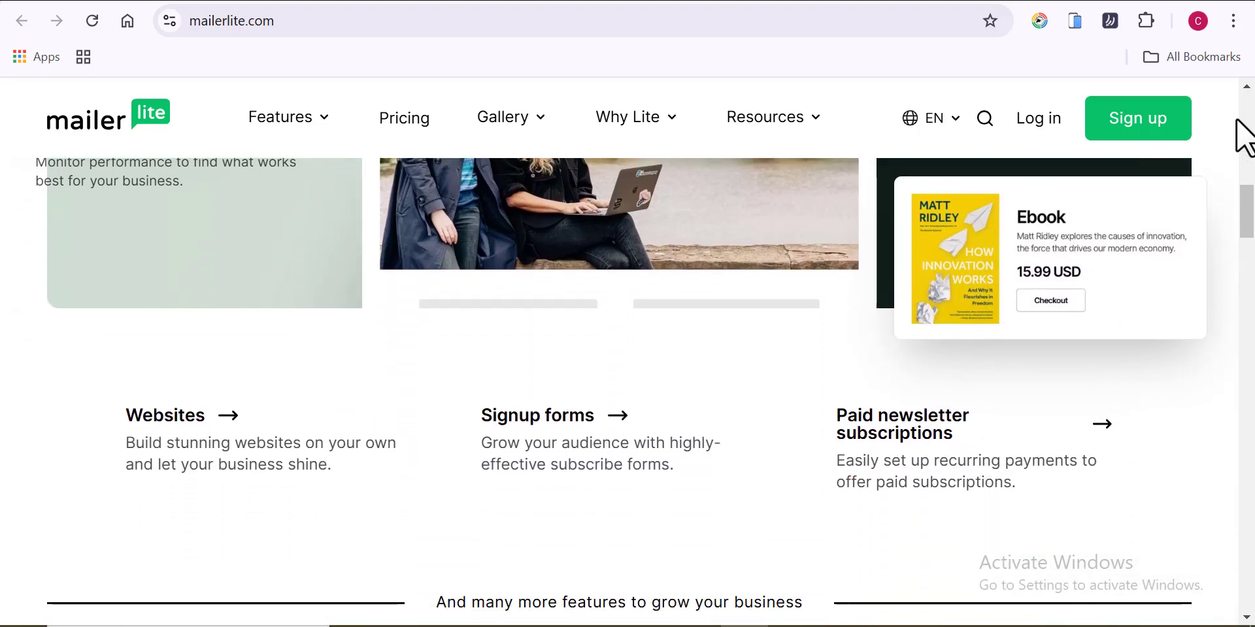
scroll("down", 3)
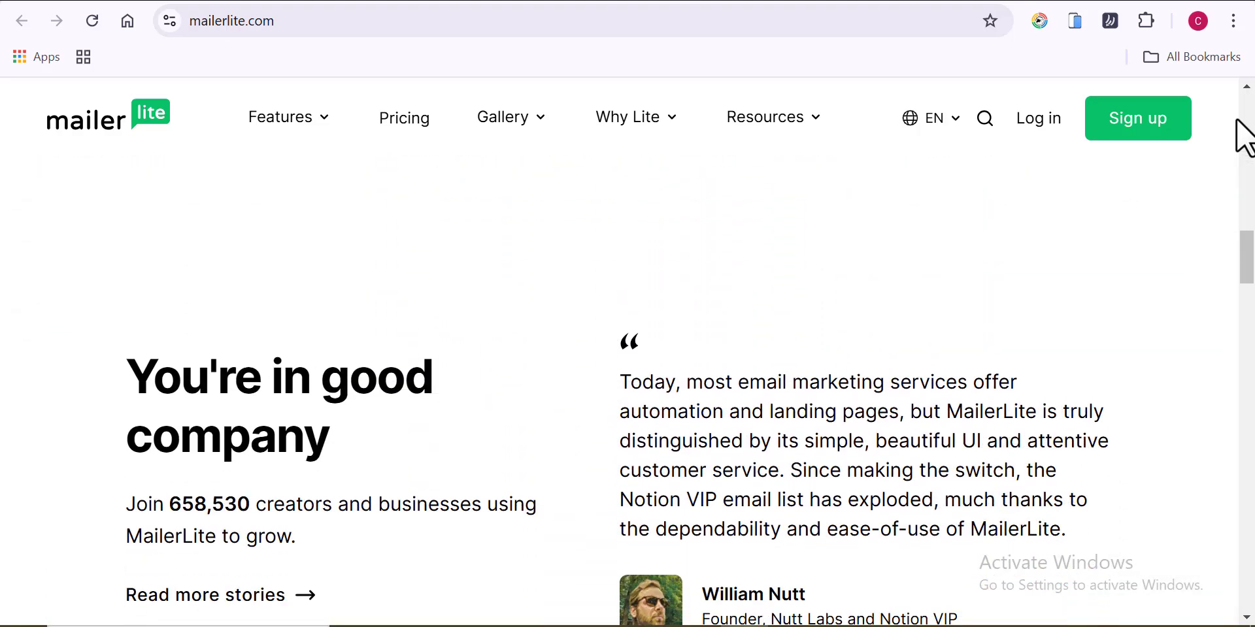
scroll("down", 3)
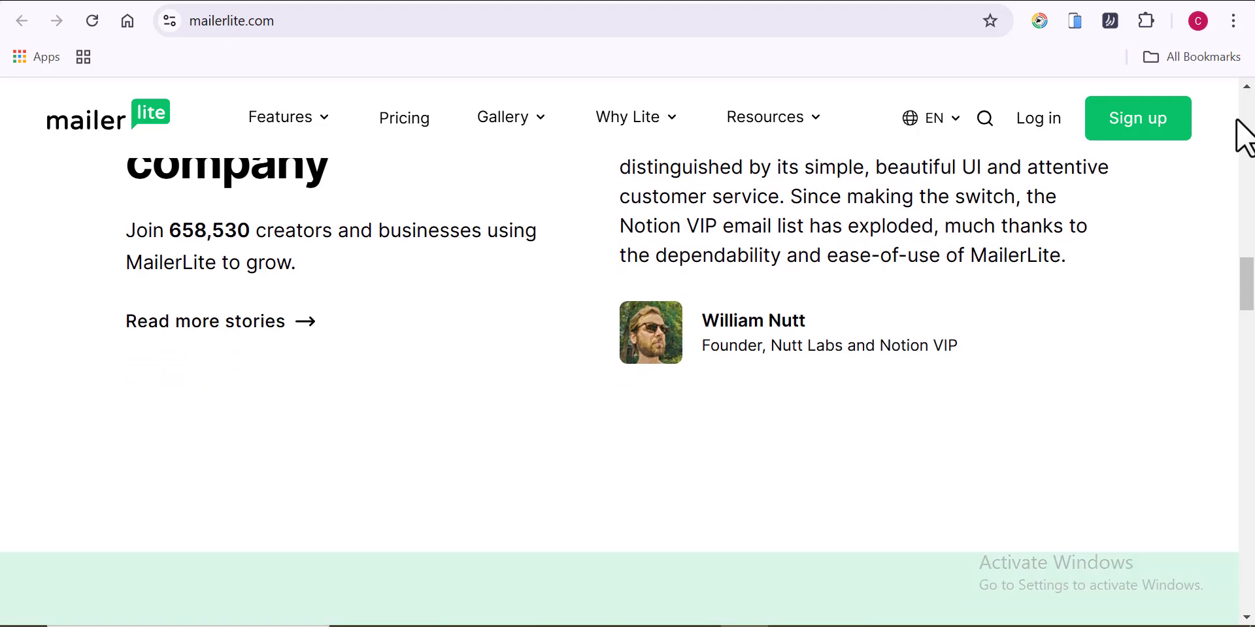
scroll("down", 3)
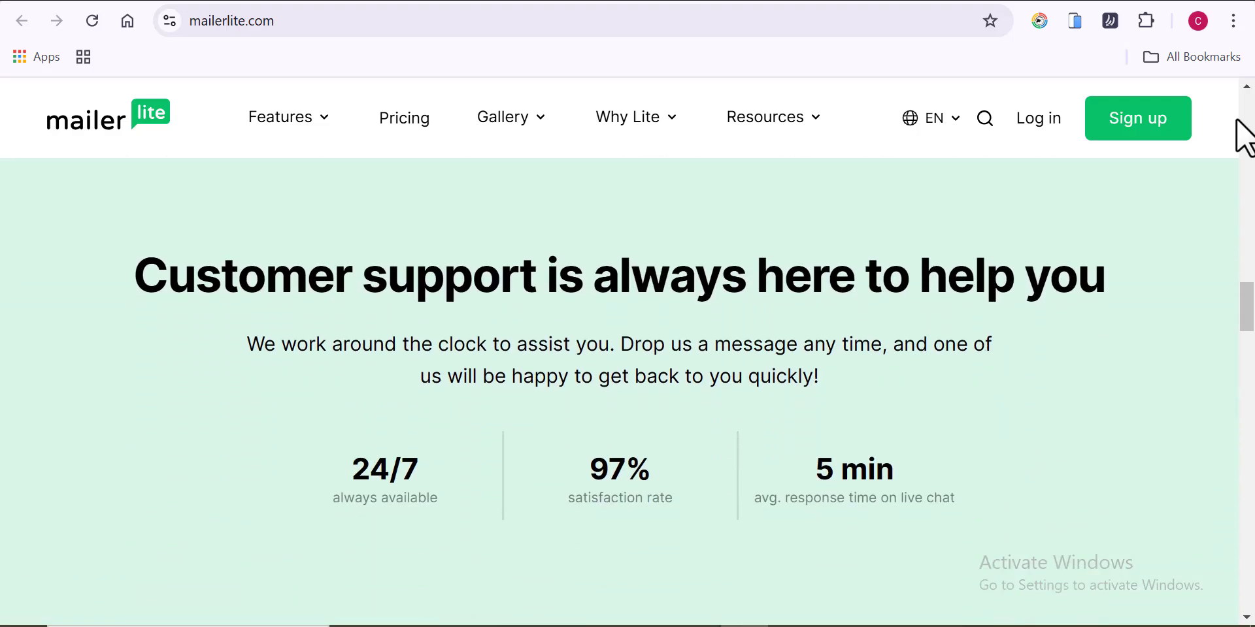
scroll("down", 3)
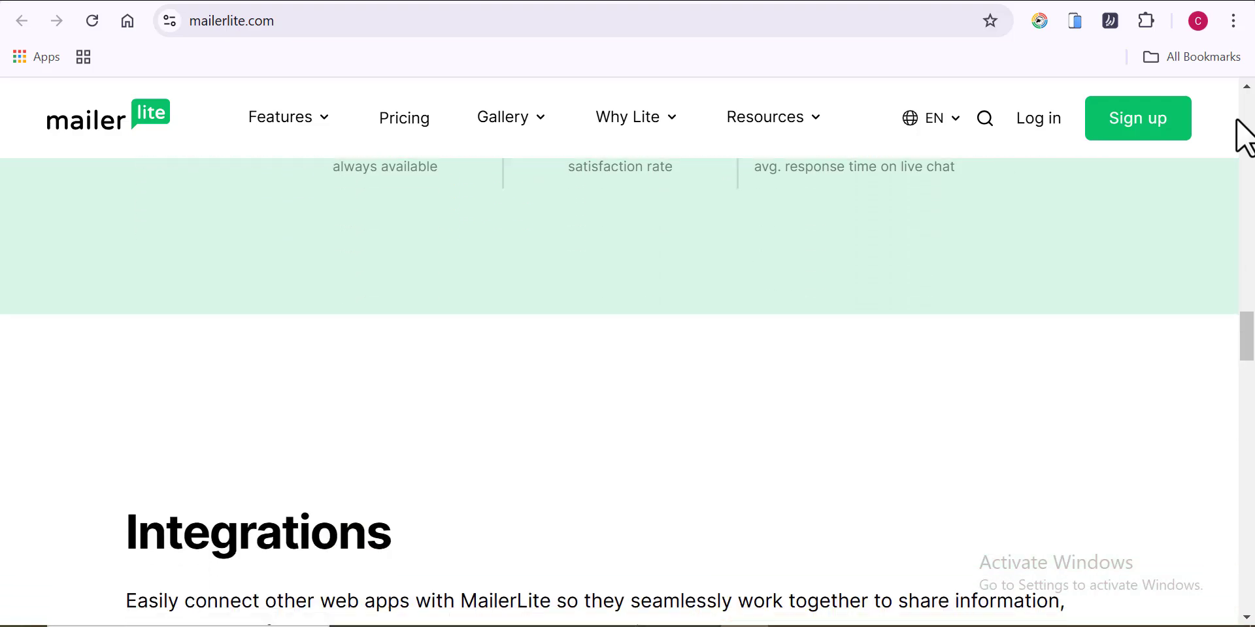
scroll("down", 3)
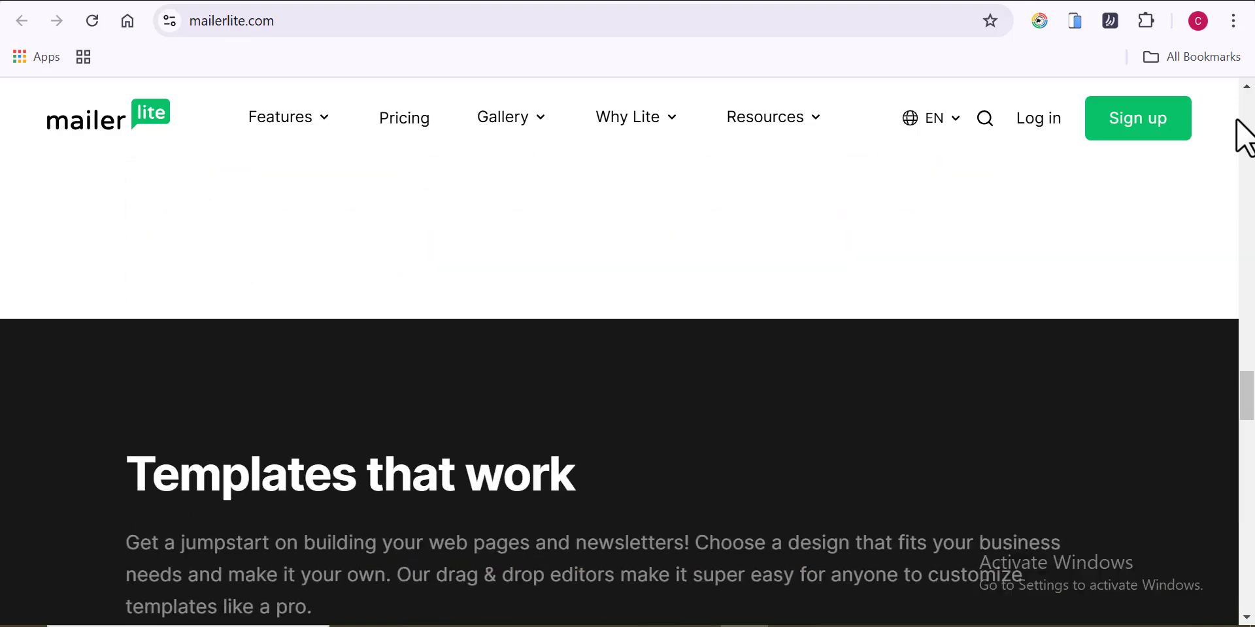
scroll("down", 3)
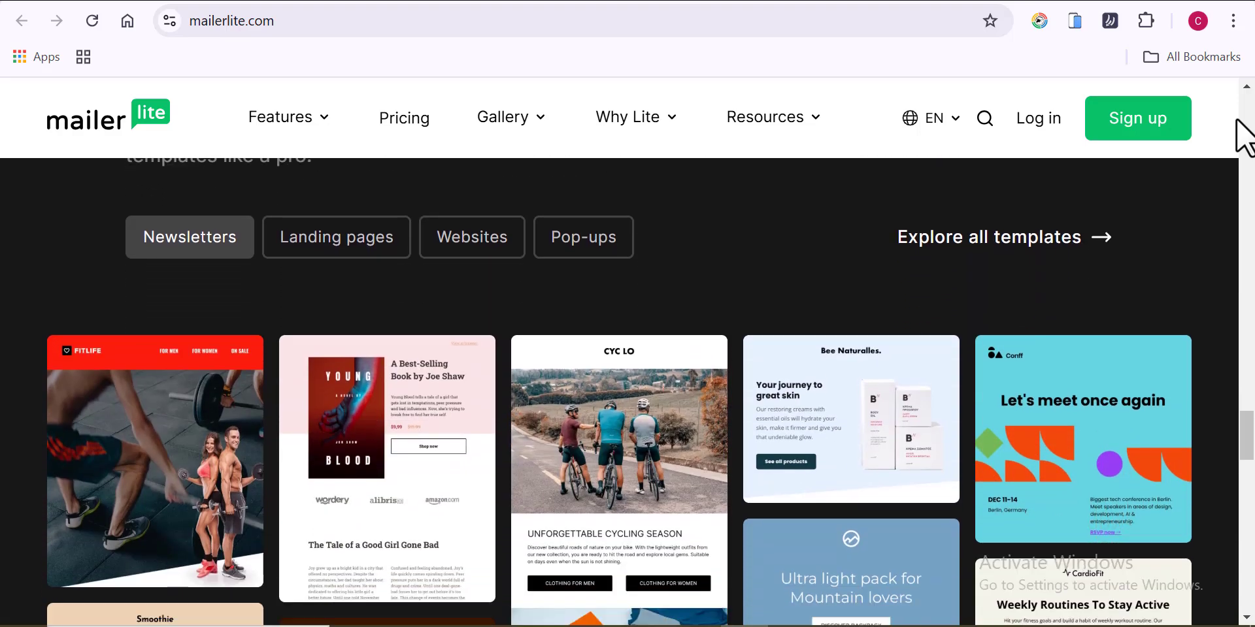
scroll("down", 3)
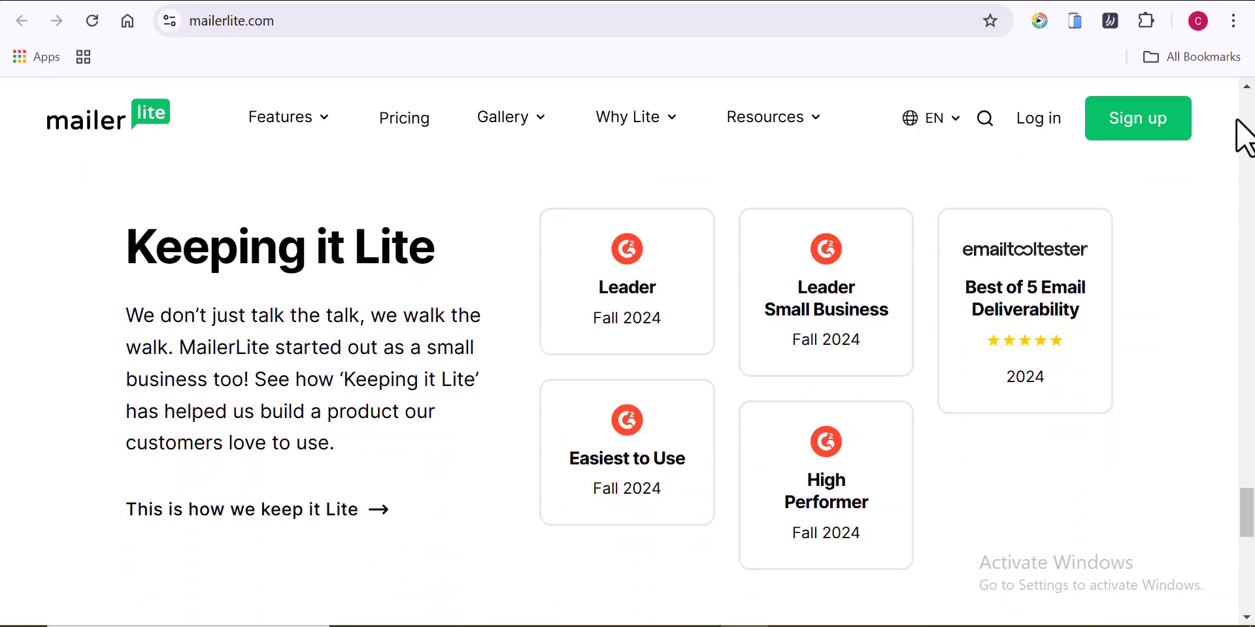
scroll("down", 3)
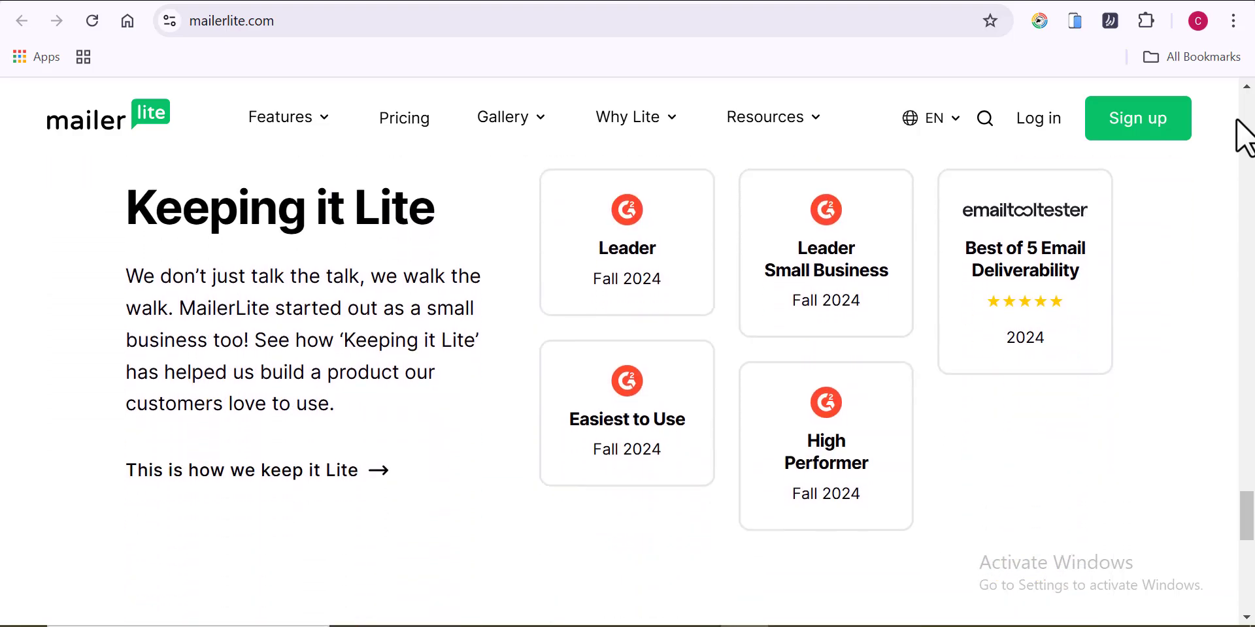
View MailerLite's pricing page with the Advanced, Growing Business and Free plan cards
left_click(404, 118)
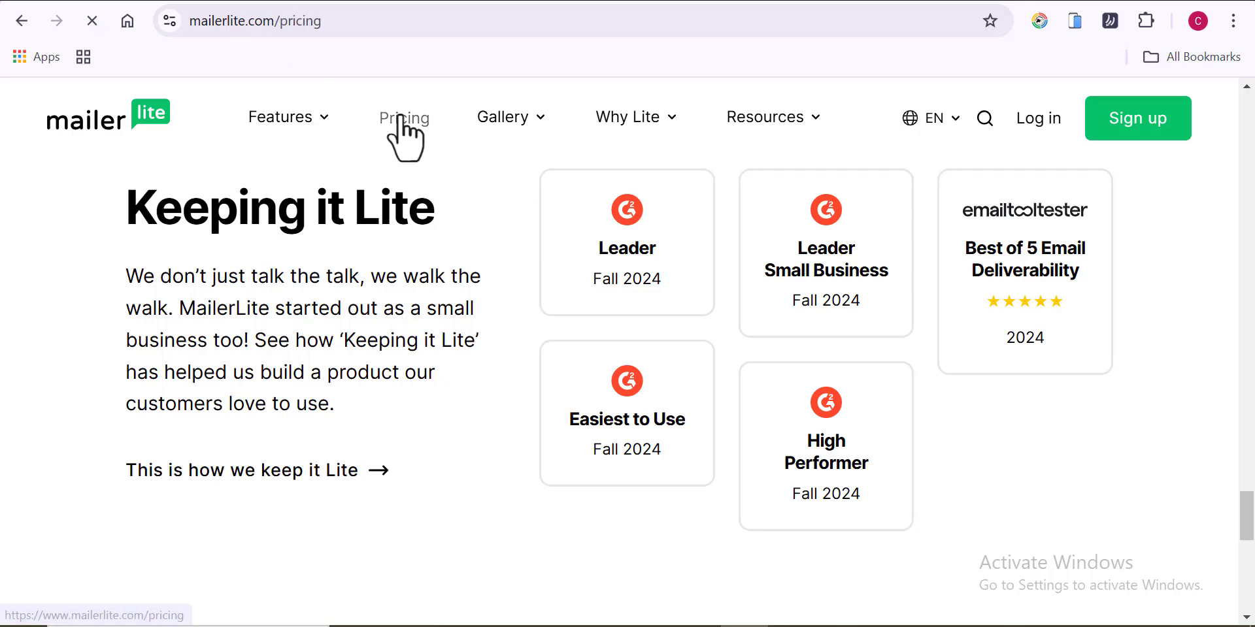
left_click(403, 116)
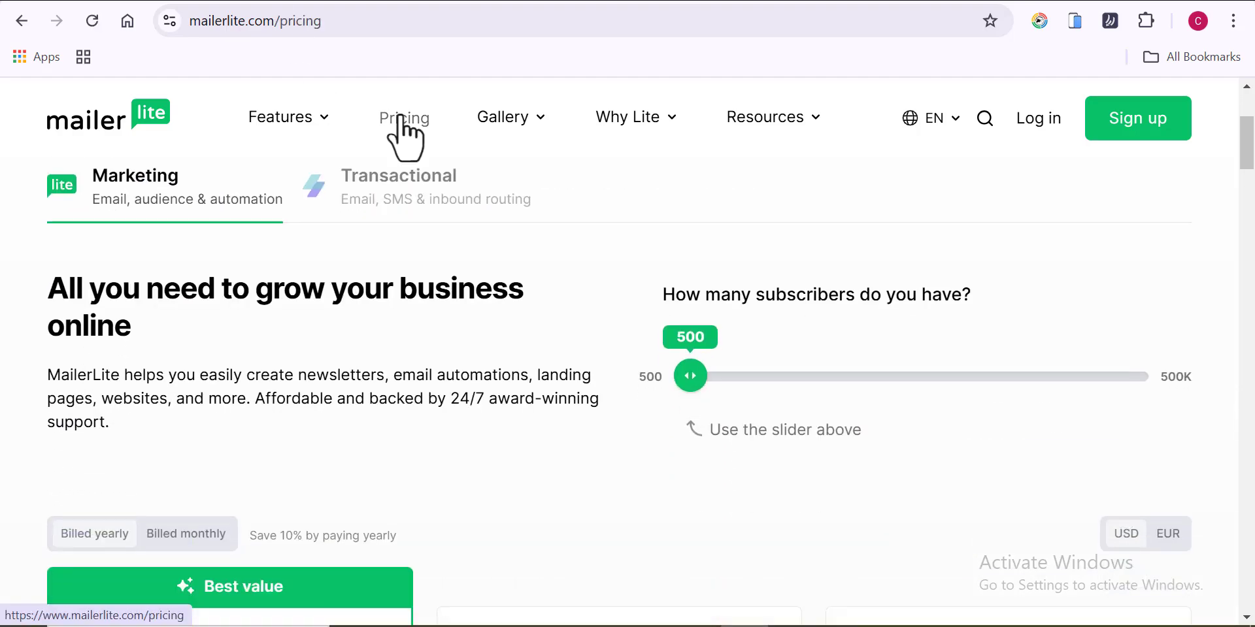
scroll("down", 3)
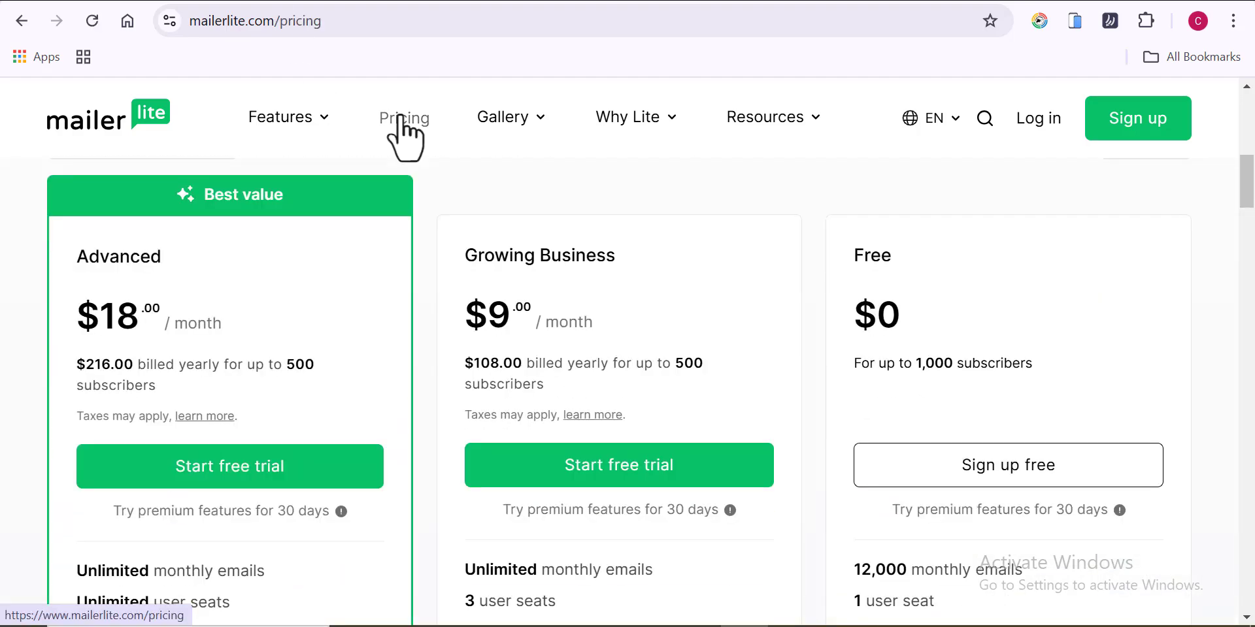
scroll("down", 3)
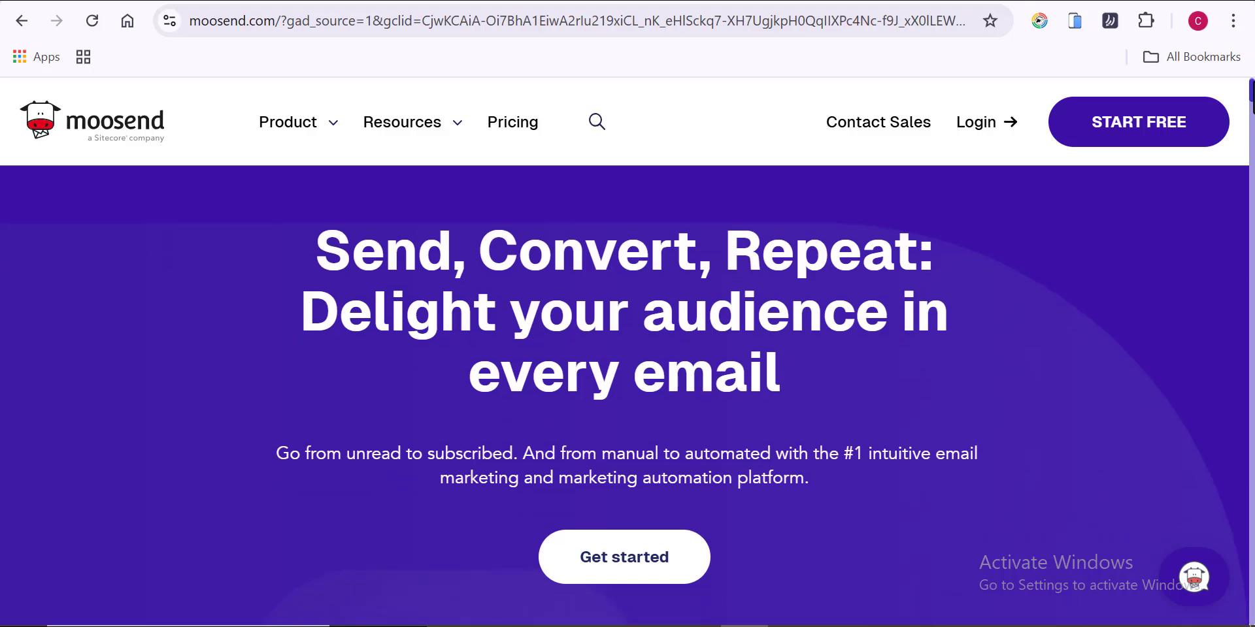
Scroll Moosend's homepage past campaign dashboard and lead-capture sections, then go to its pricing page
scroll("down", 3)
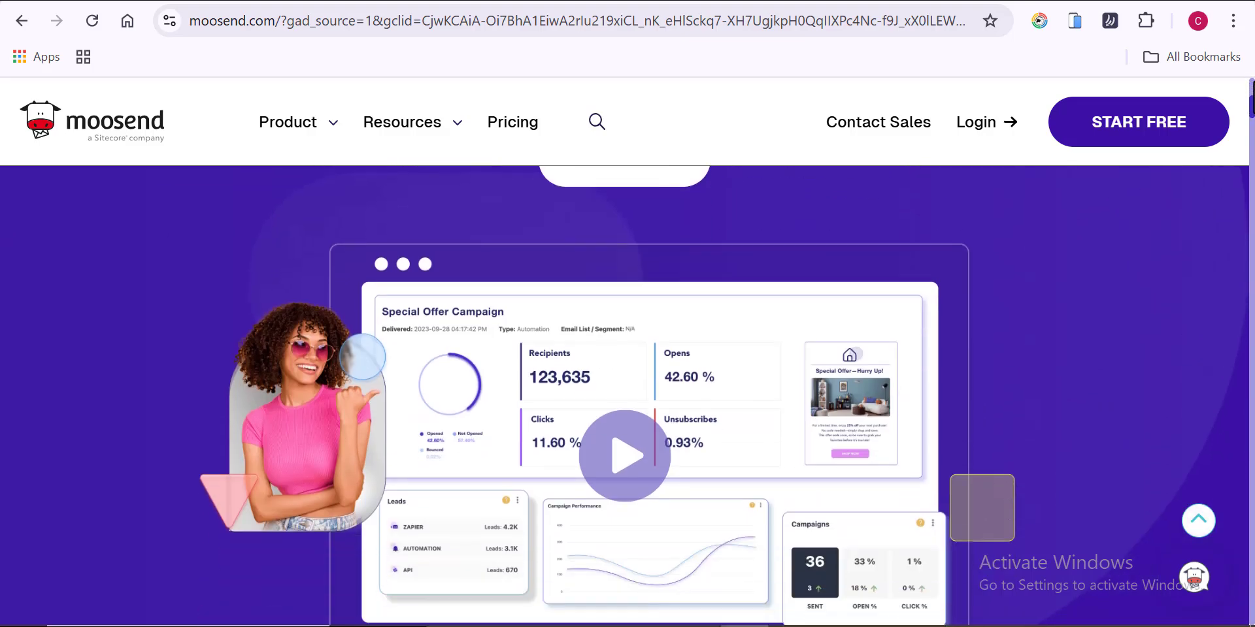
scroll("down", 3)
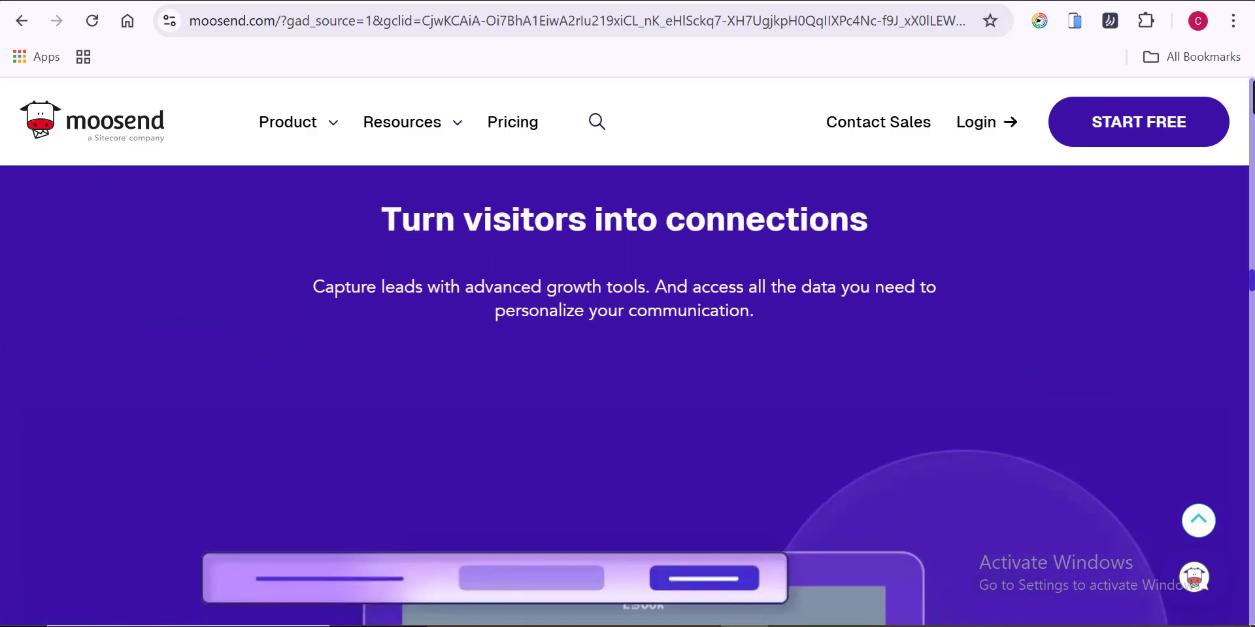
scroll("down", 3)
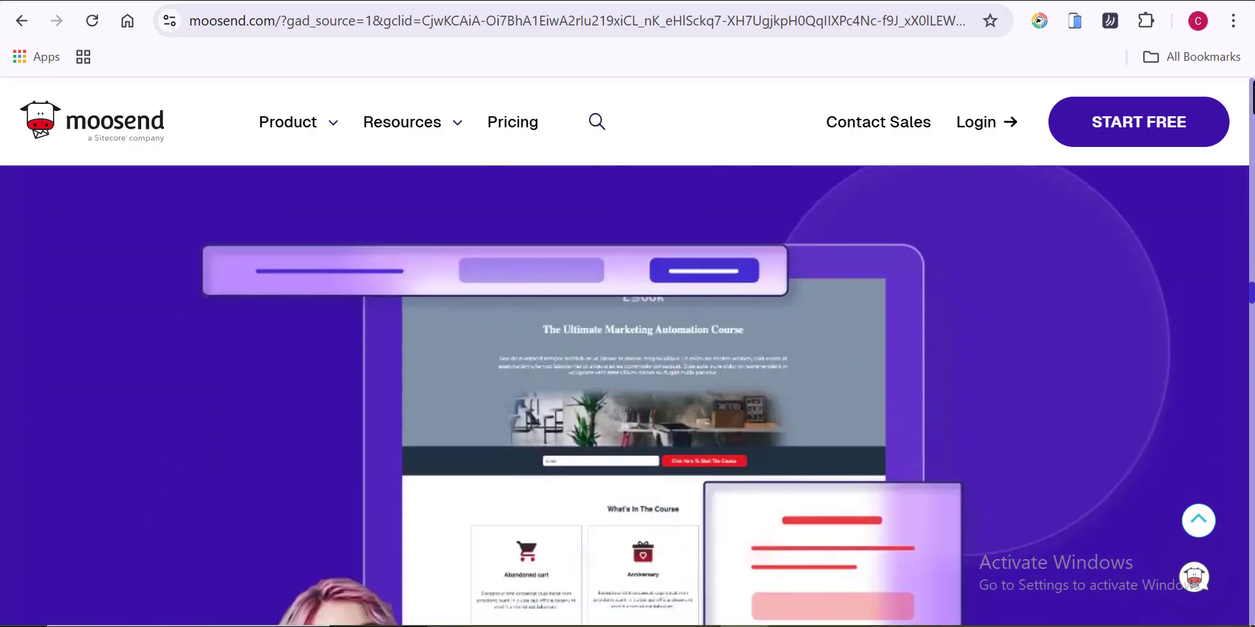
scroll("down", 3)
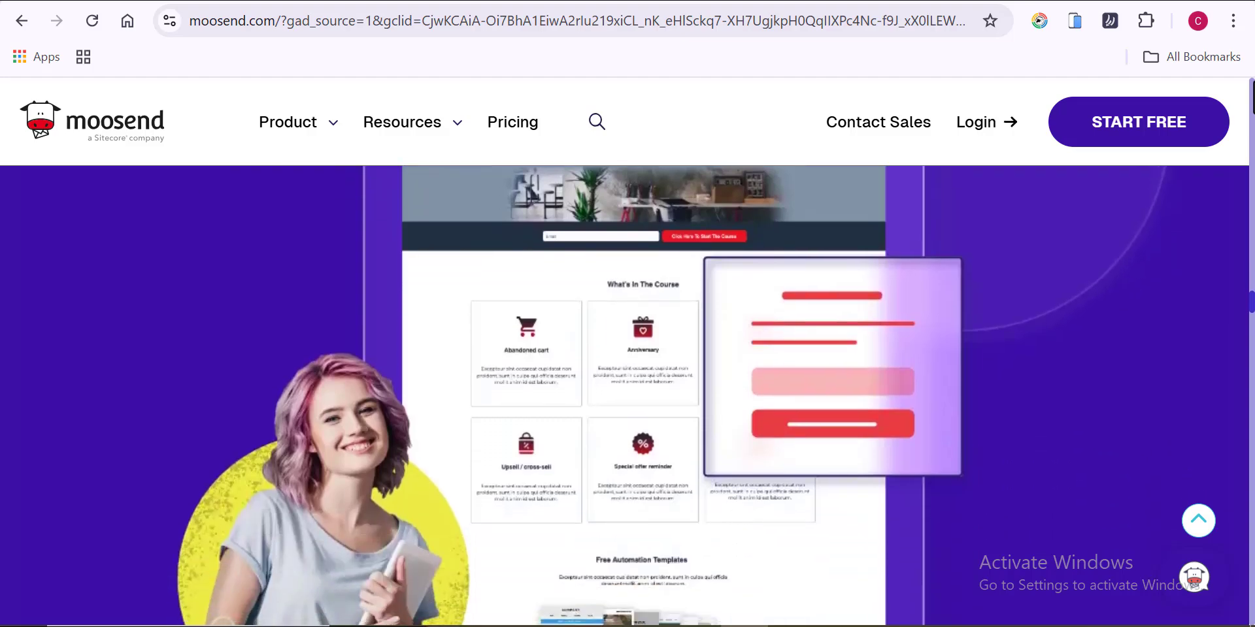
scroll("down", 3)
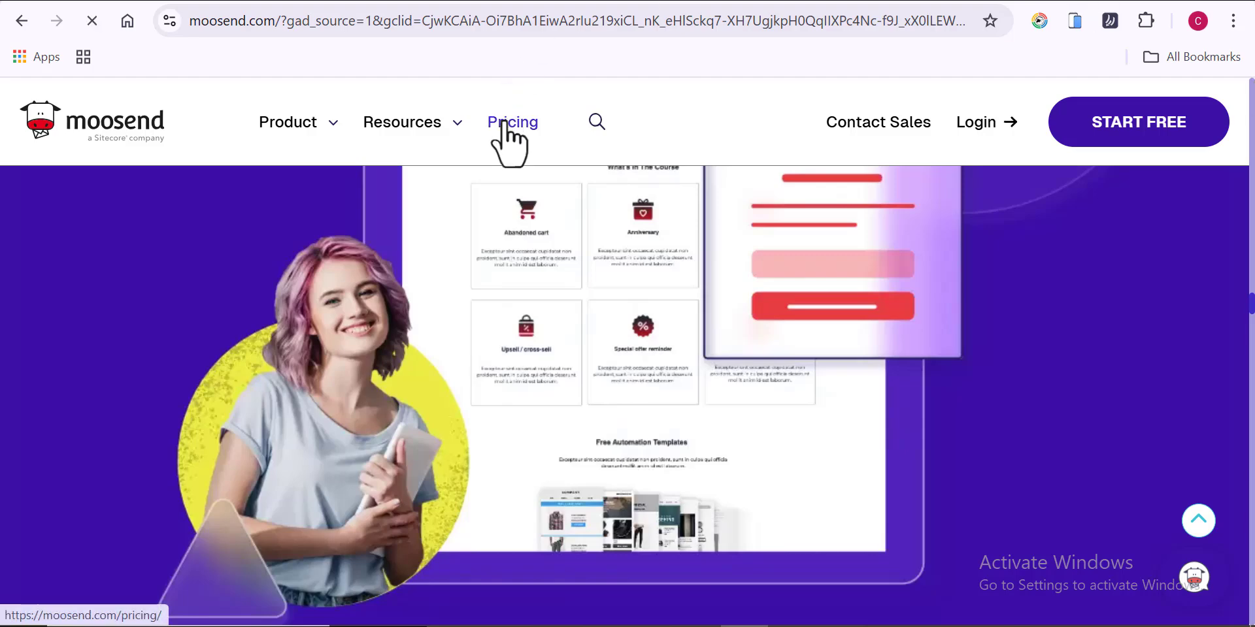
left_click(511, 122)
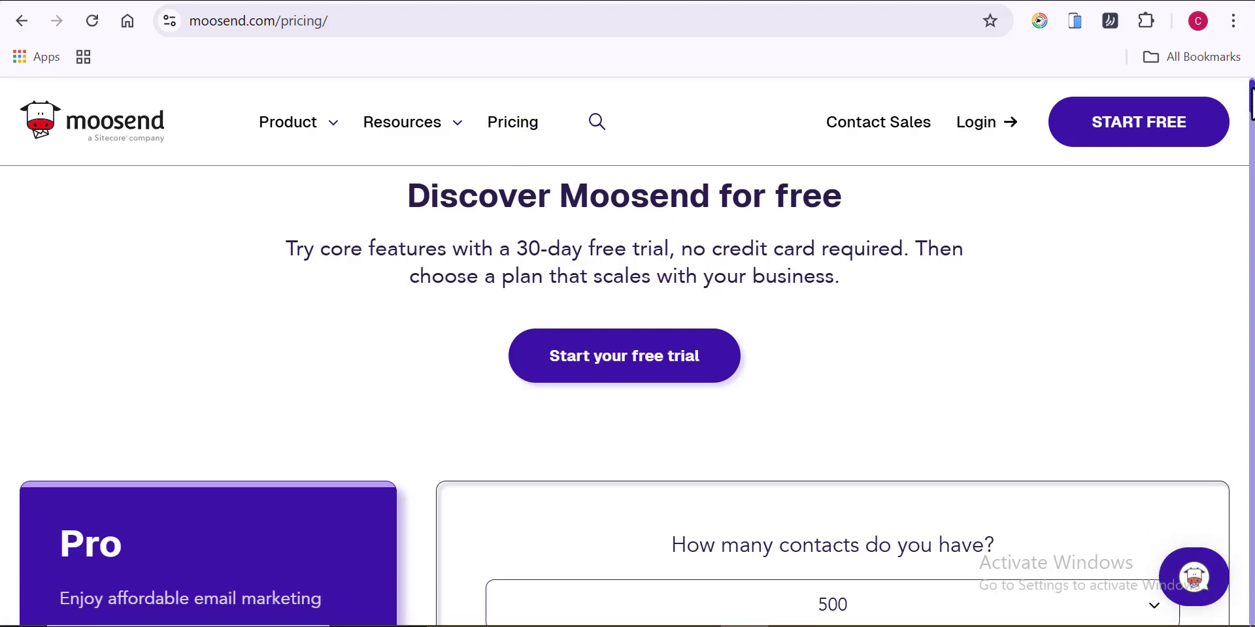
scroll("down", 3)
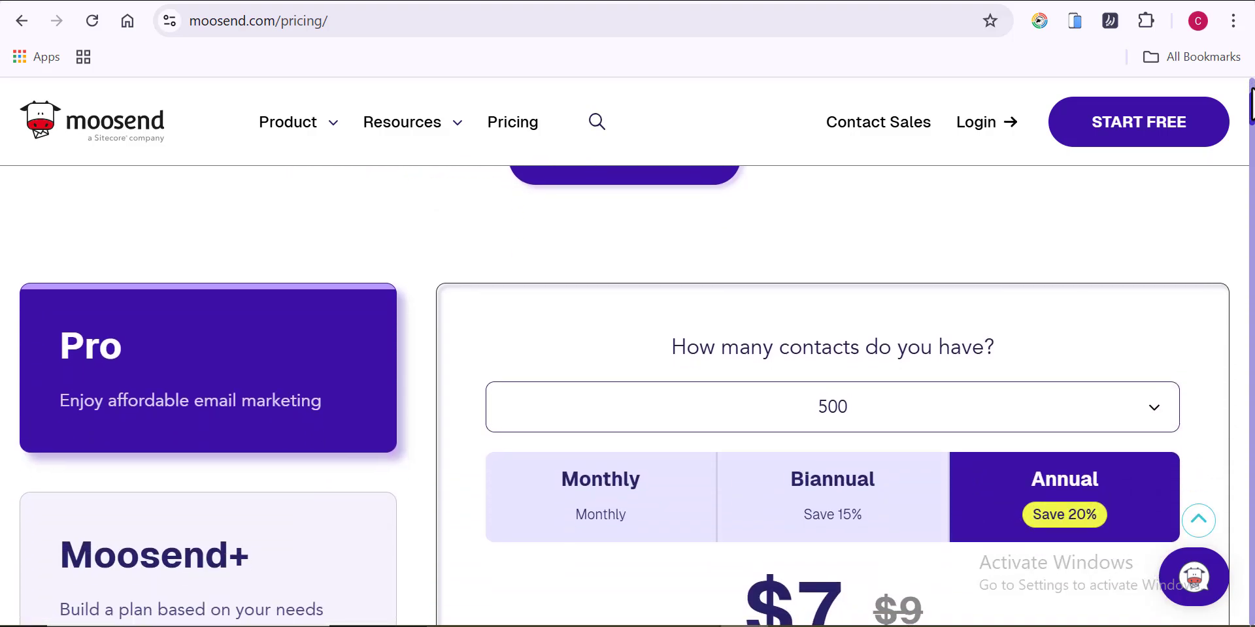
scroll("down", 3)
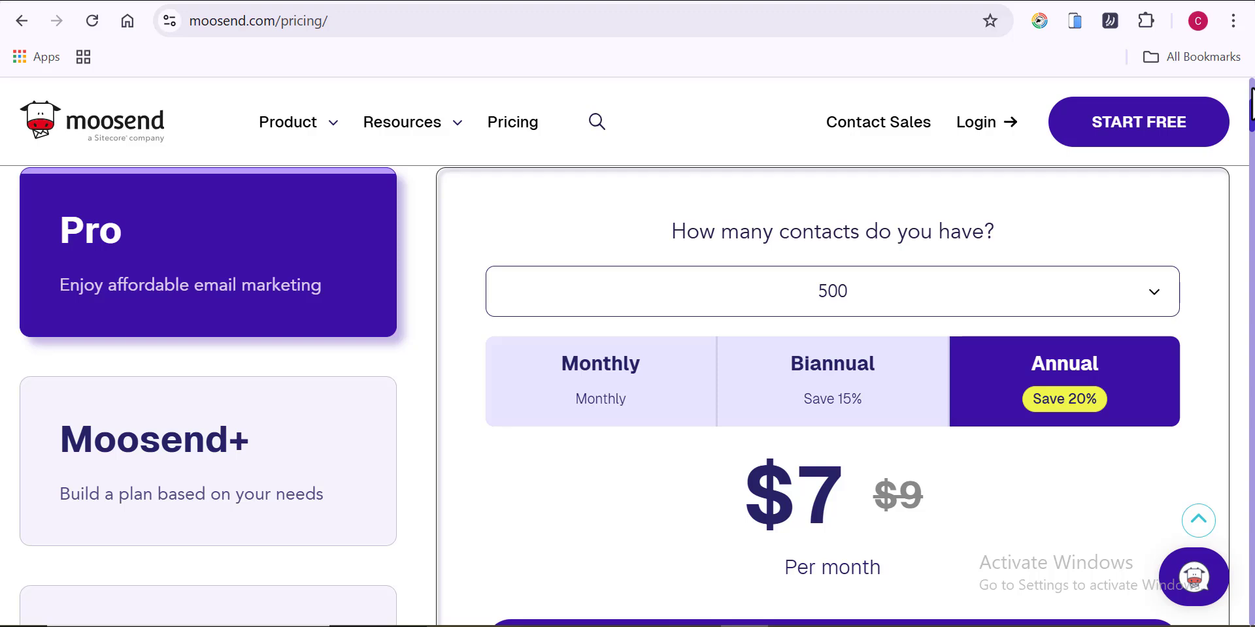
scroll("down", 3)
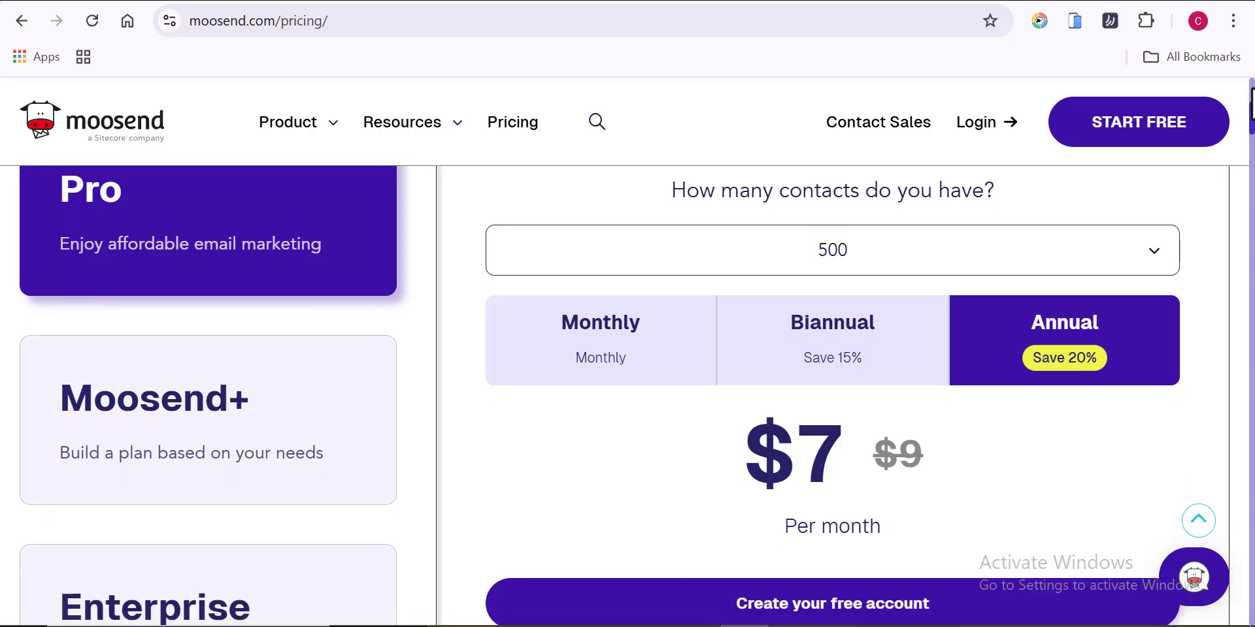
scroll("down", 3)
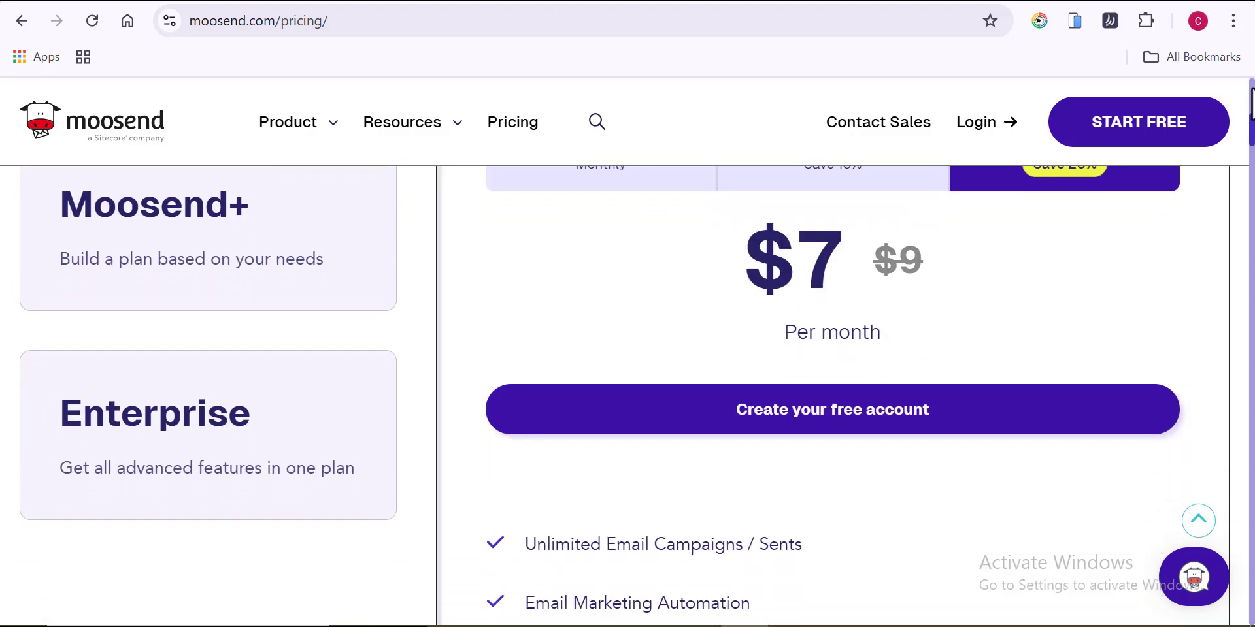
scroll("down", 3)
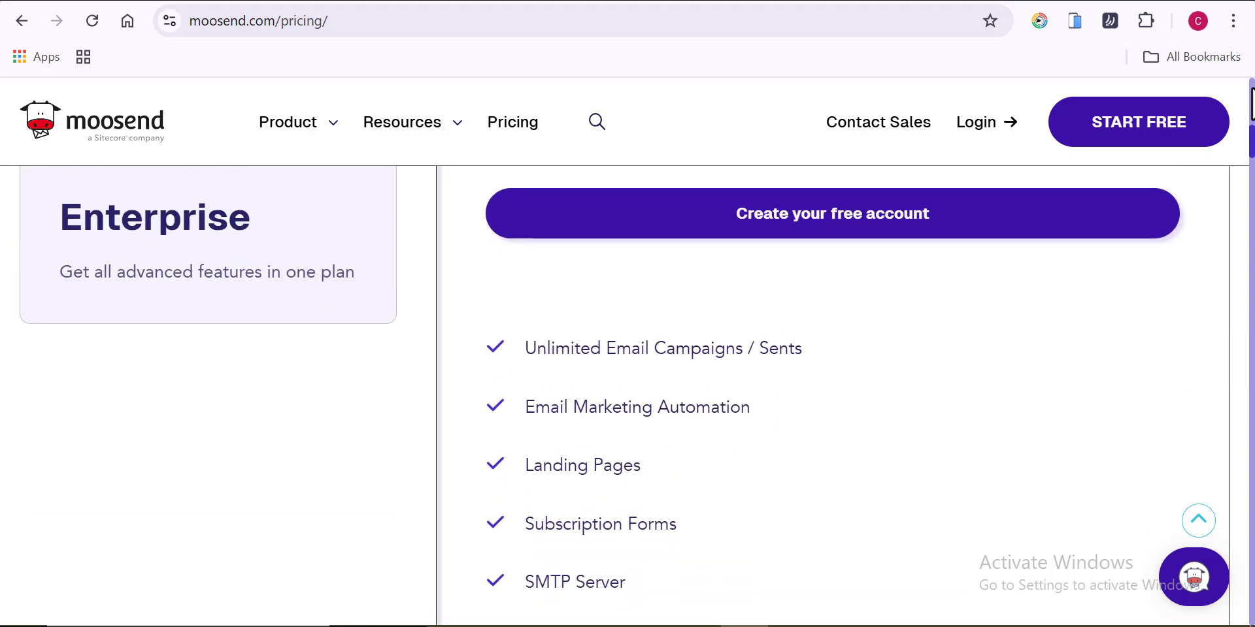
scroll("down", 3)
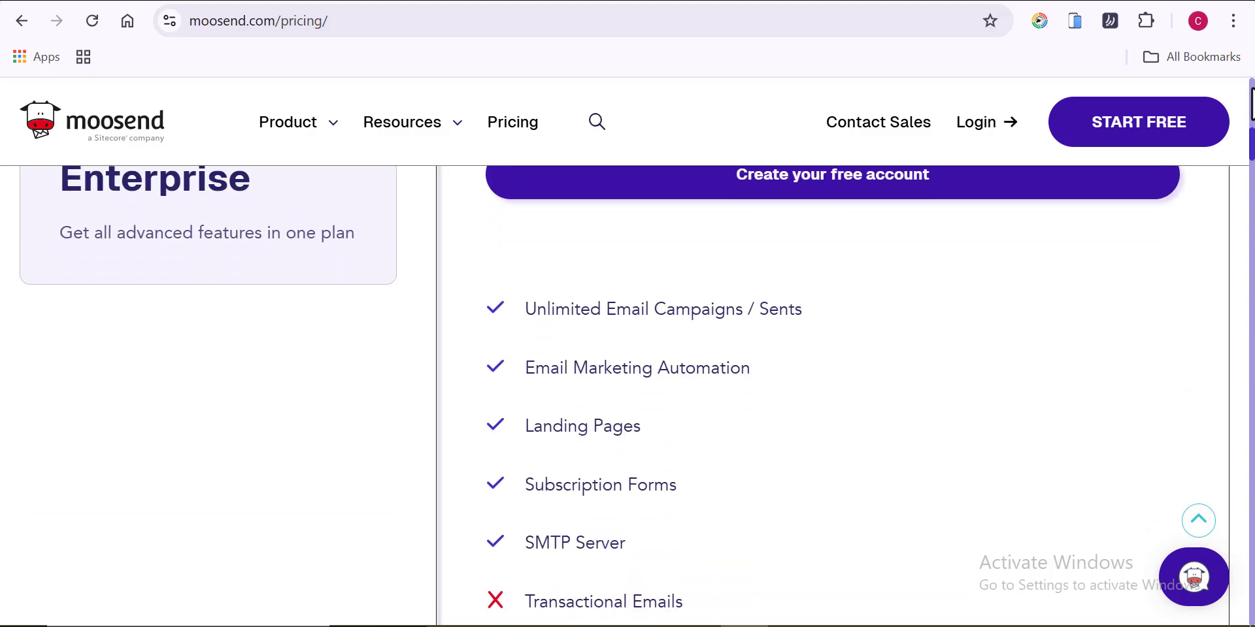
scroll("up", 3)
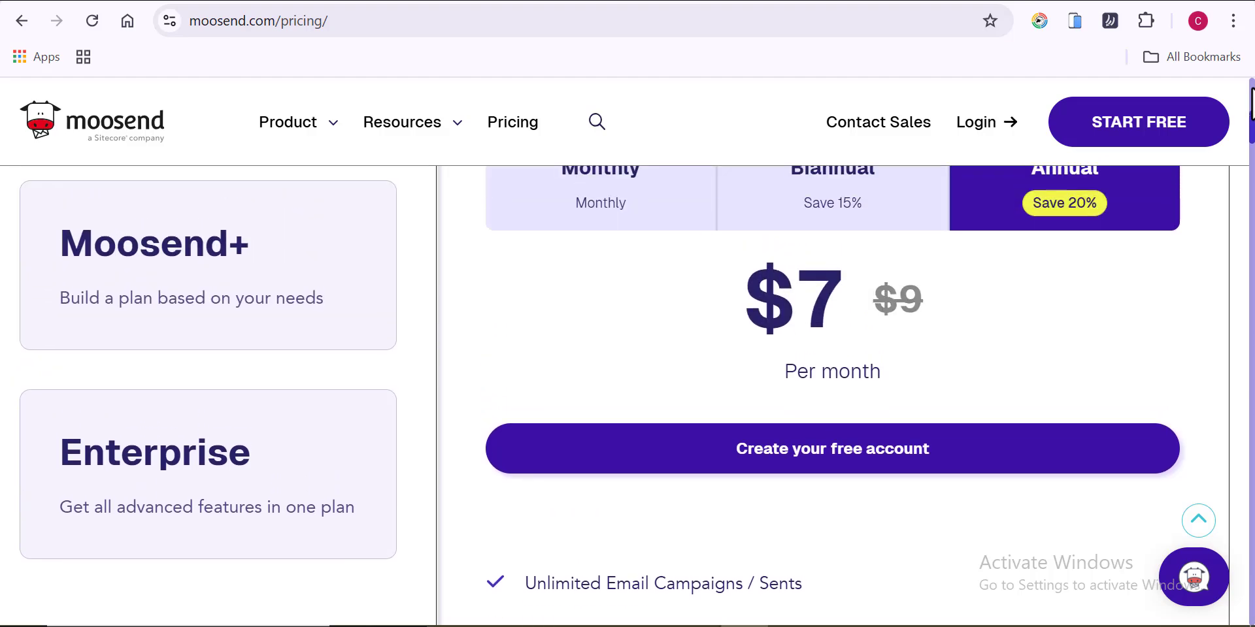
scroll("down", 3)
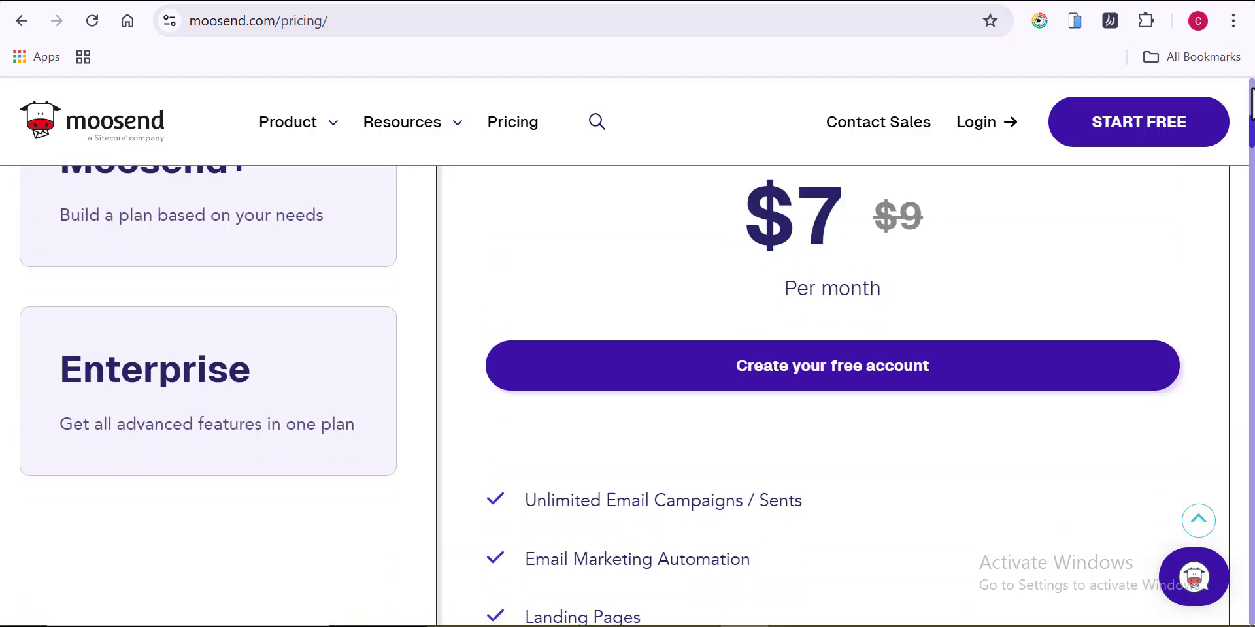
scroll("down", 3)
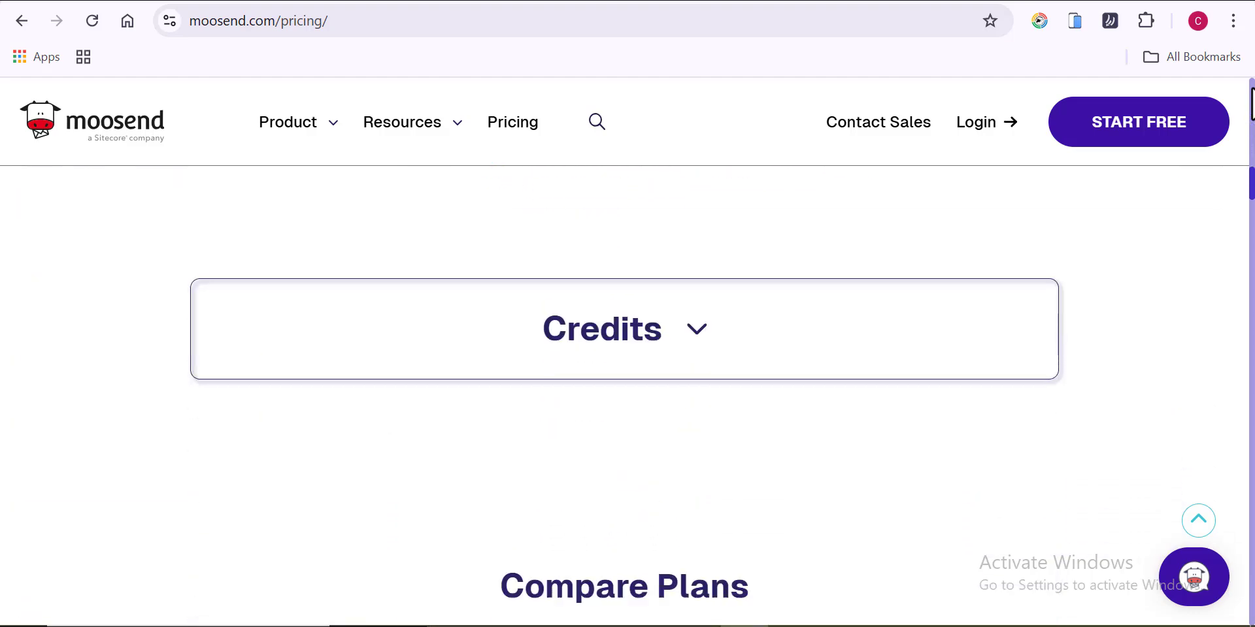
Scroll Moosend's plan comparison through campaign, design, automation and tracking features
scroll("down", 3)
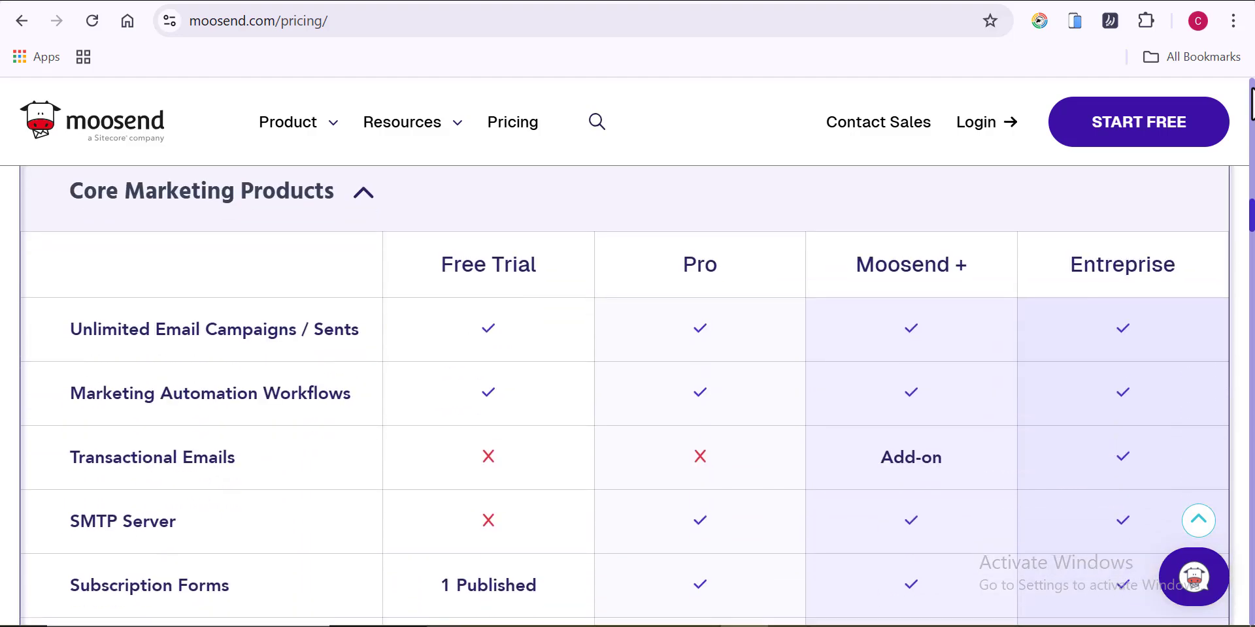
scroll("down", 3)
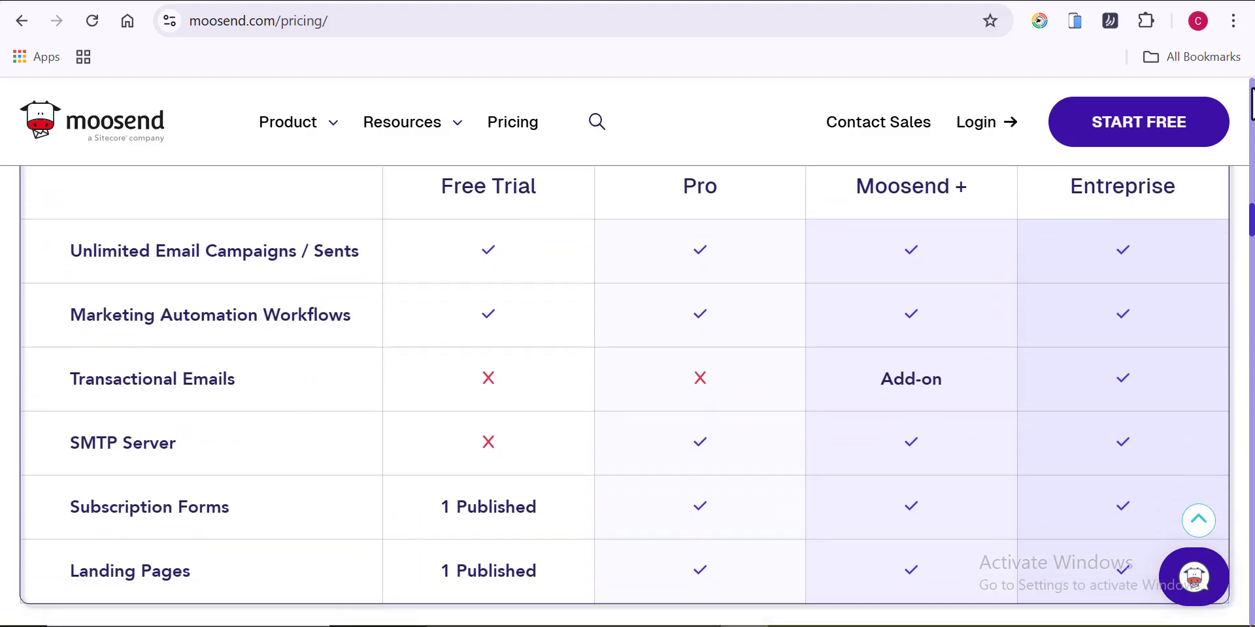
scroll("down", 3)
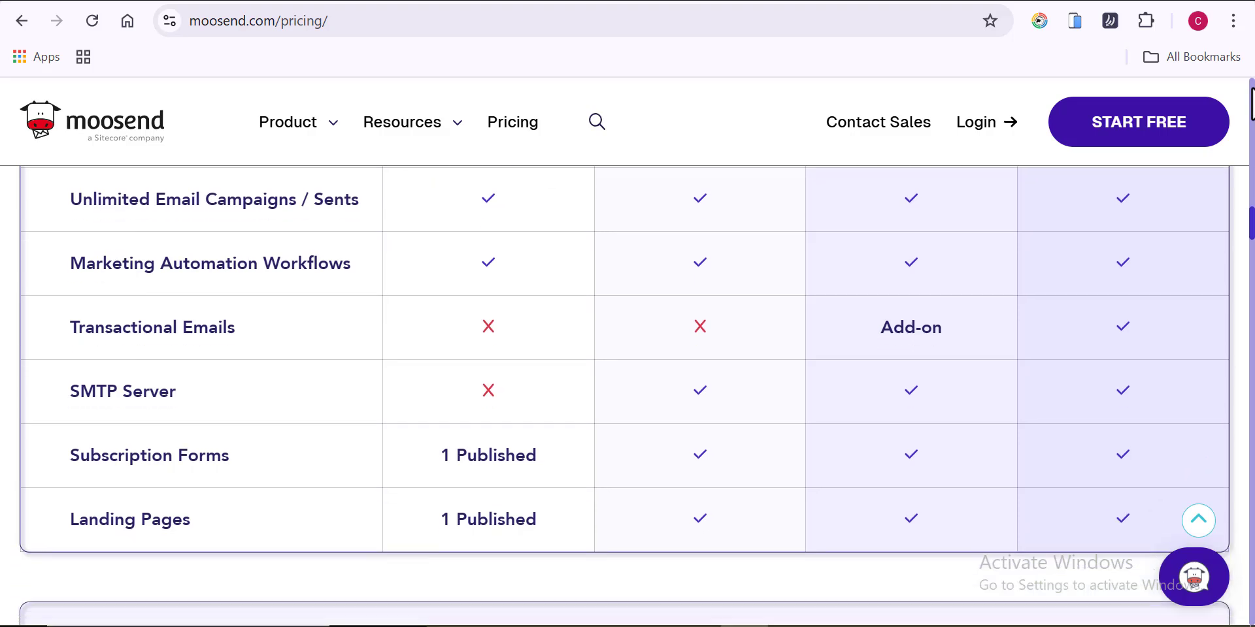
scroll("down", 3)
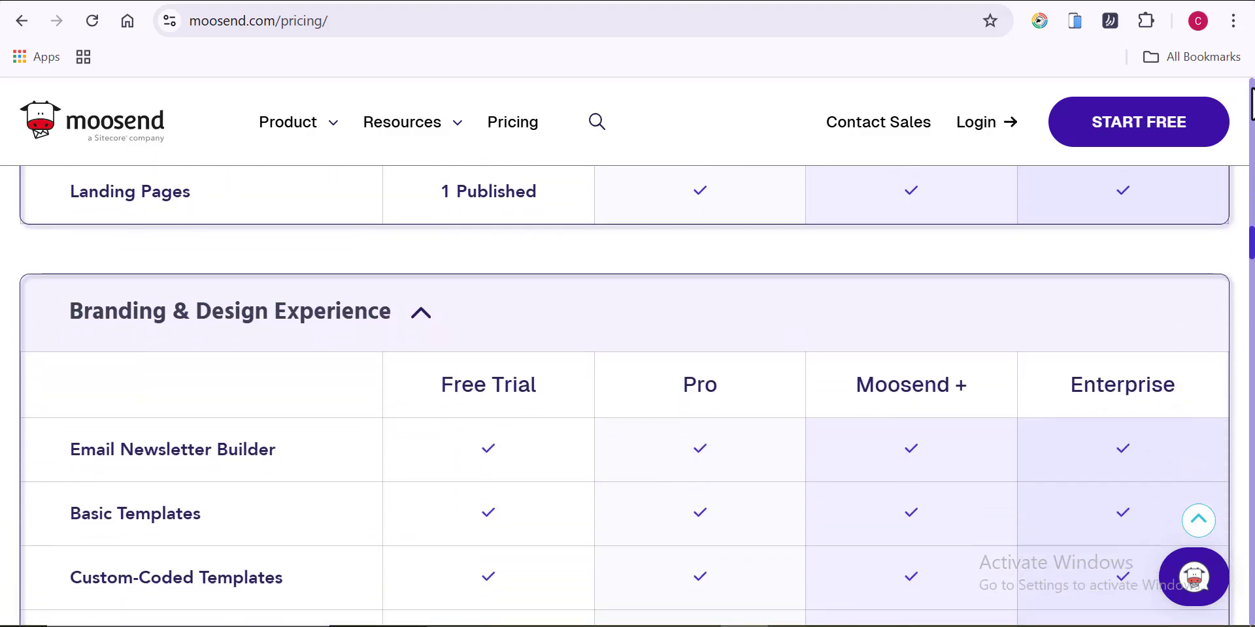
scroll("down", 3)
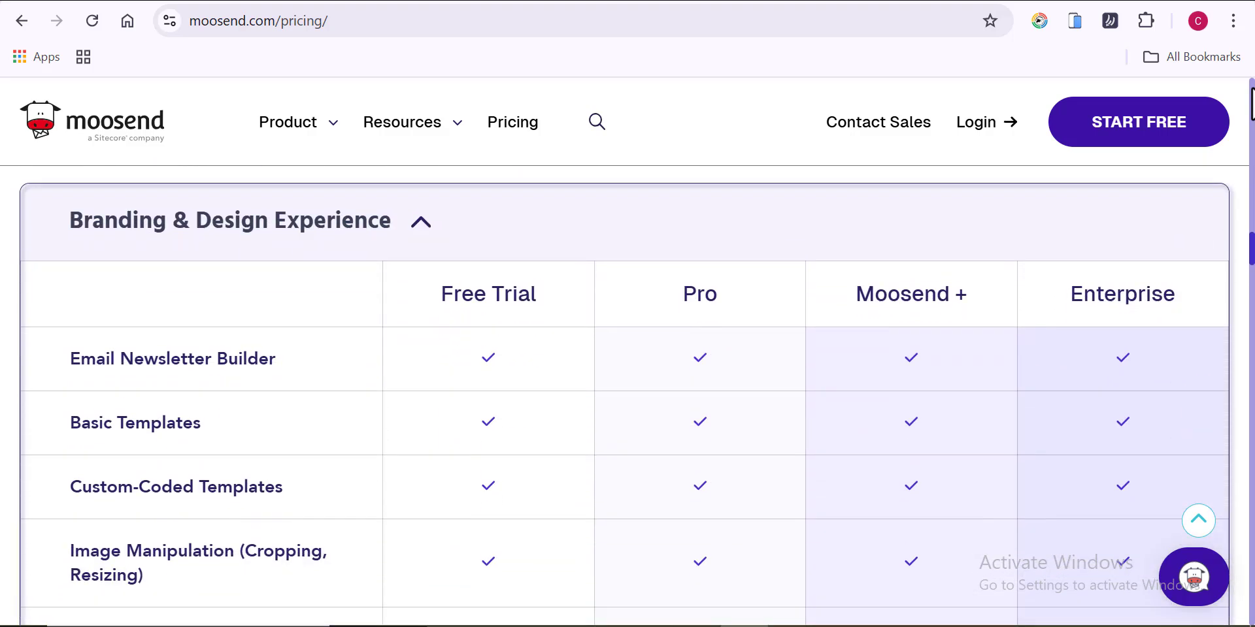
scroll("down", 3)
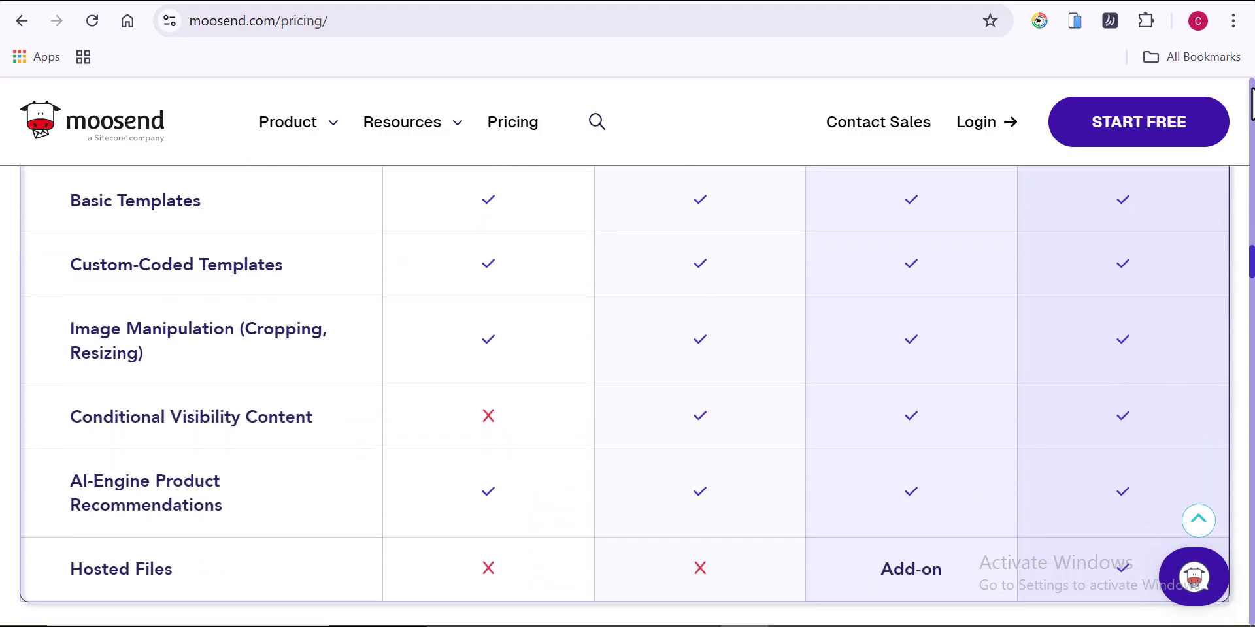
scroll("down", 3)
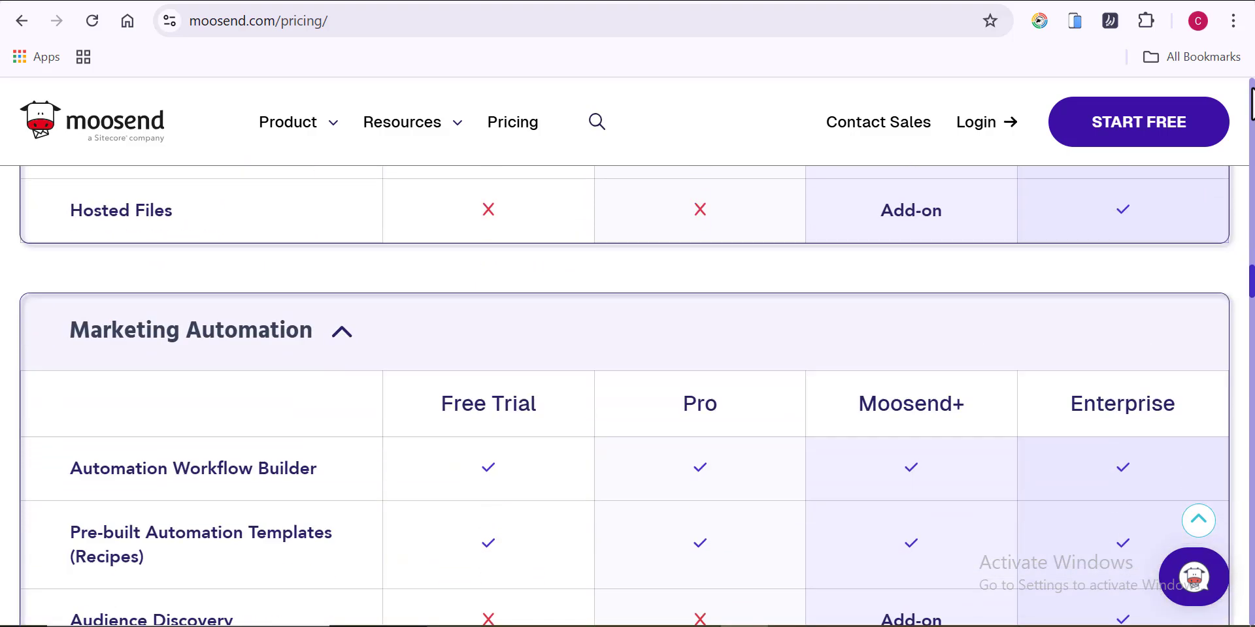
Continue through reporting and support down to the Integrations & Connectivity section
scroll("down", 3)
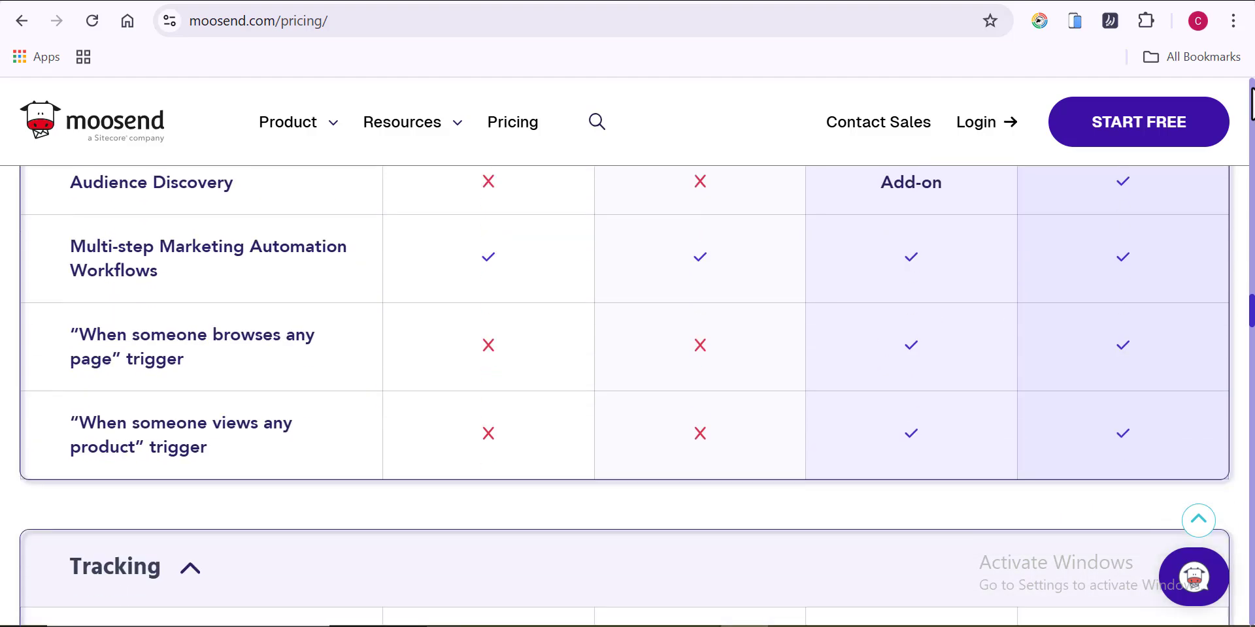
scroll("down", 3)
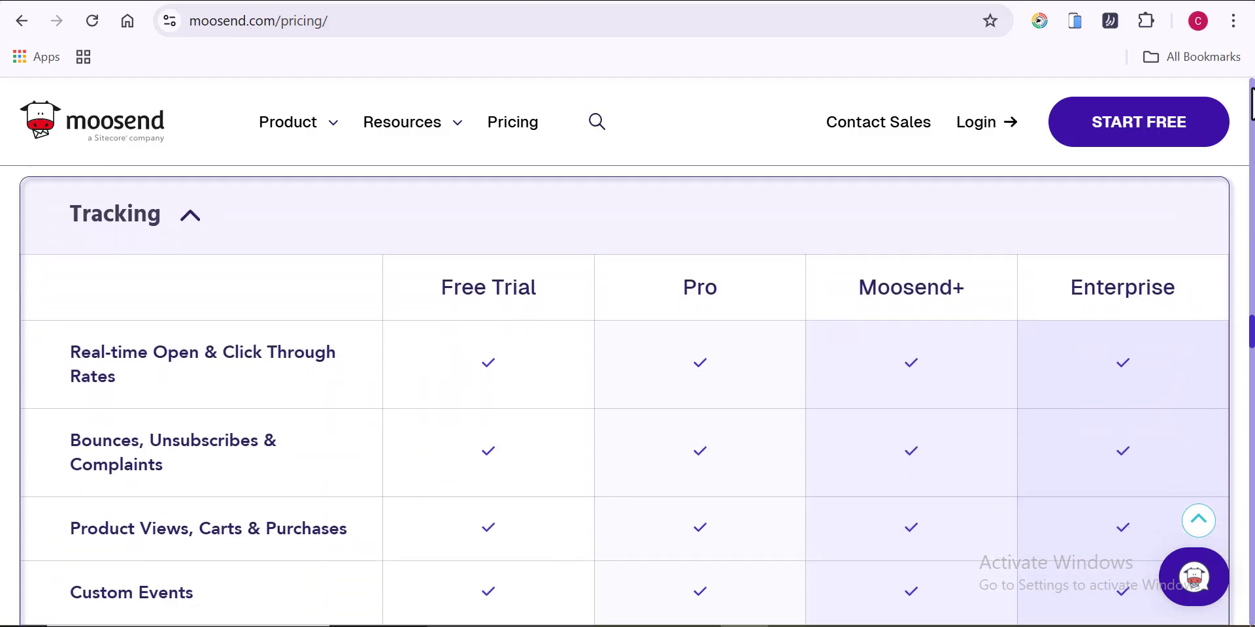
scroll("down", 3)
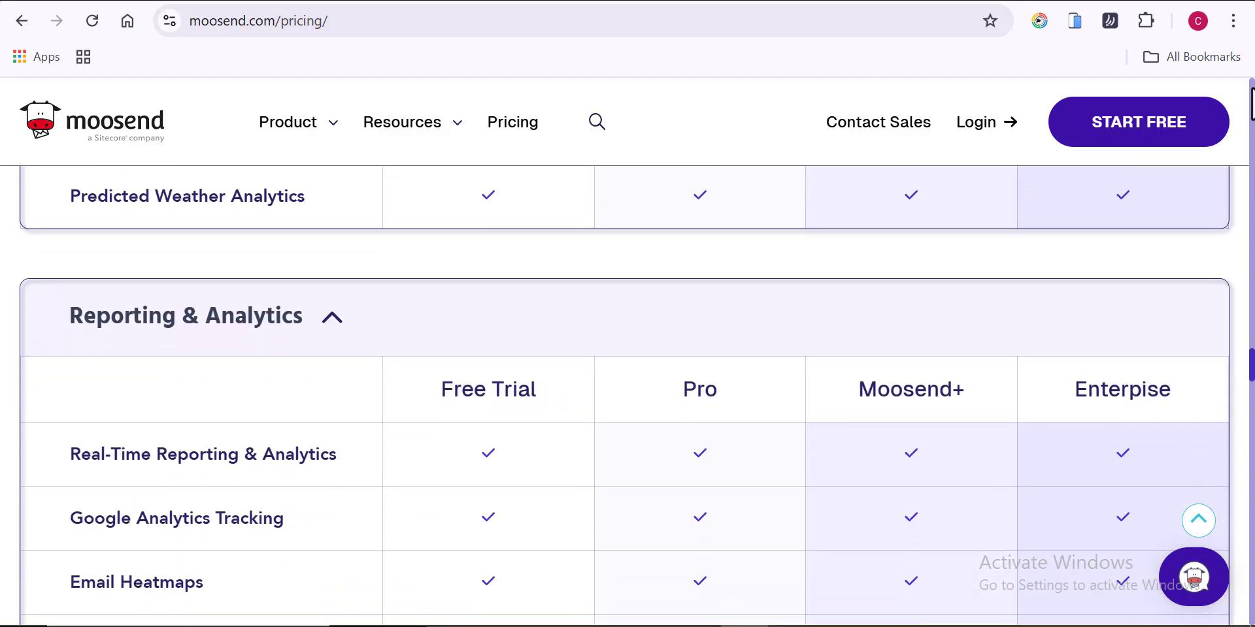
scroll("down", 3)
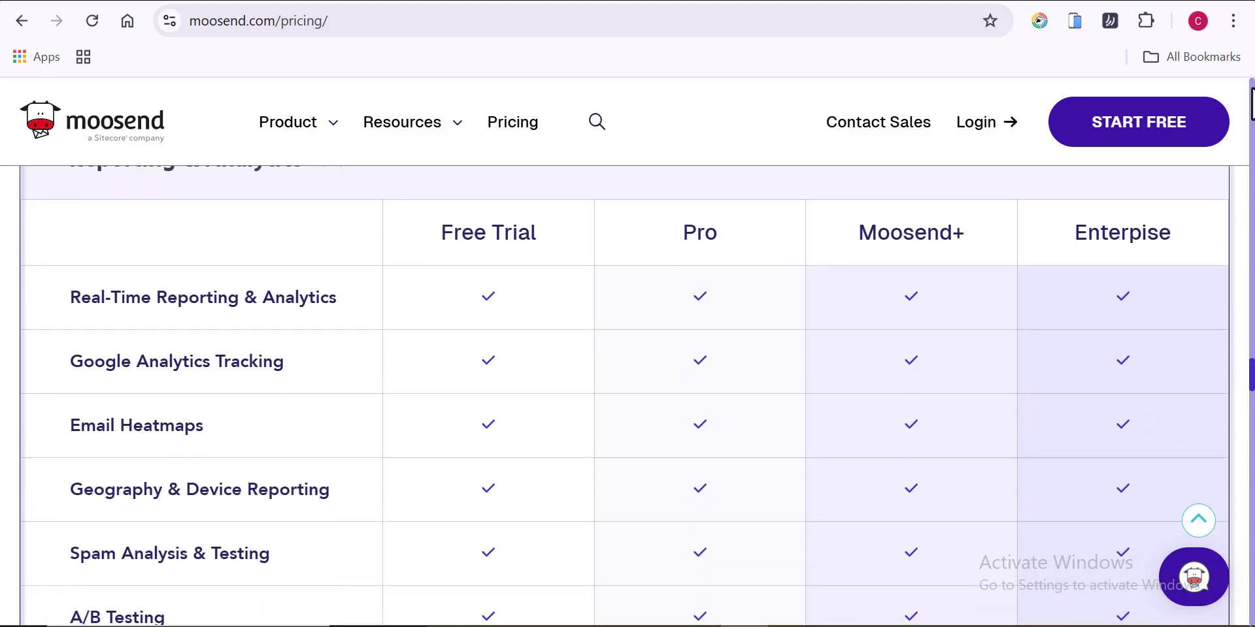
scroll("down", 3)
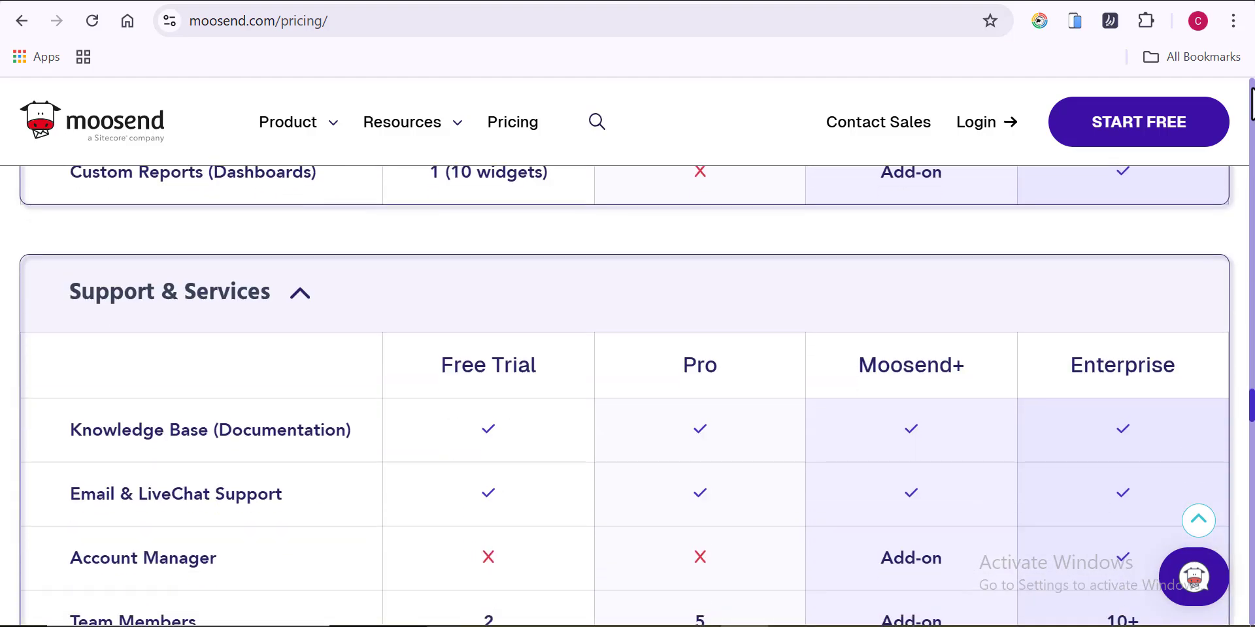
scroll("down", 3)
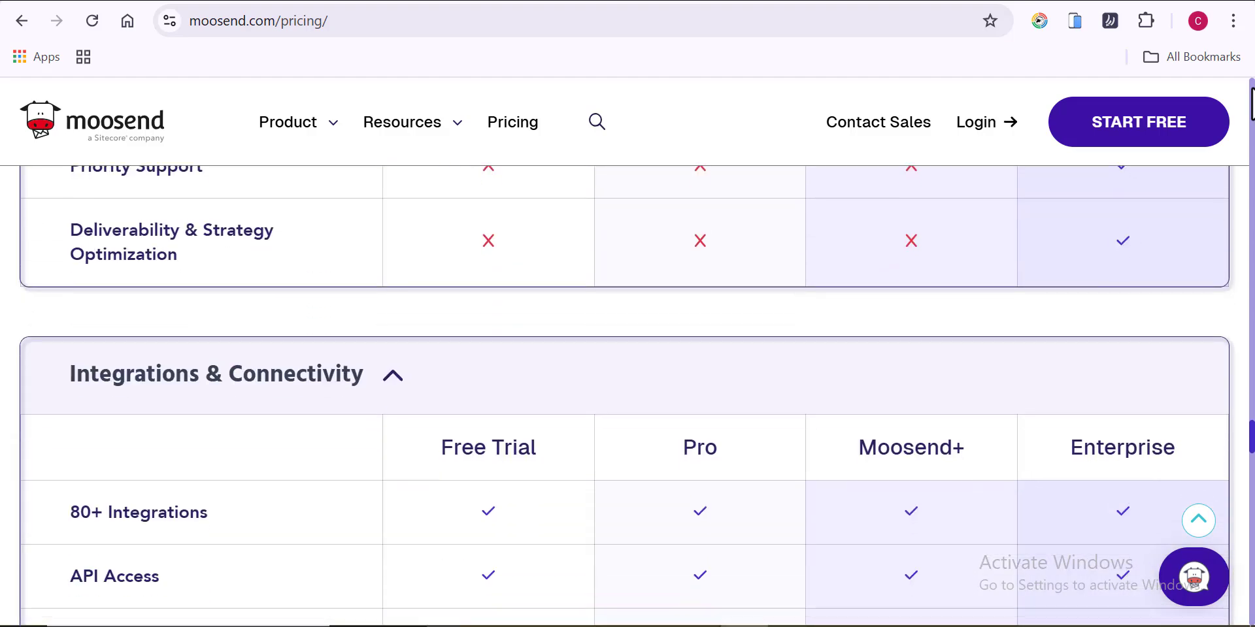
scroll("down", 3)
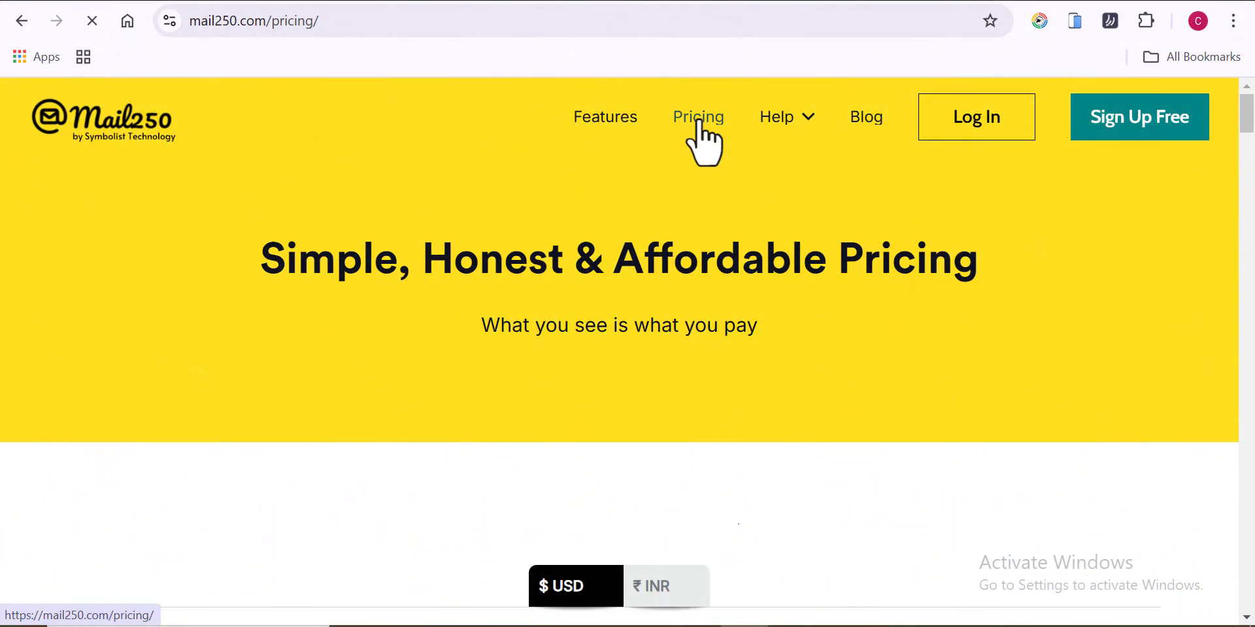
Scroll Mail250's pricing to the Startup Plans (Dedicated $150 to Starter $20) and dismiss the privacy notice
scroll("down", 3)
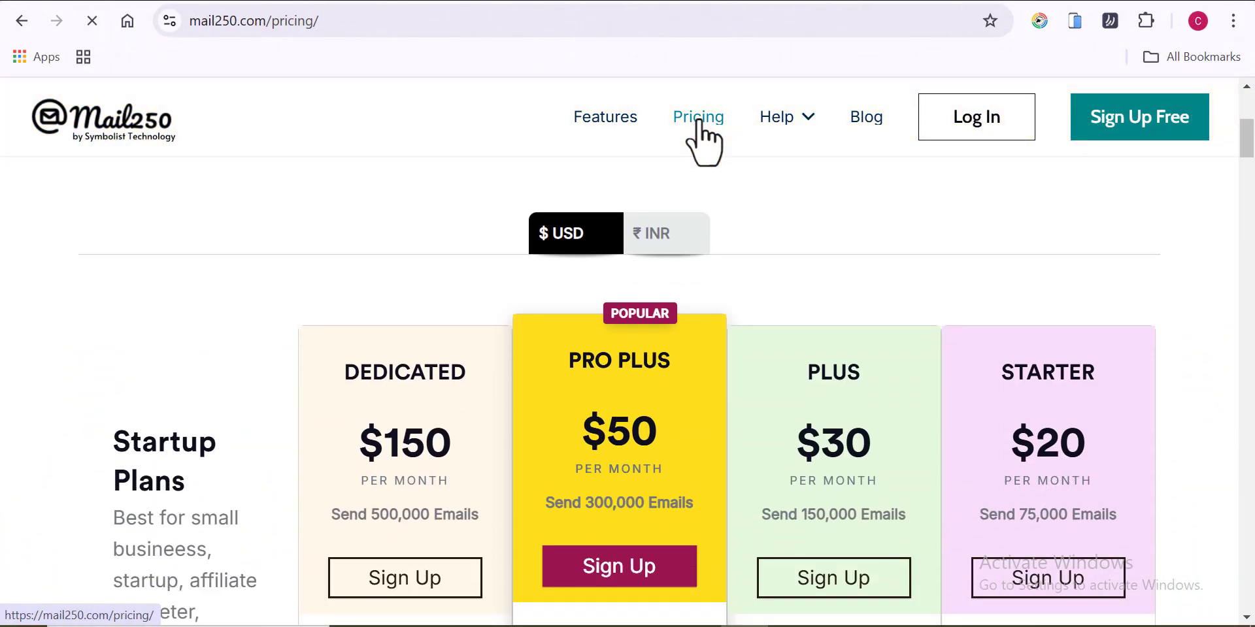
scroll("down", 3)
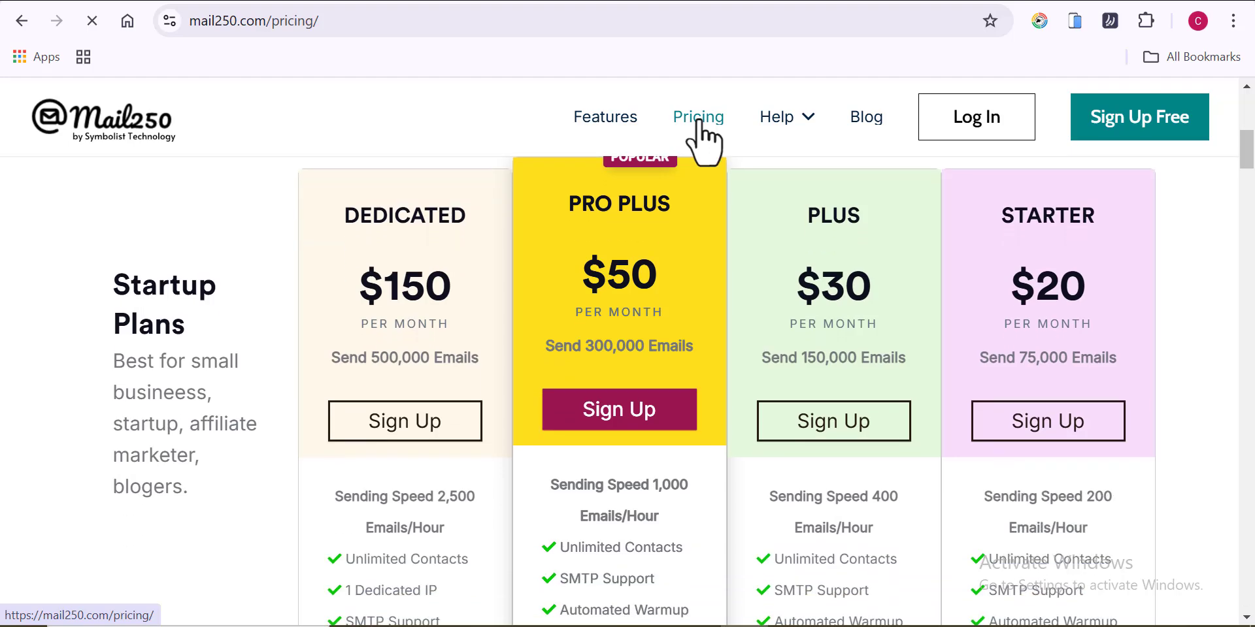
scroll("down", 3)
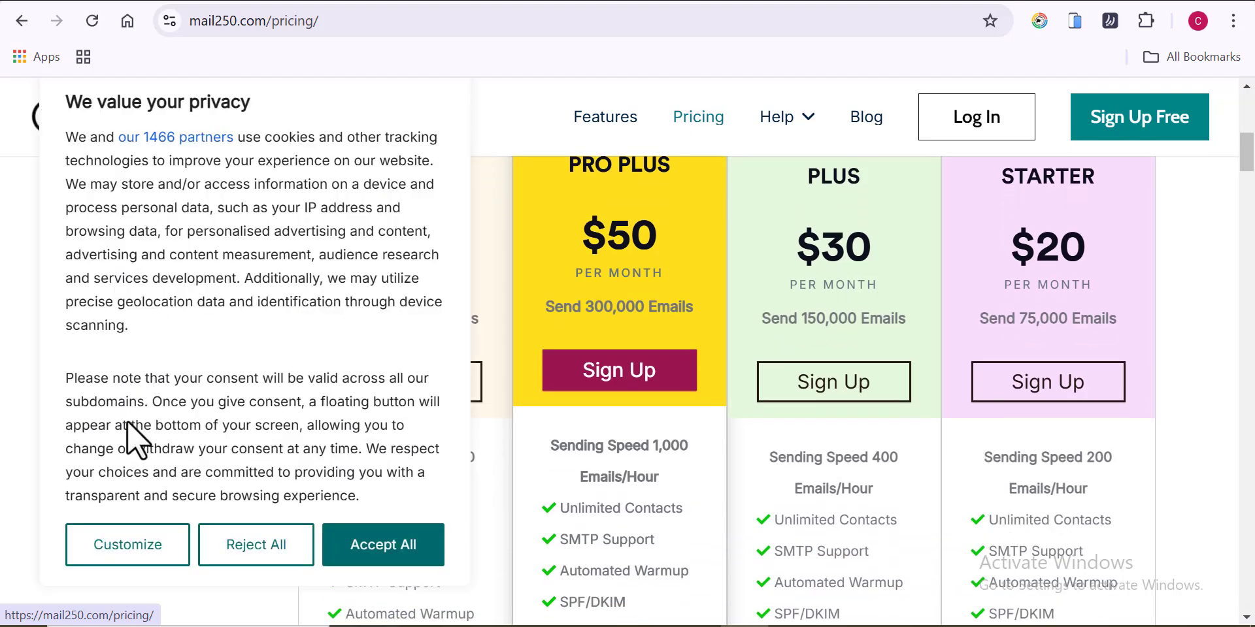
left_click(383, 546)
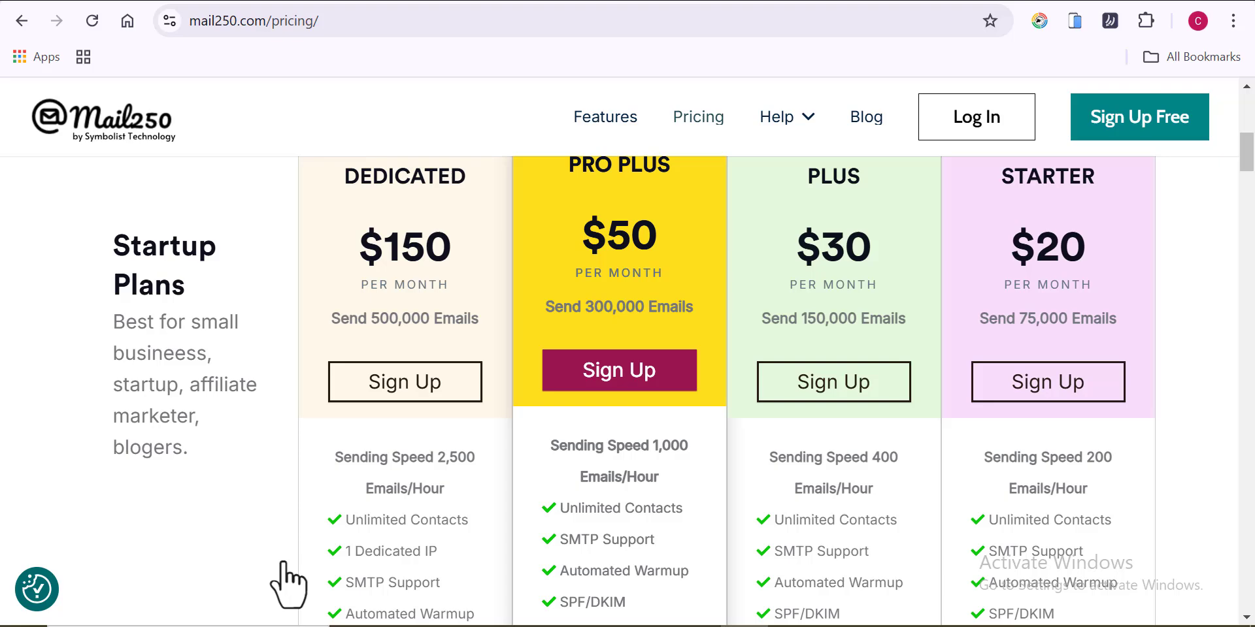
mouse_move(377, 400)
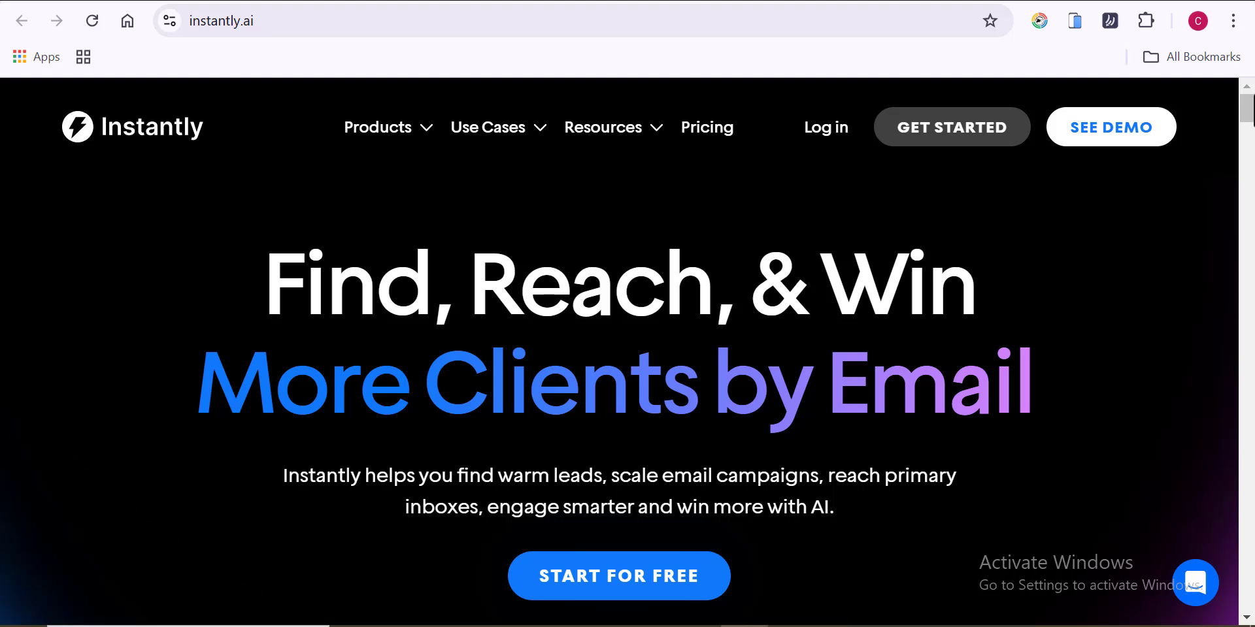
Scroll Instantly's homepage past testimonials and G2 user ratings to the unlimited email accounts section
scroll("down", 3)
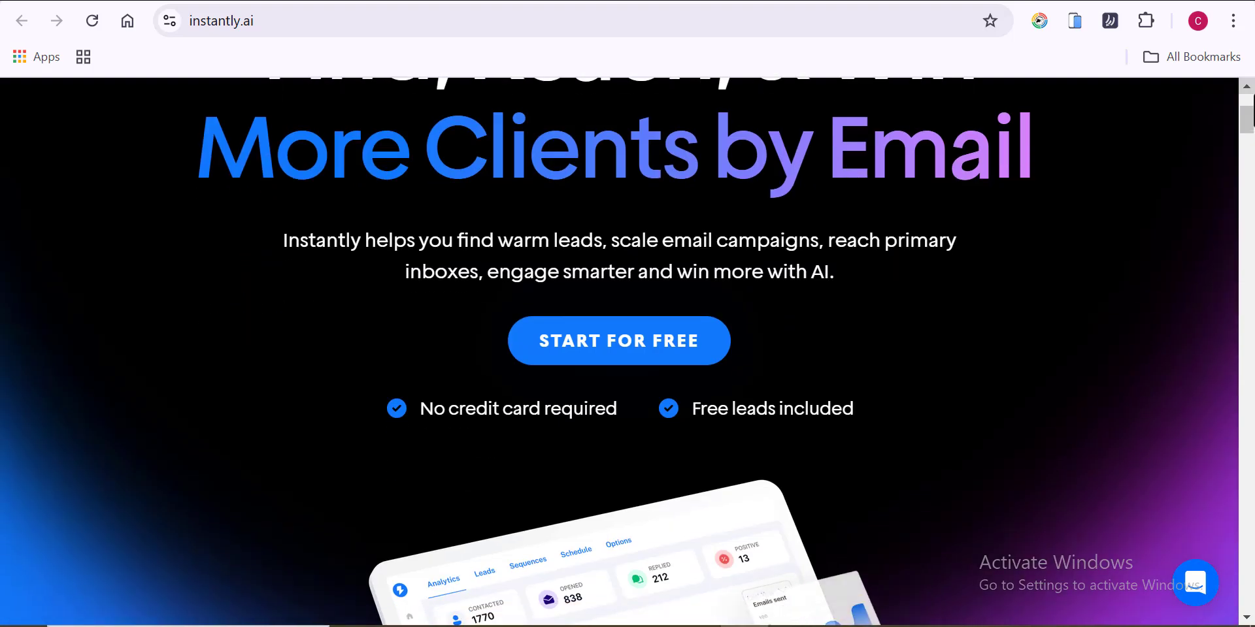
scroll("down", 3)
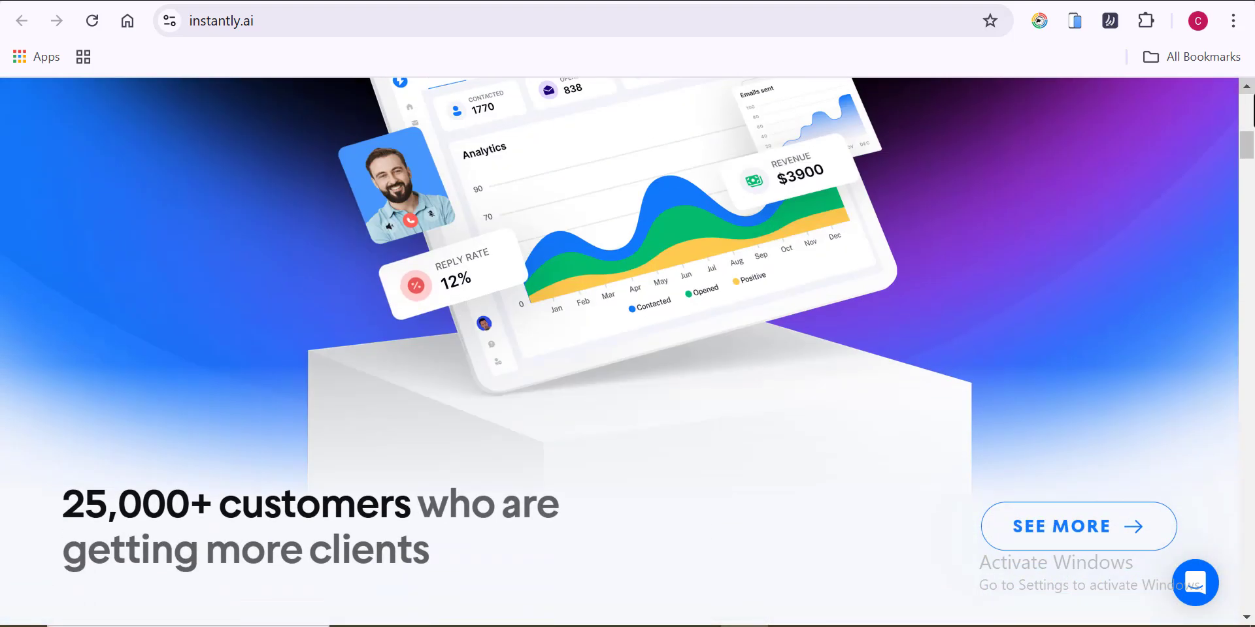
scroll("down", 3)
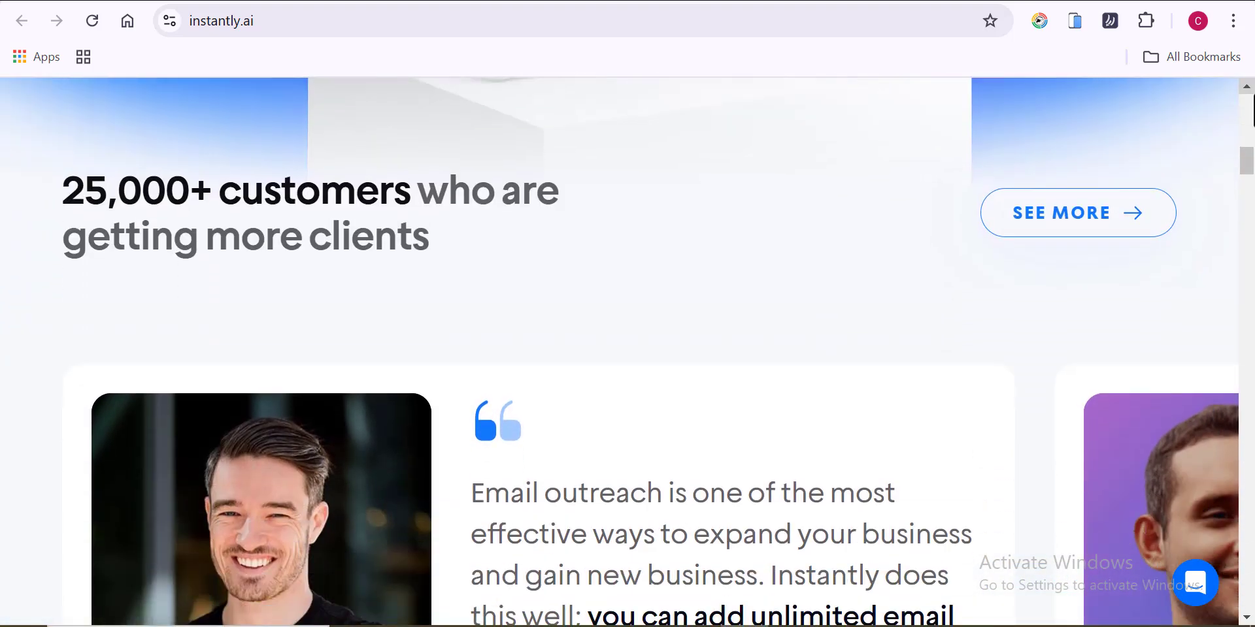
scroll("down", 3)
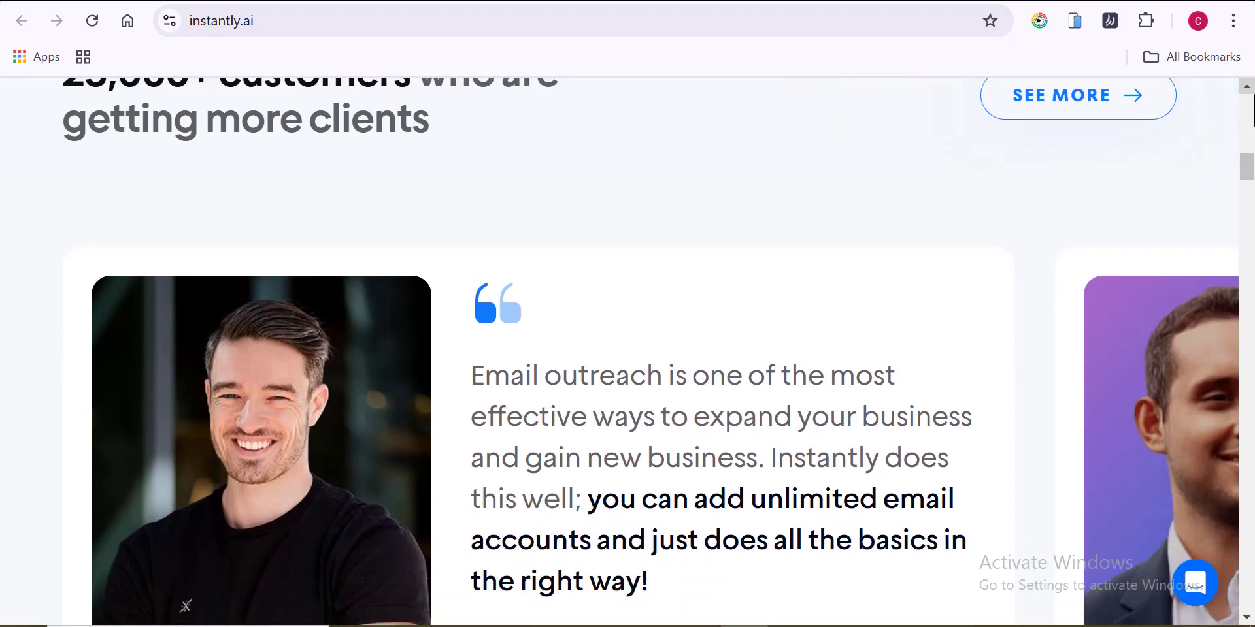
scroll("down", 3)
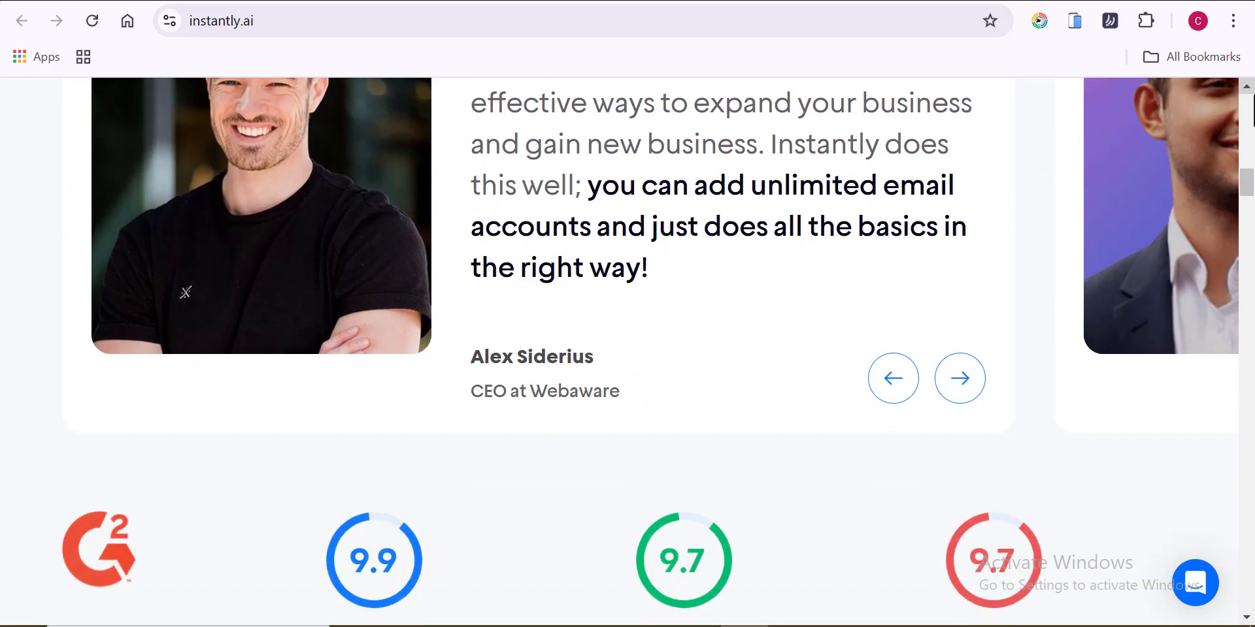
scroll("down", 3)
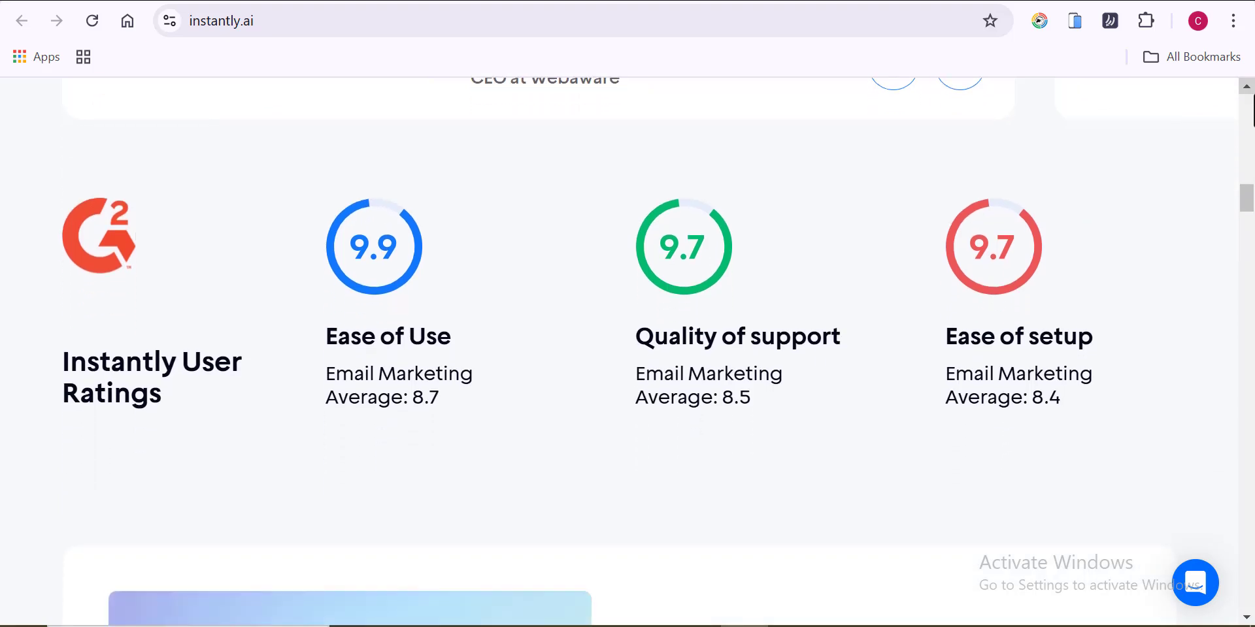
scroll("down", 3)
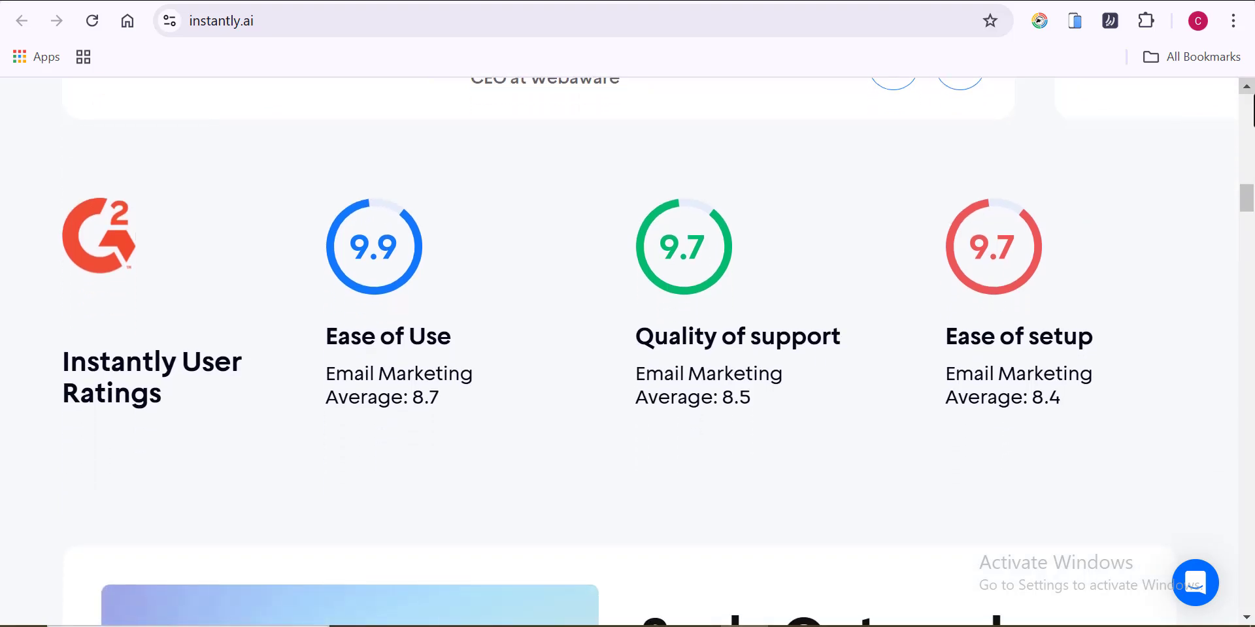
scroll("down", 3)
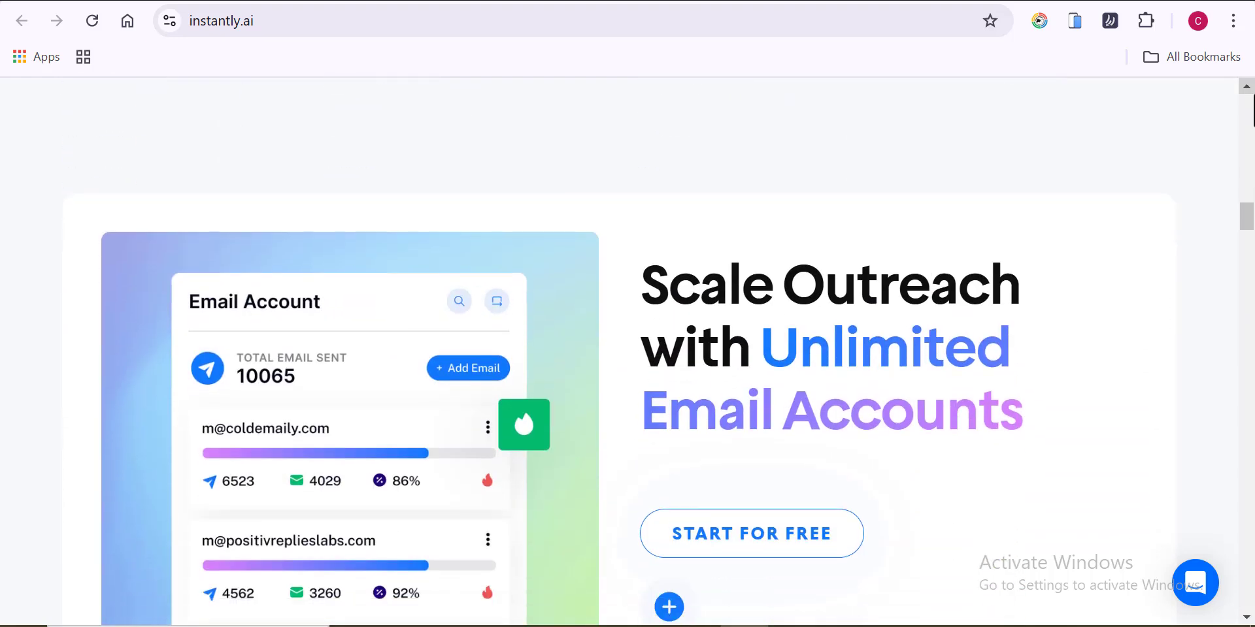
scroll("down", 3)
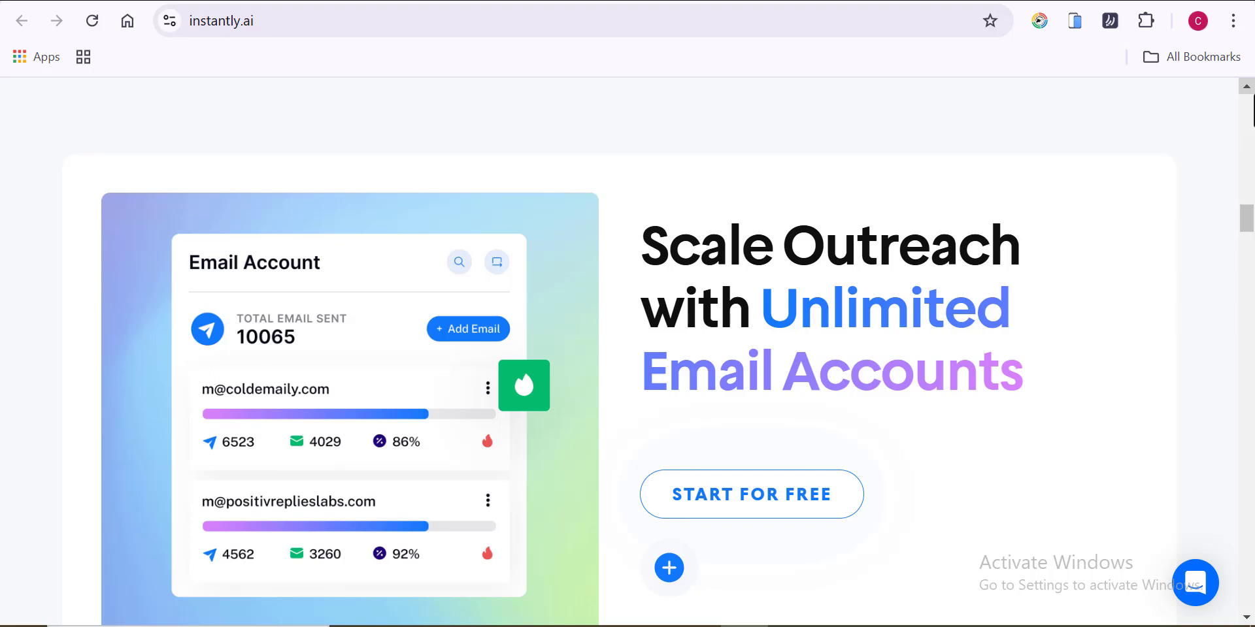
scroll("down", 3)
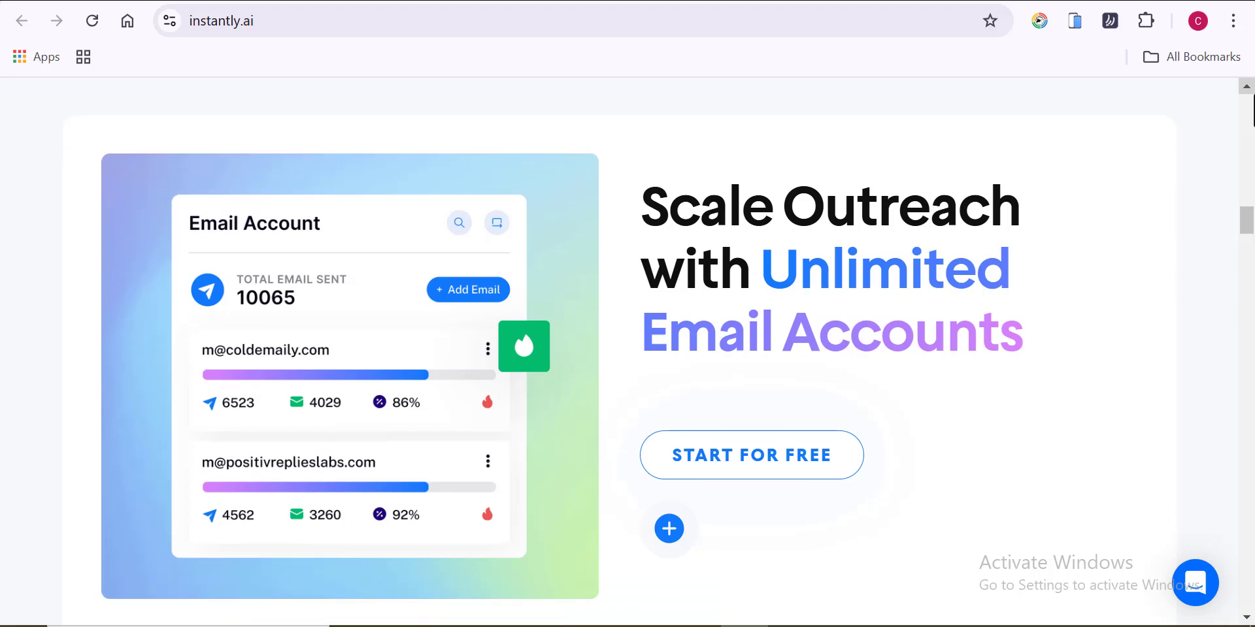
scroll("down", 3)
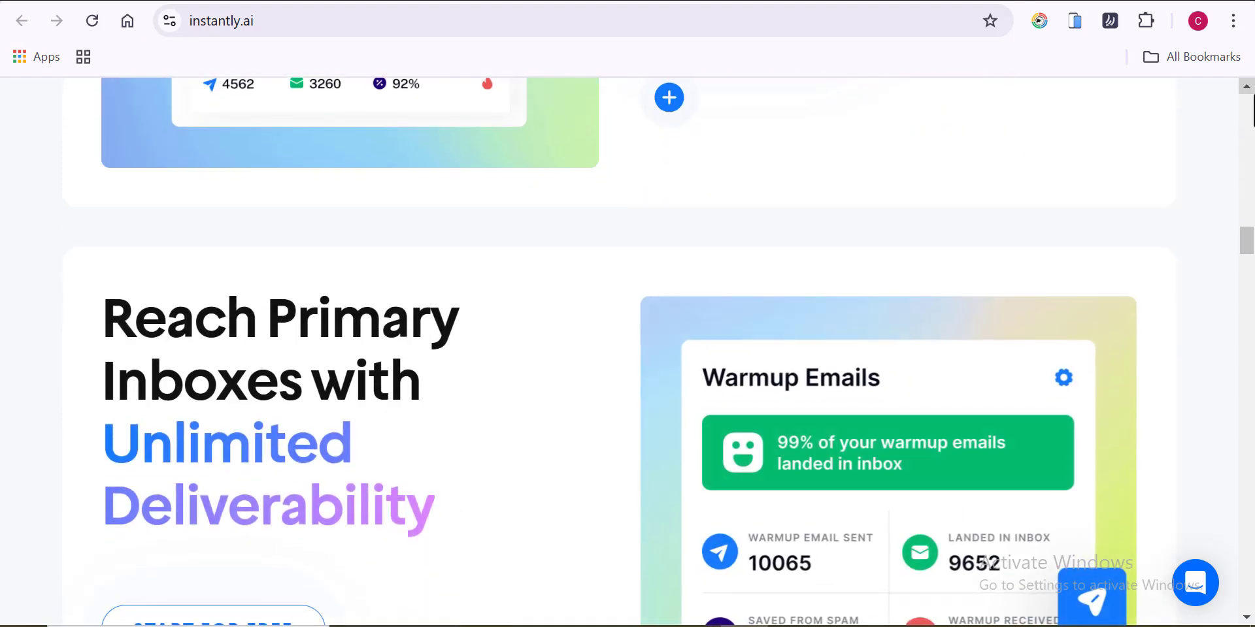
scroll("down", 3)
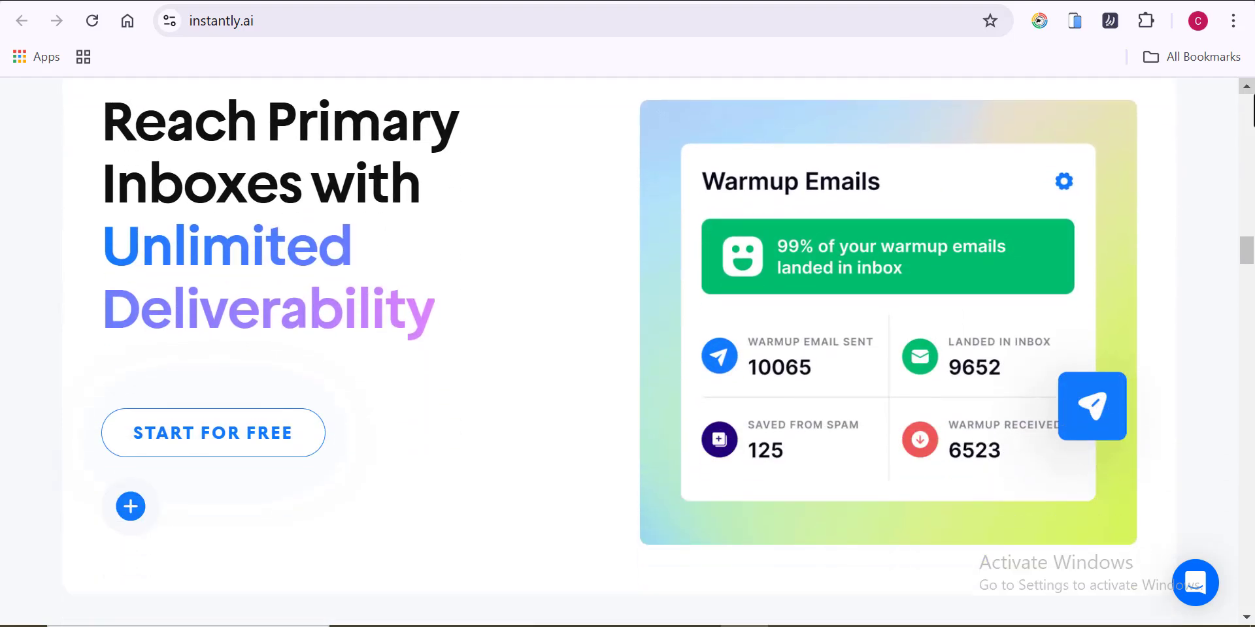
scroll("down", 3)
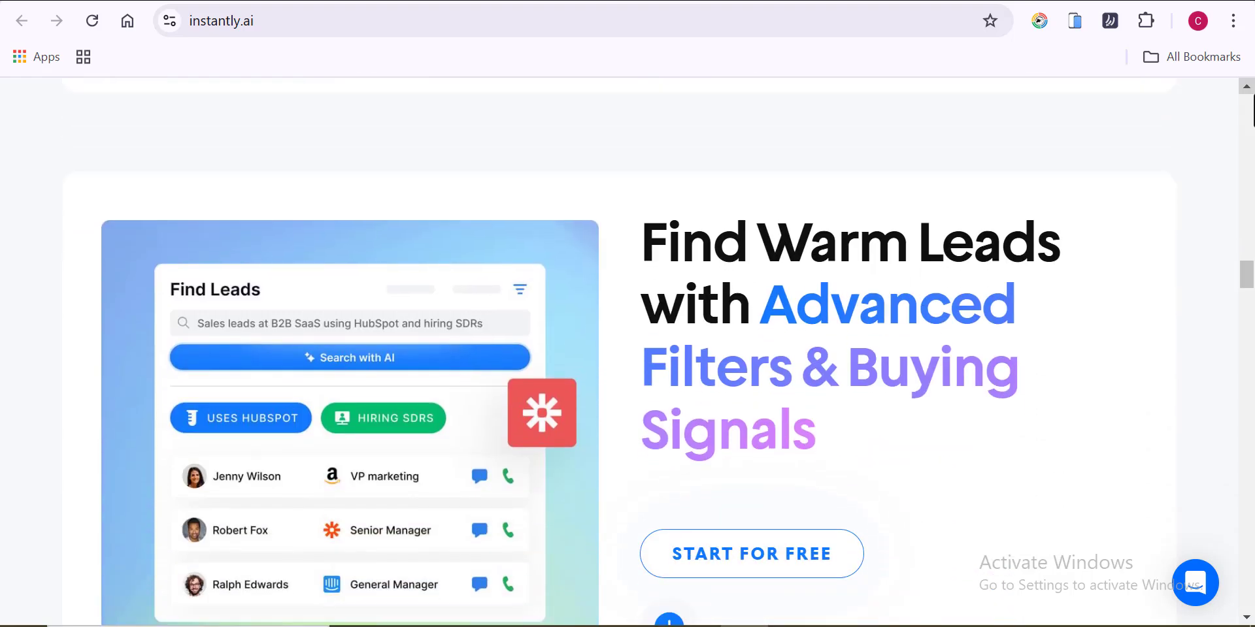
scroll("down", 3)
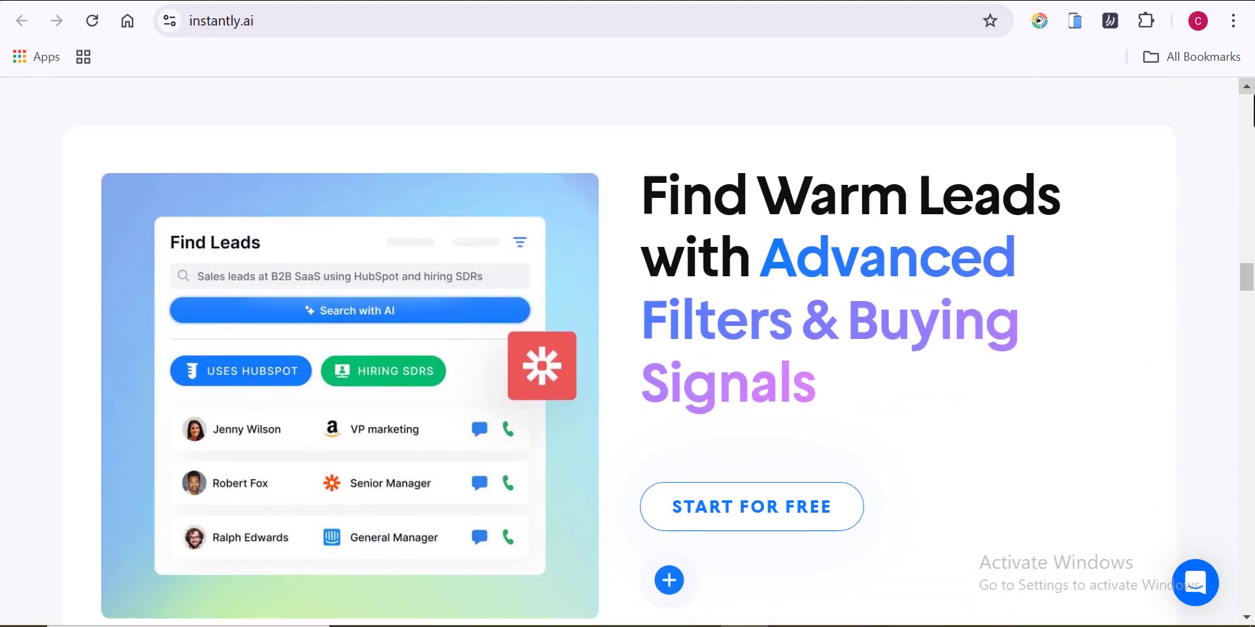
scroll("down", 3)
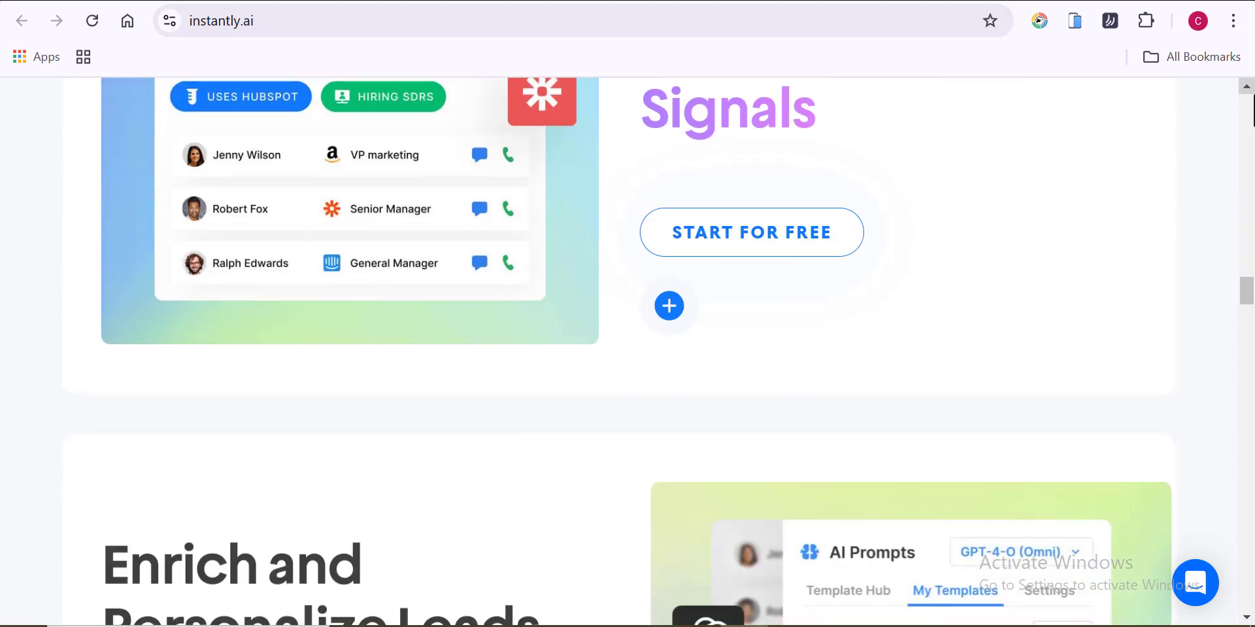
scroll("down", 3)
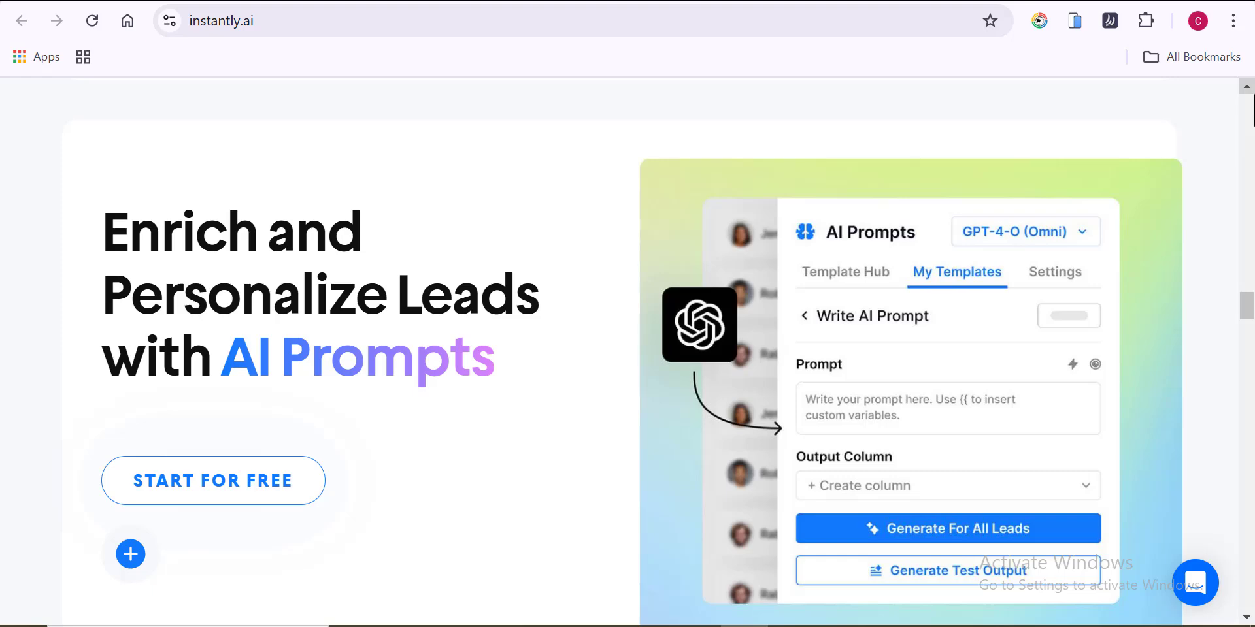
scroll("down", 3)
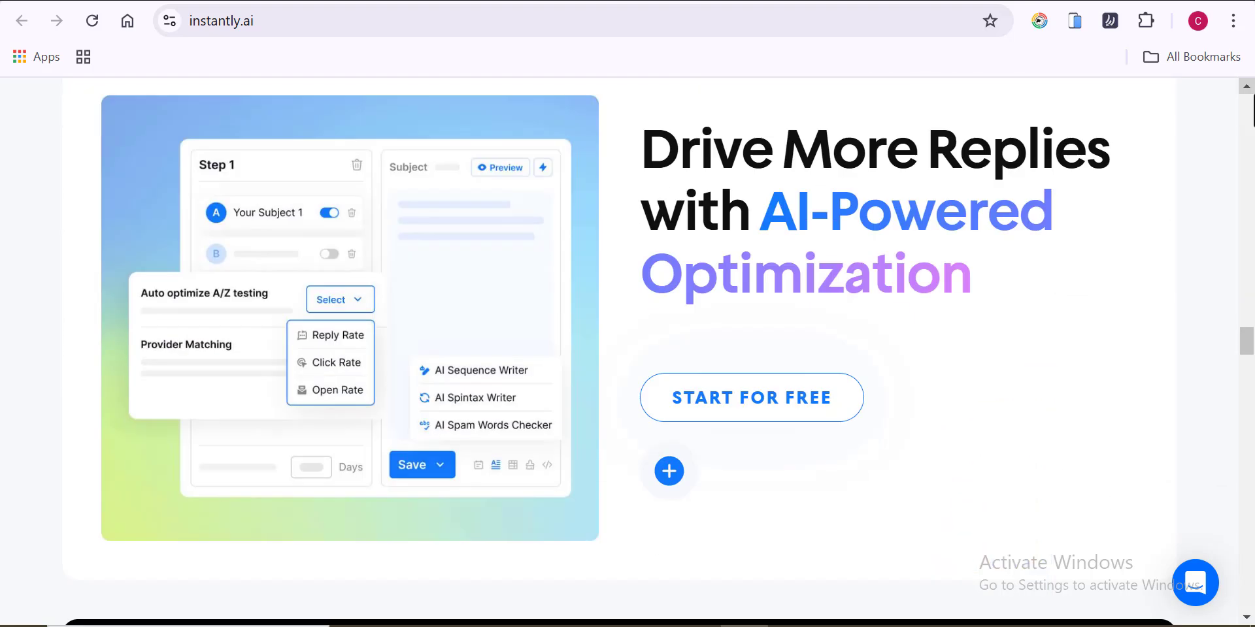
scroll("down", 3)
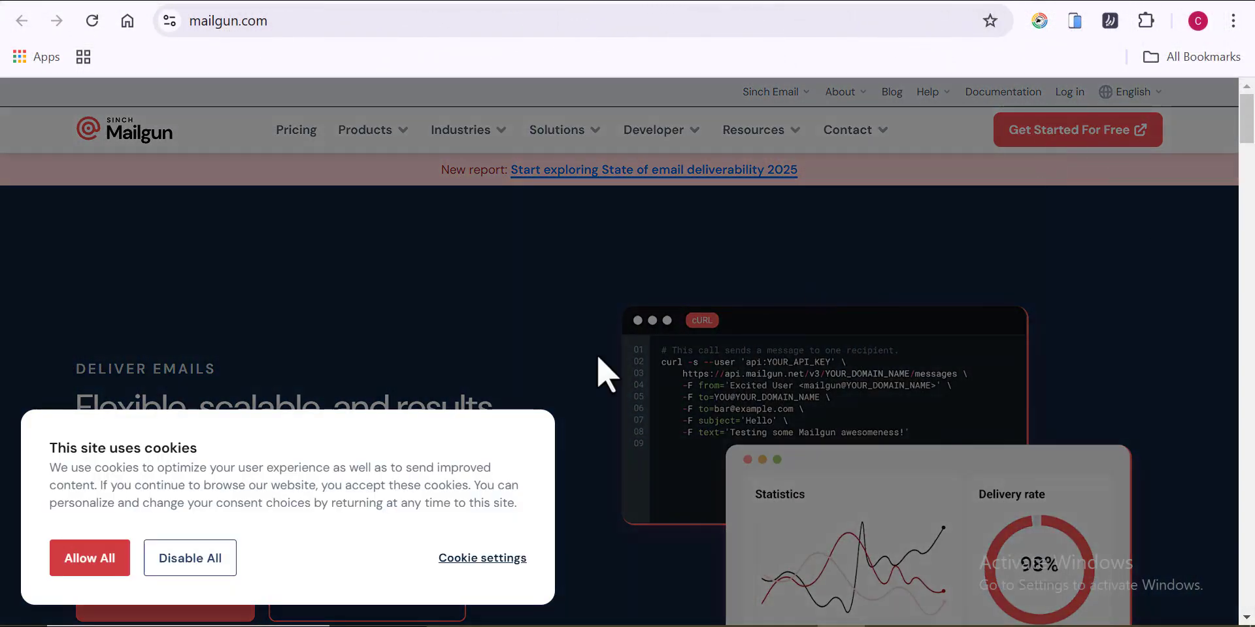
Allow all cookies on Mailgun and scroll the homepage through its feature sections
left_click(89, 559)
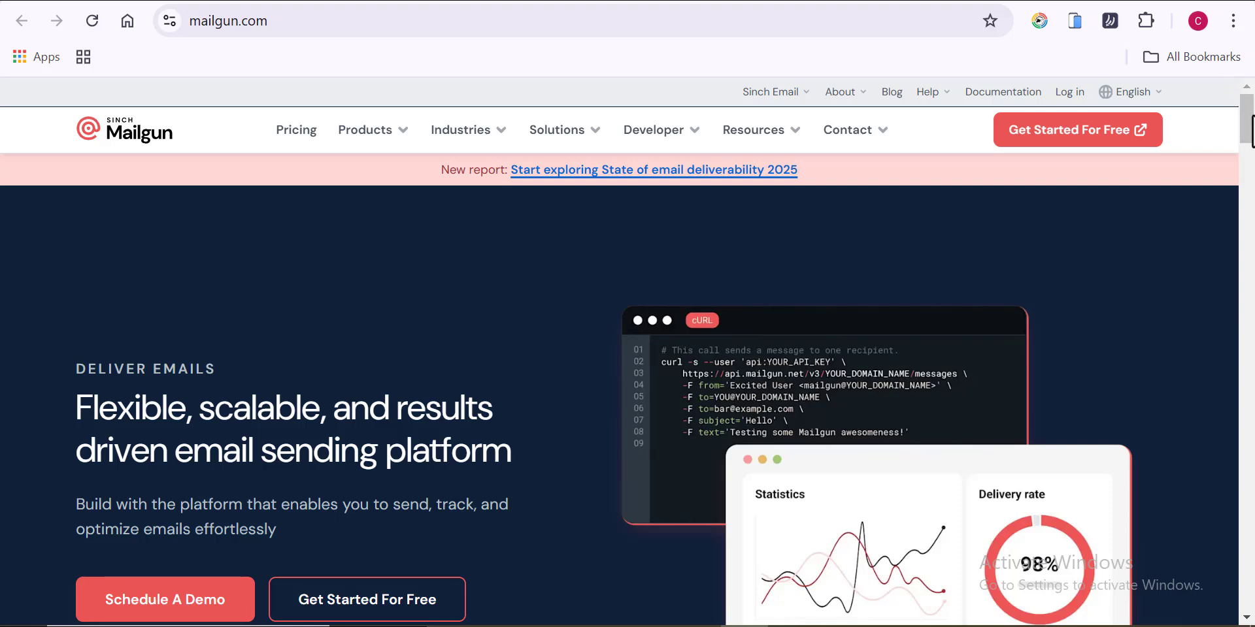
scroll("down", 3)
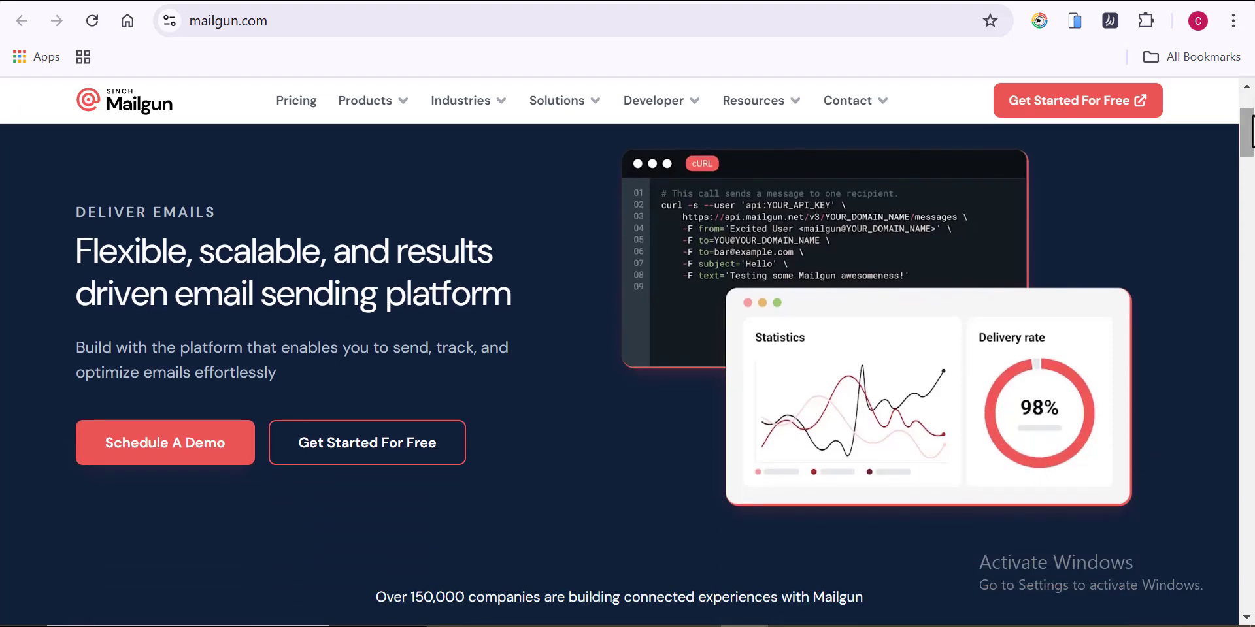
scroll("down", 3)
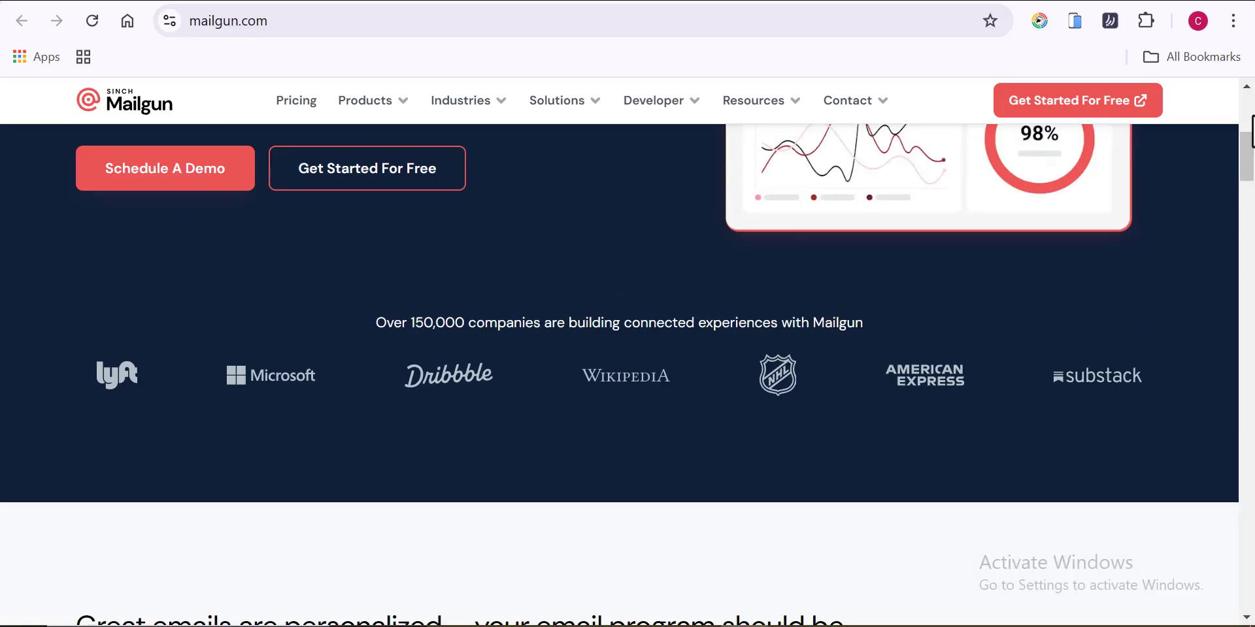
scroll("down", 3)
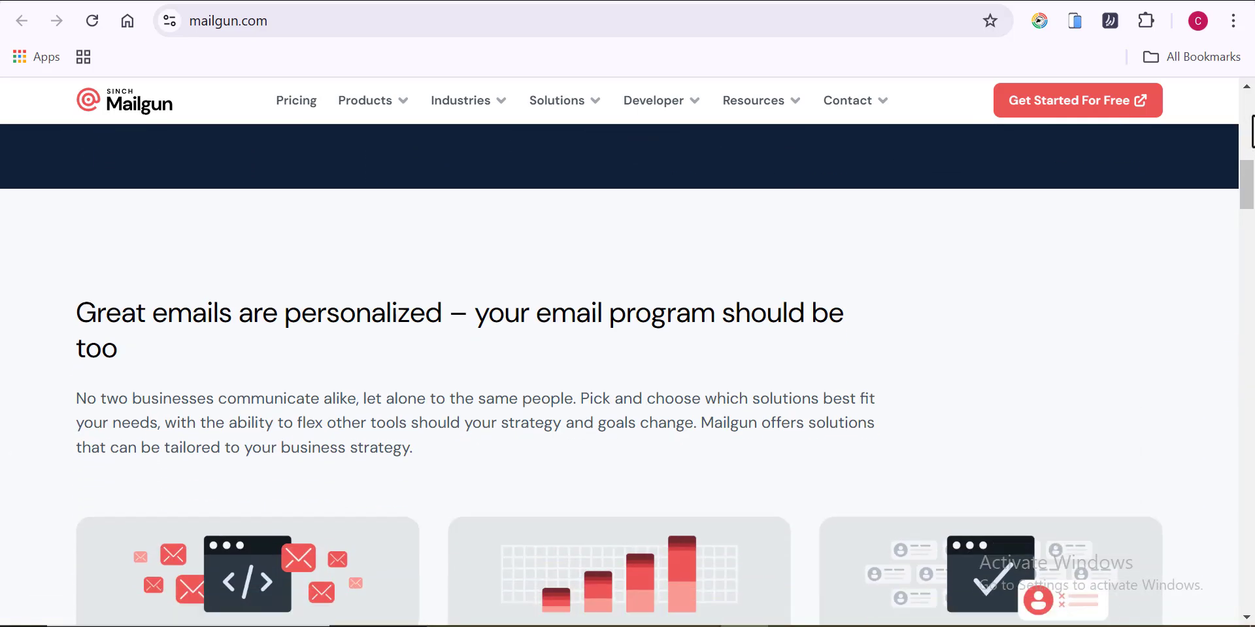
scroll("down", 3)
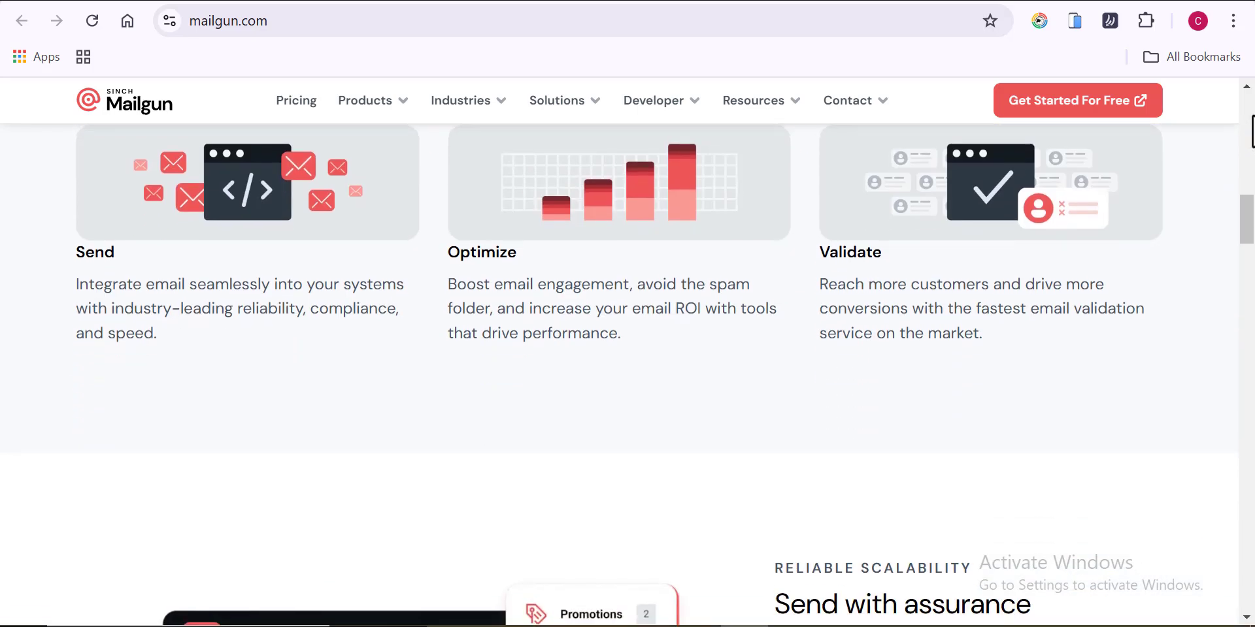
scroll("down", 3)
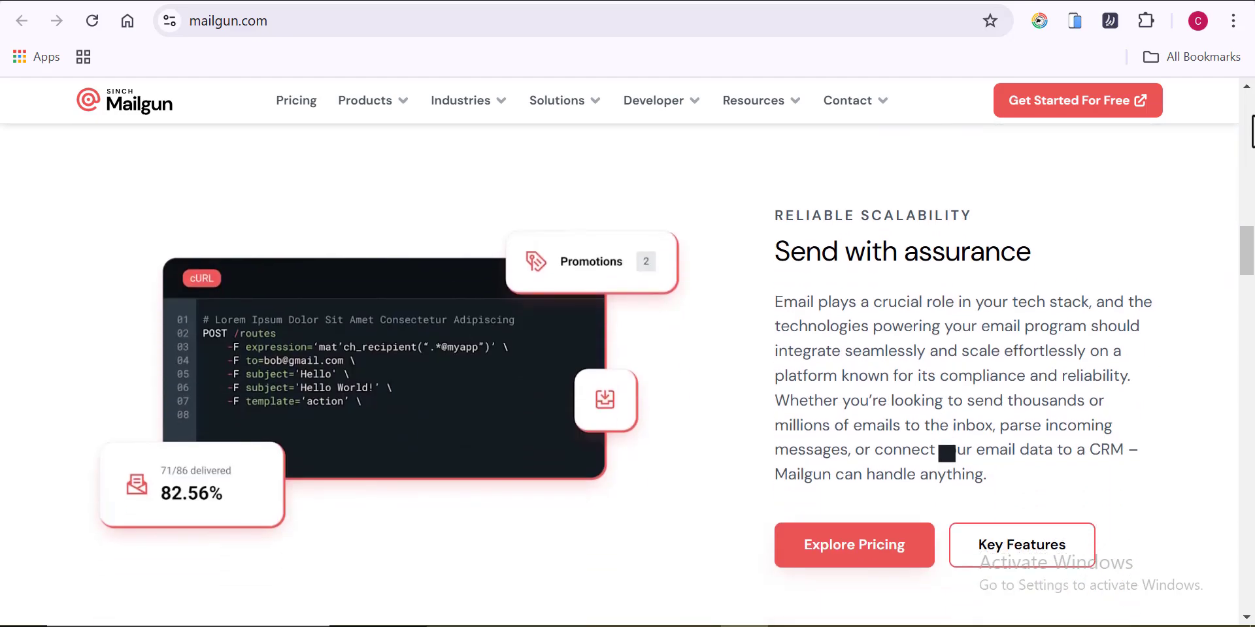
scroll("down", 3)
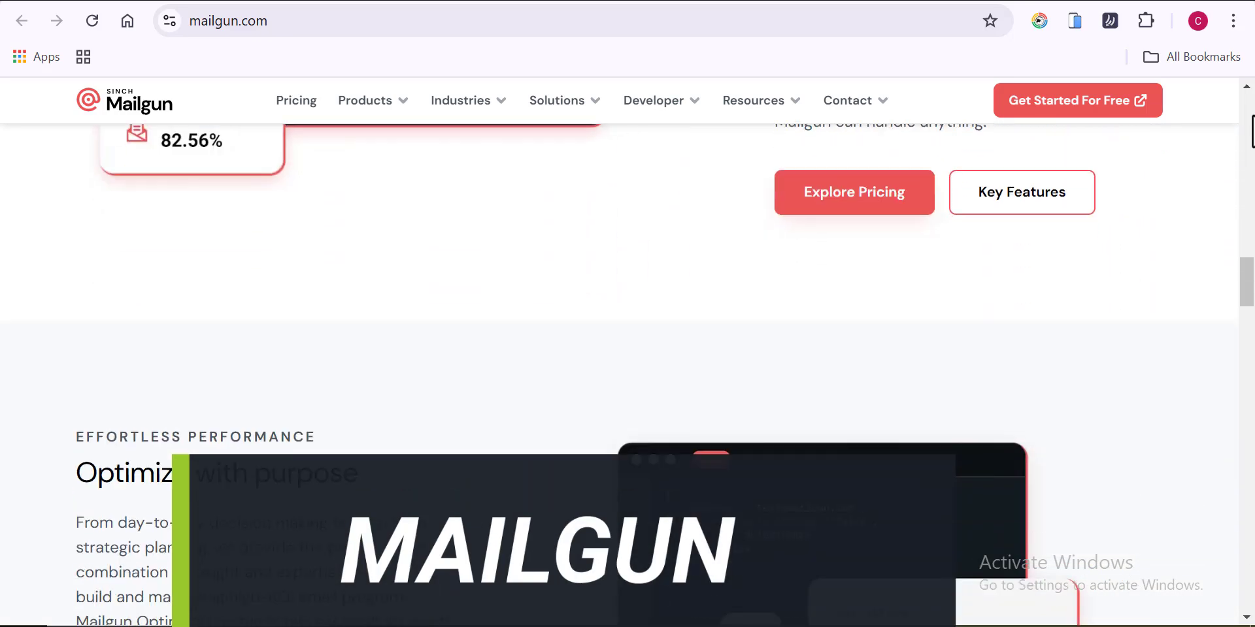
scroll("down", 3)
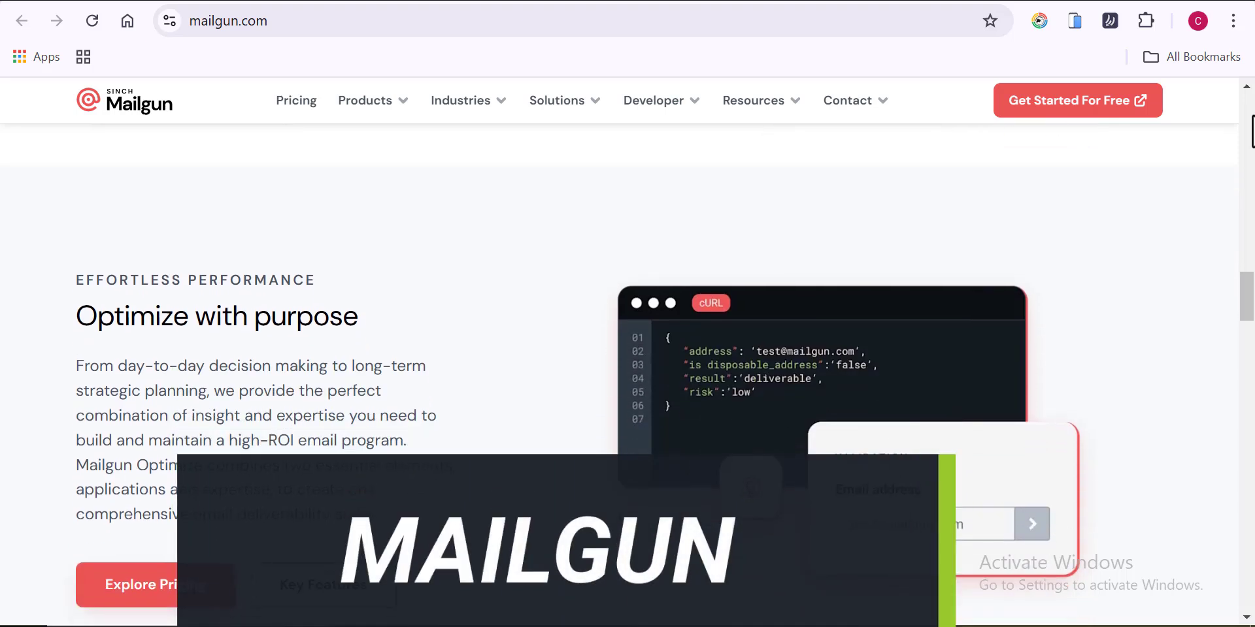
scroll("down", 3)
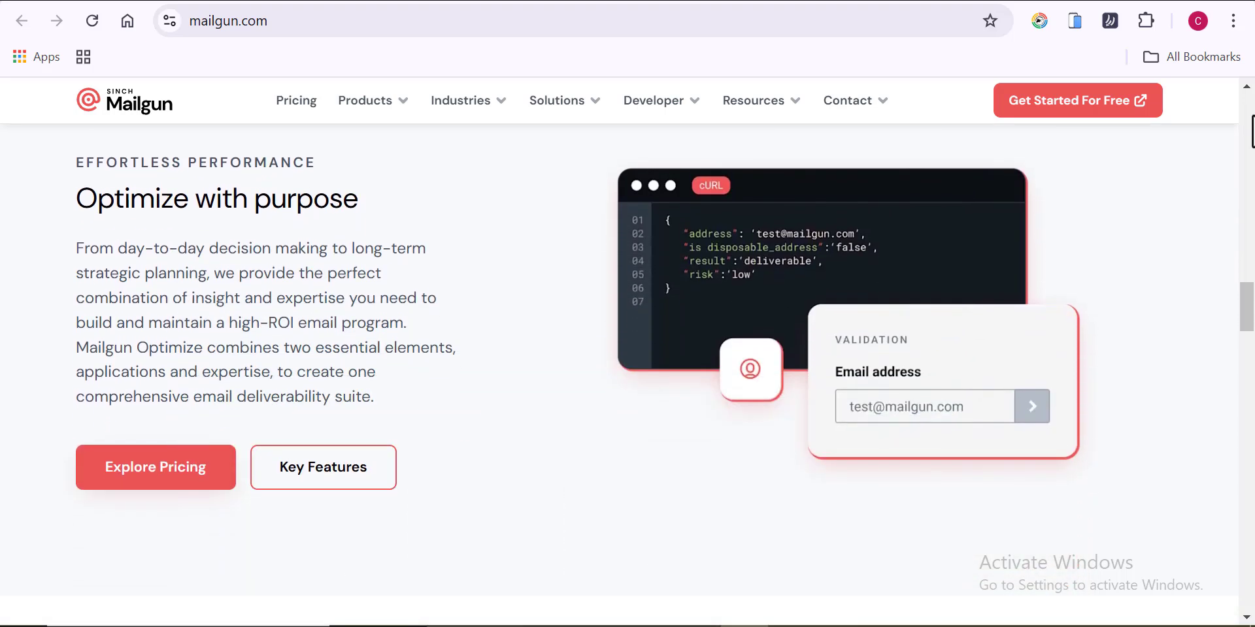
scroll("down", 3)
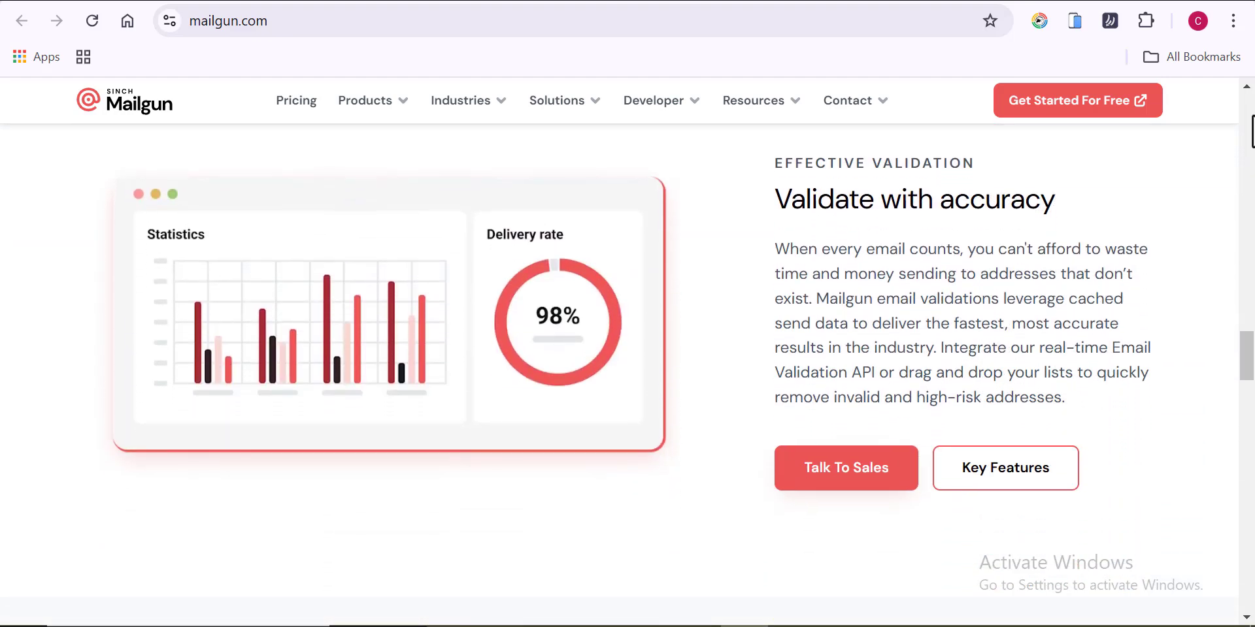
Continue past the Forrester results stats and Dribbble testimonial to the newsletter signup footer
scroll("down", 3)
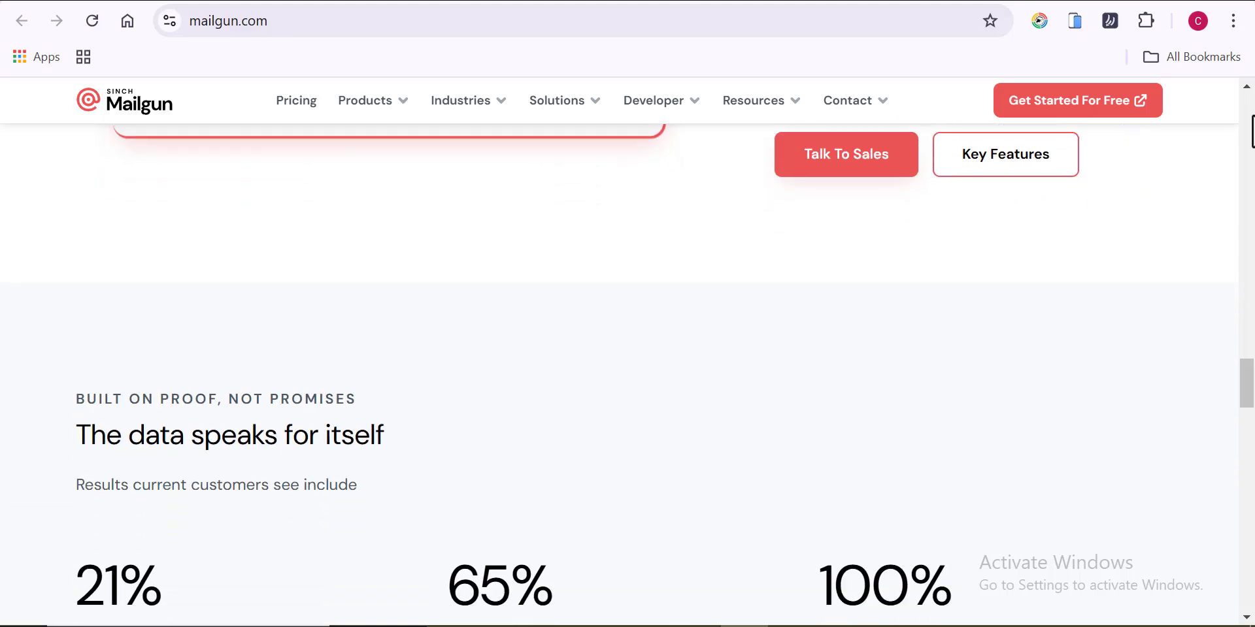
scroll("down", 3)
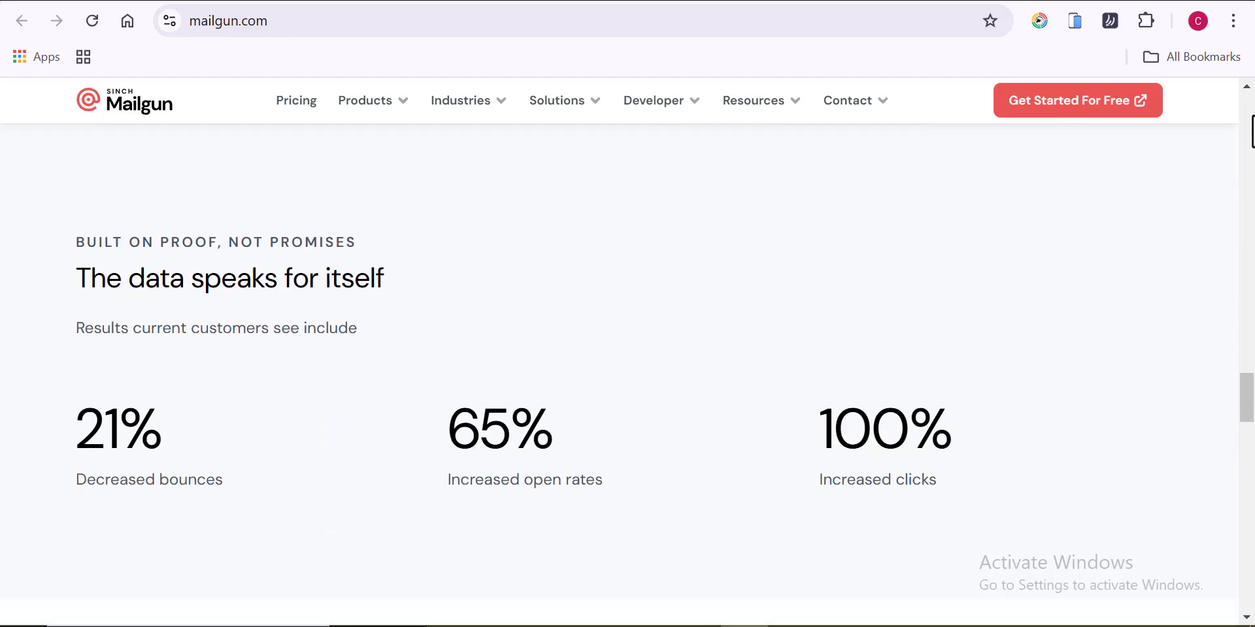
scroll("down", 3)
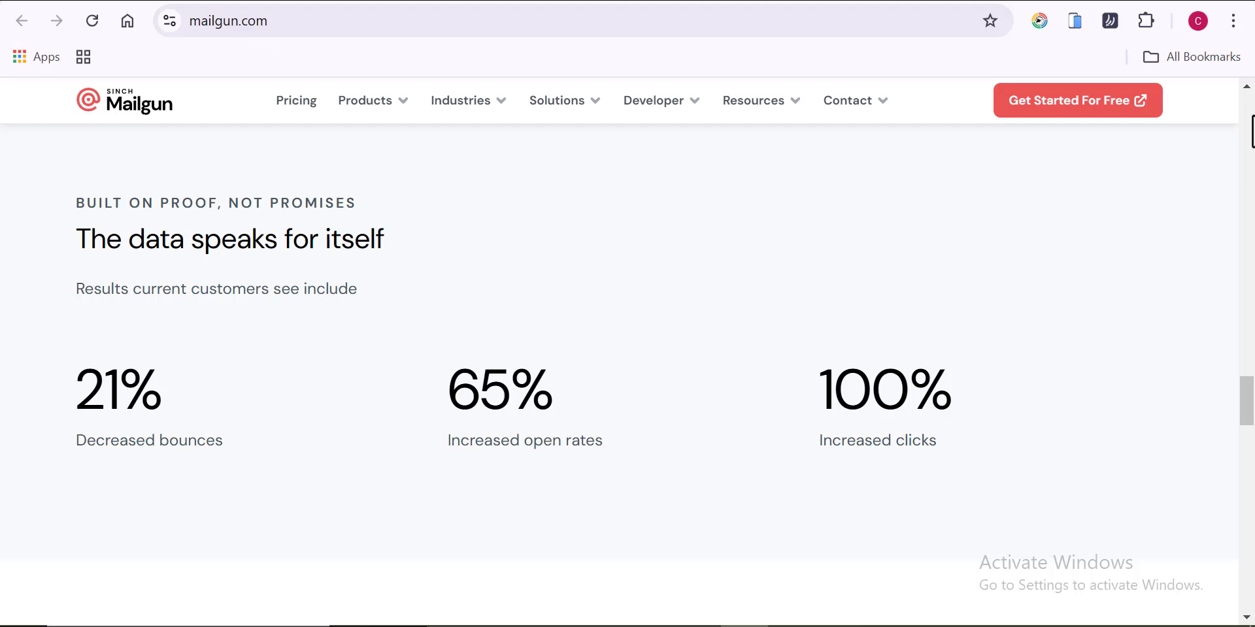
scroll("down", 3)
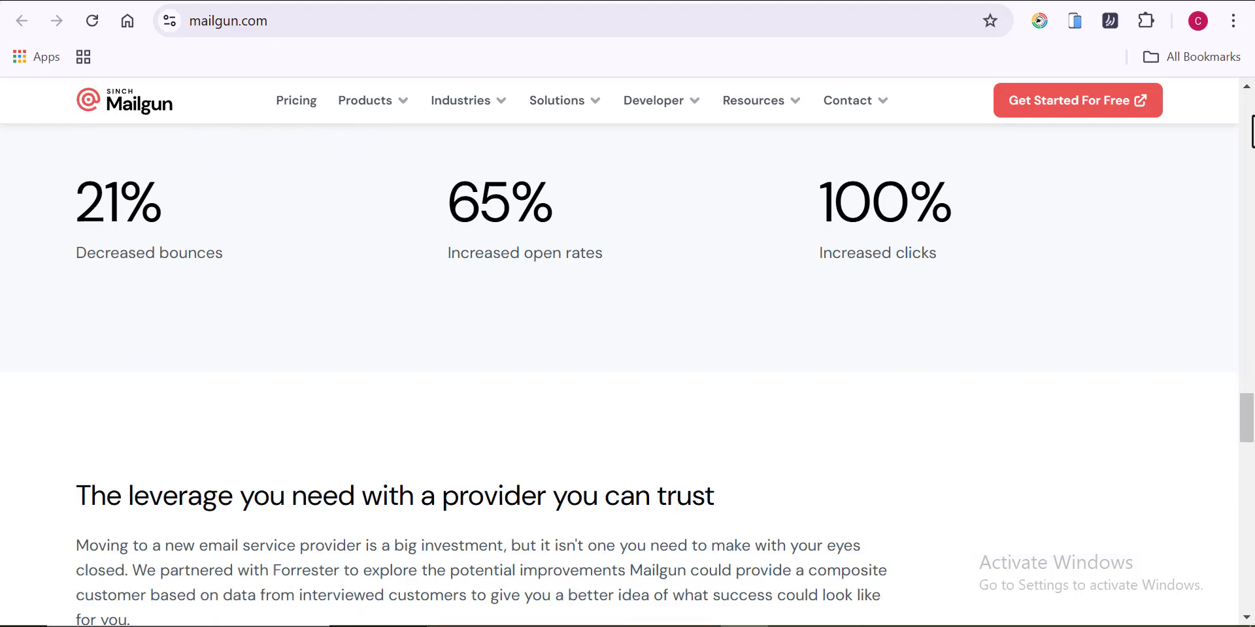
scroll("down", 3)
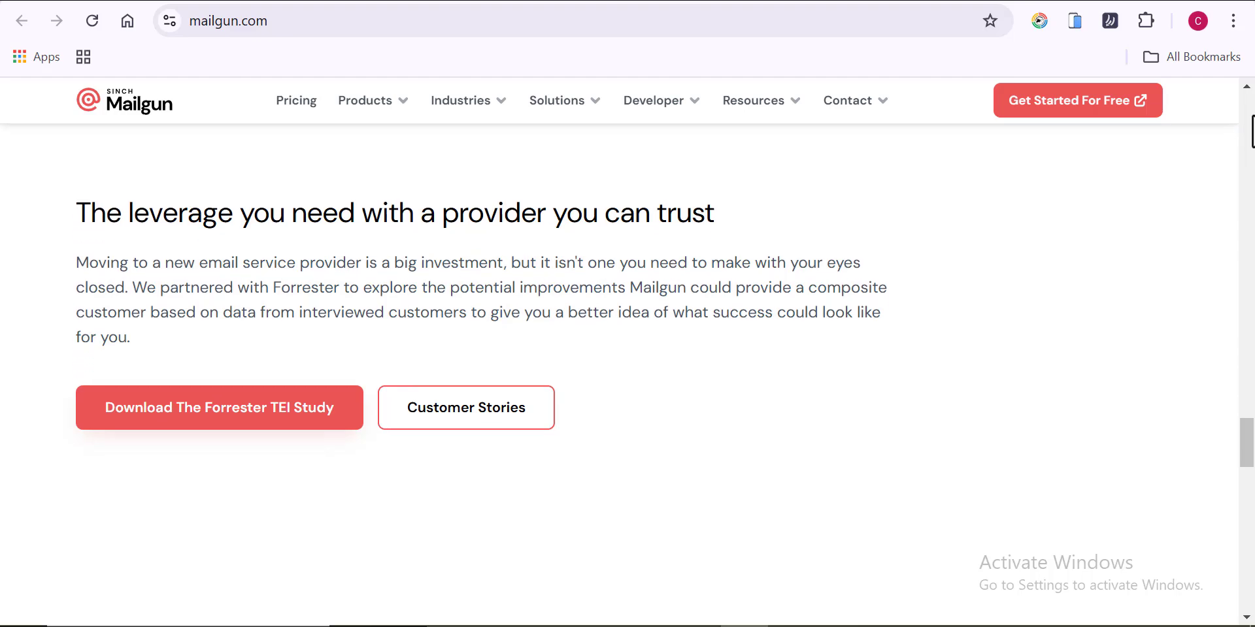
scroll("down", 3)
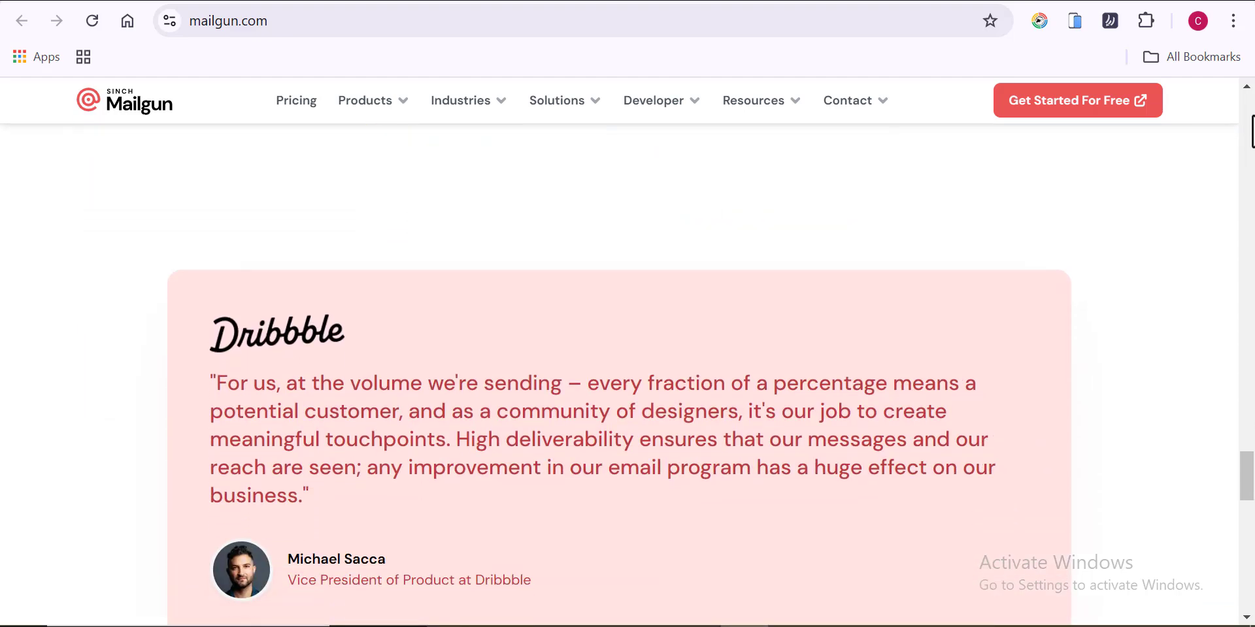
scroll("down", 3)
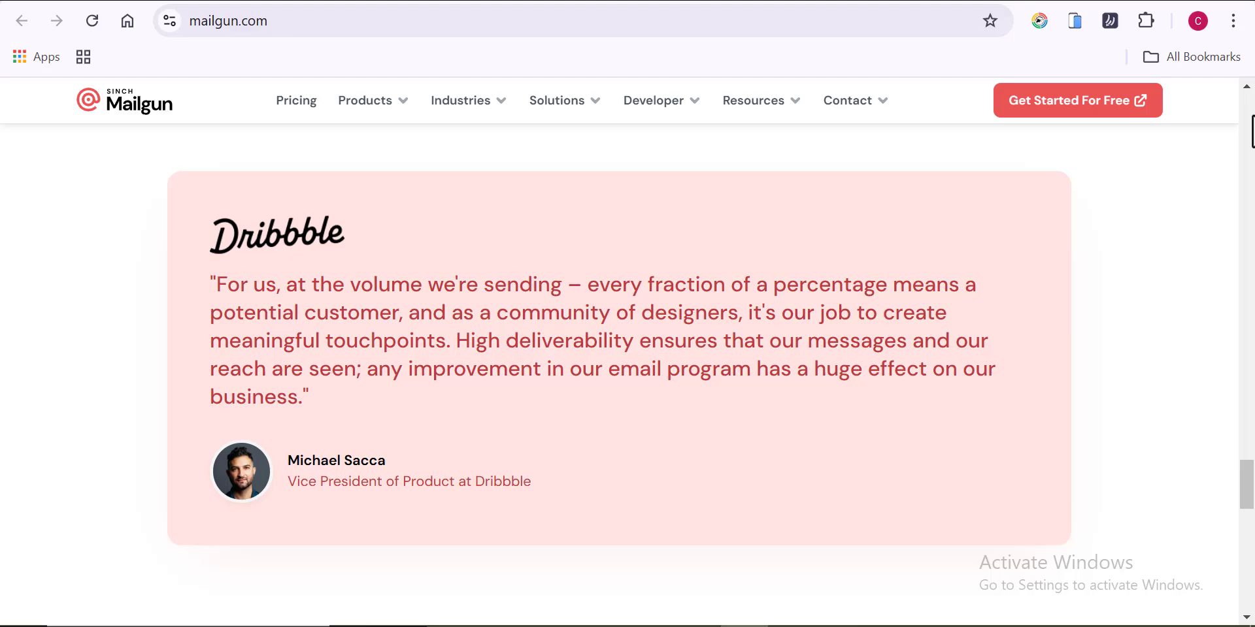
scroll("down", 3)
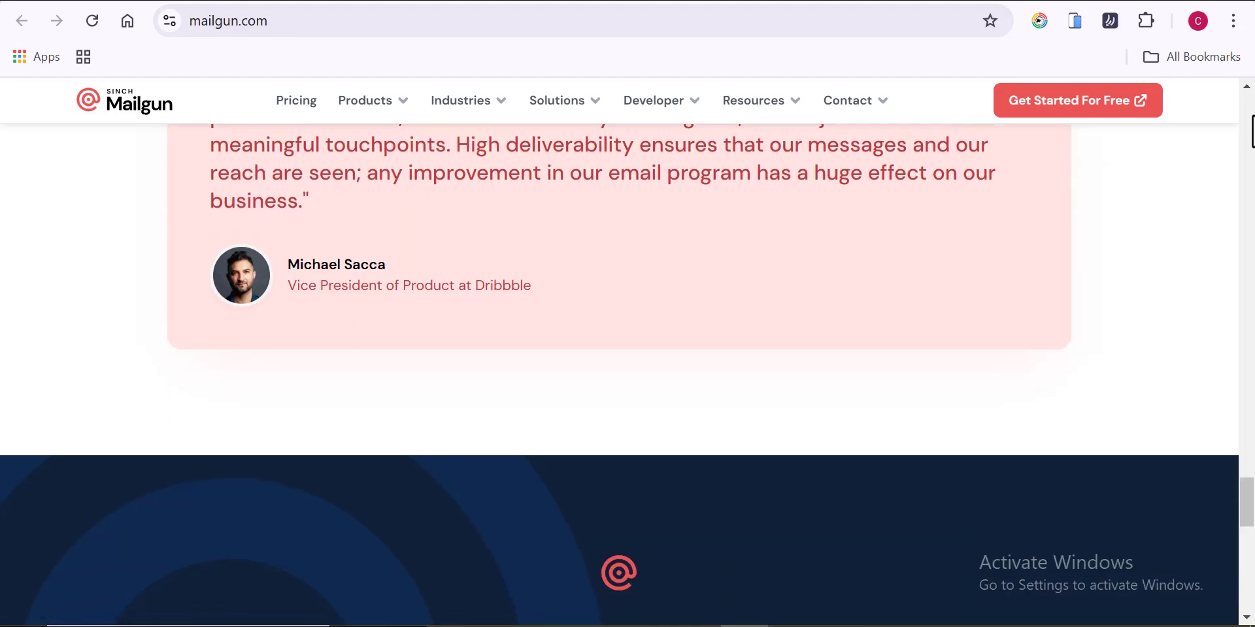
scroll("down", 3)
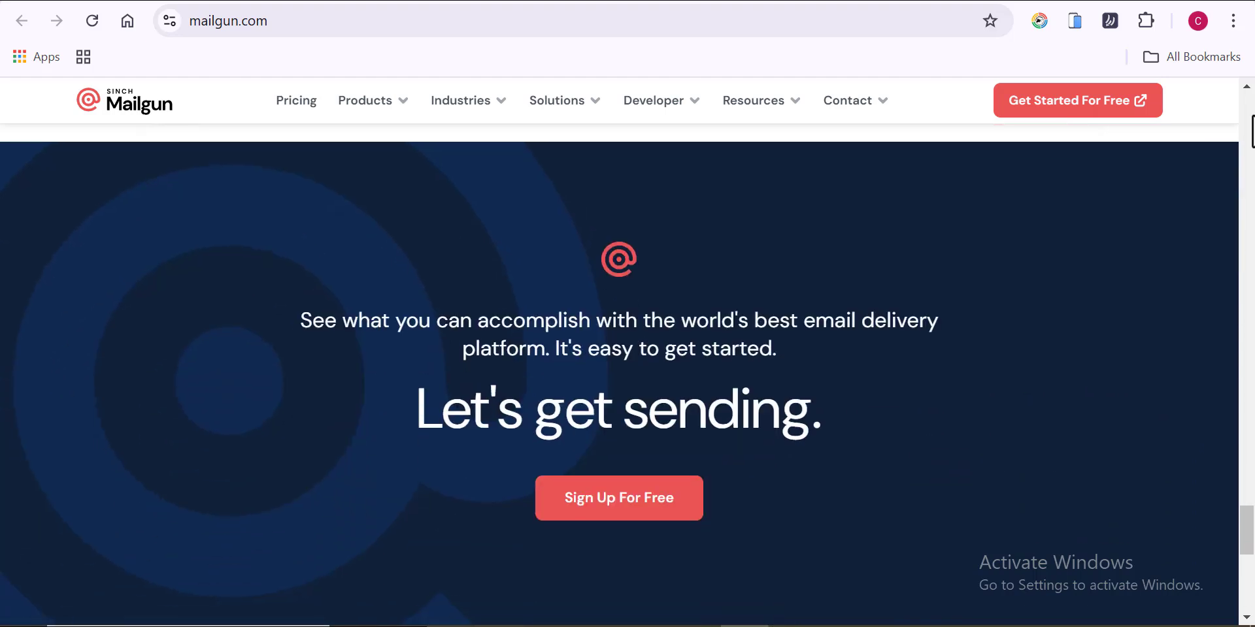
scroll("down", 3)
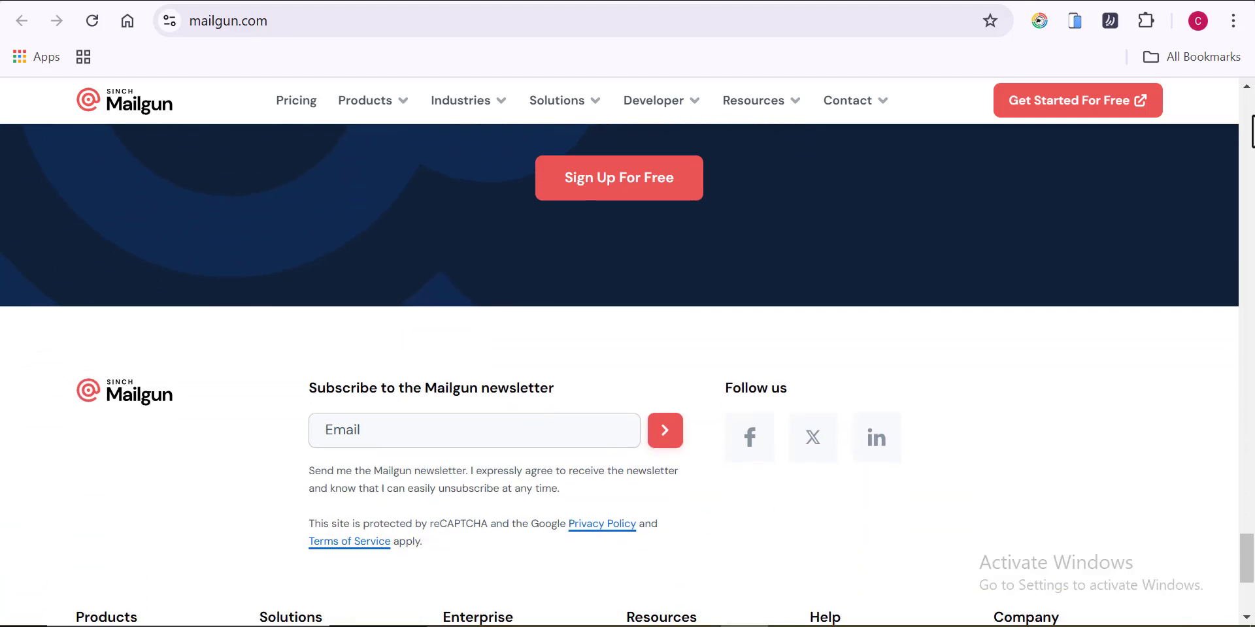
scroll("down", 3)
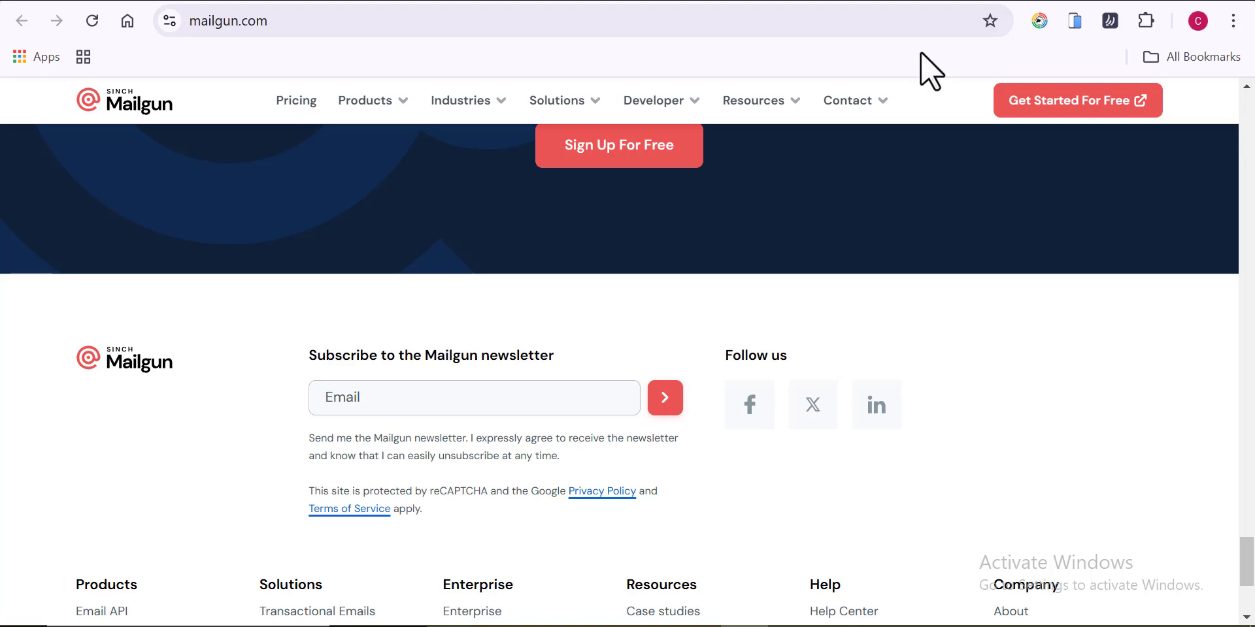
Switch to Mail250's homepage and scroll past design tools, i-MTA and analytics to customer testimonials
left_click(295, 101)
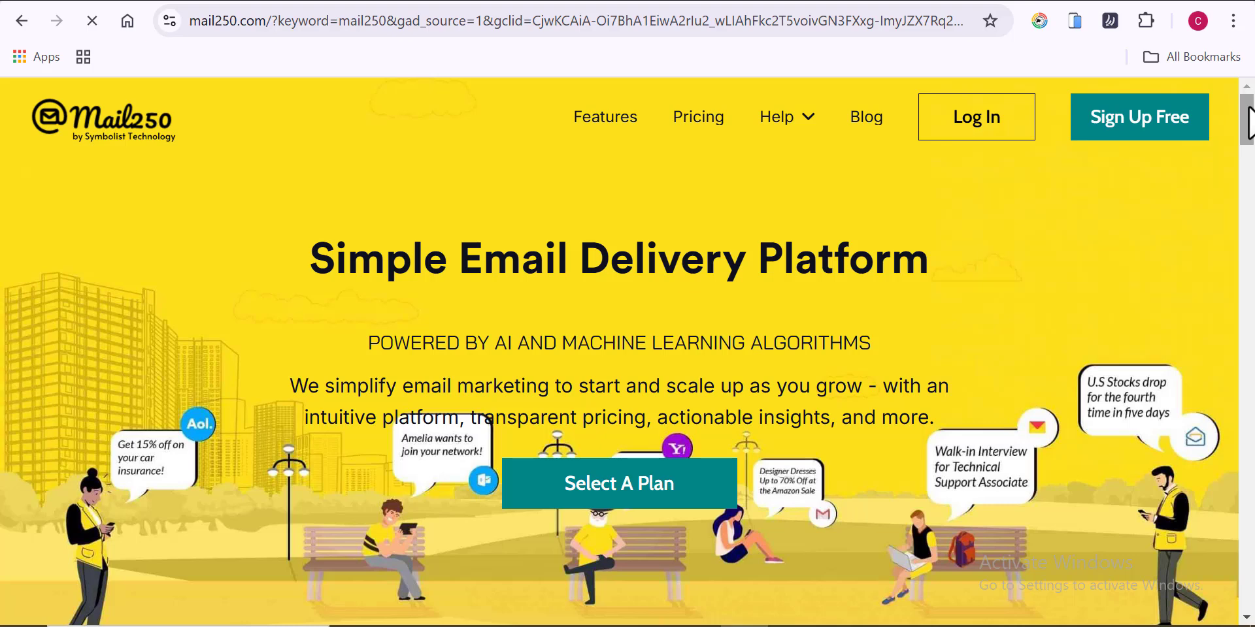
scroll("down", 3)
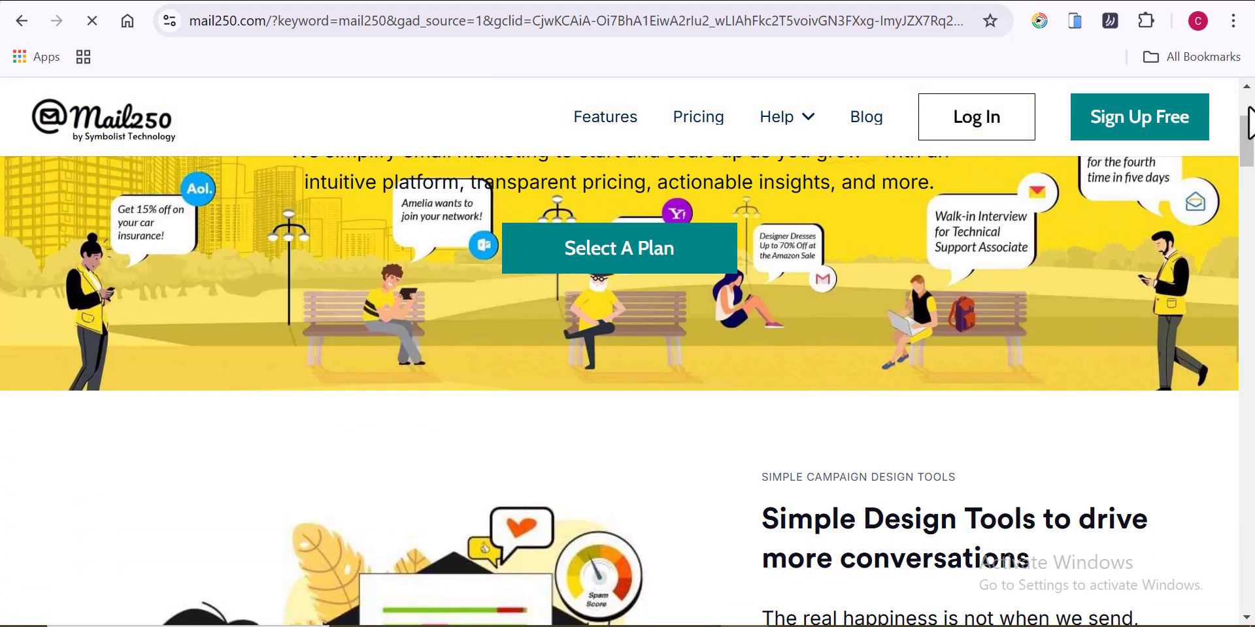
scroll("down", 3)
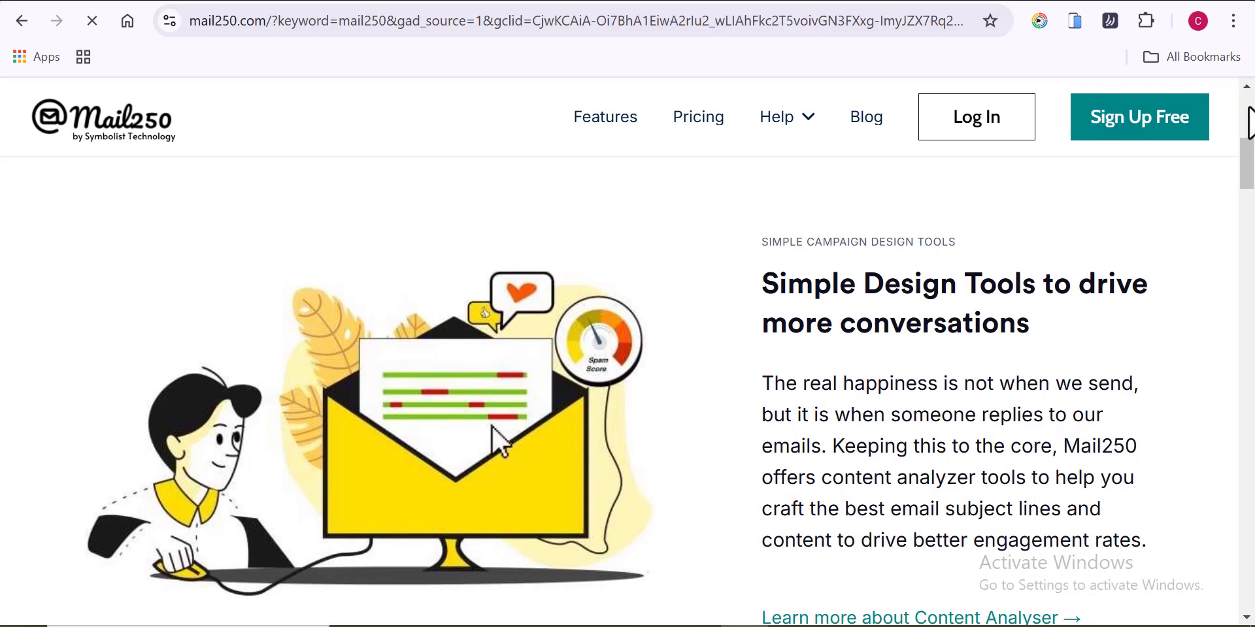
scroll("down", 3)
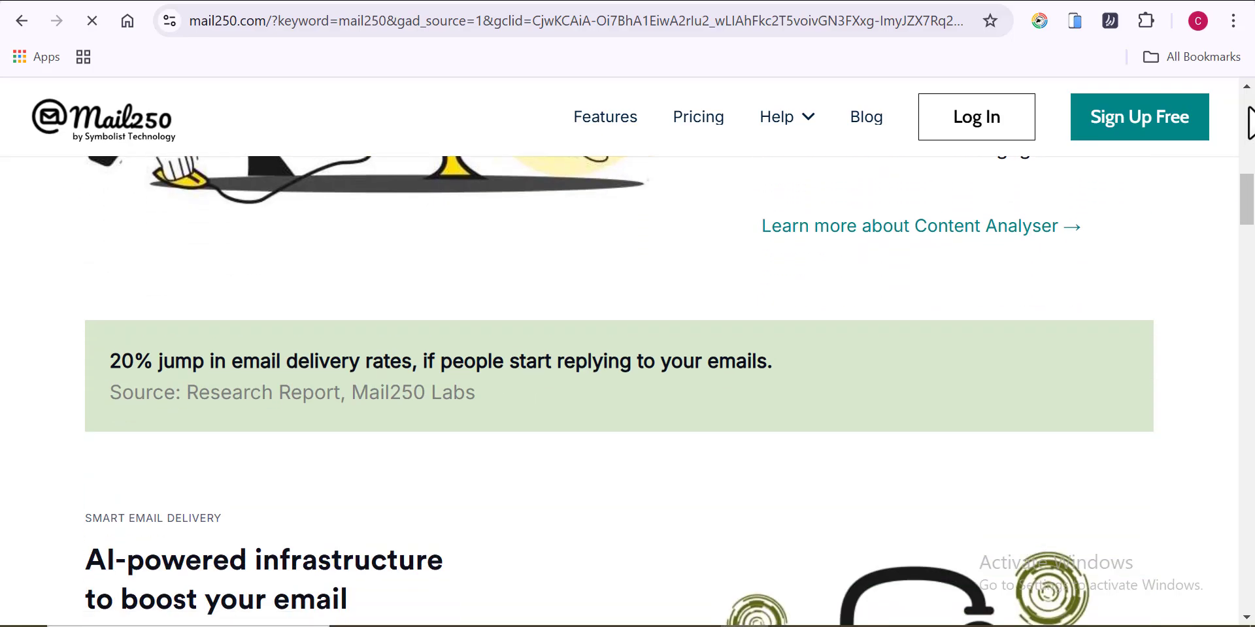
scroll("down", 3)
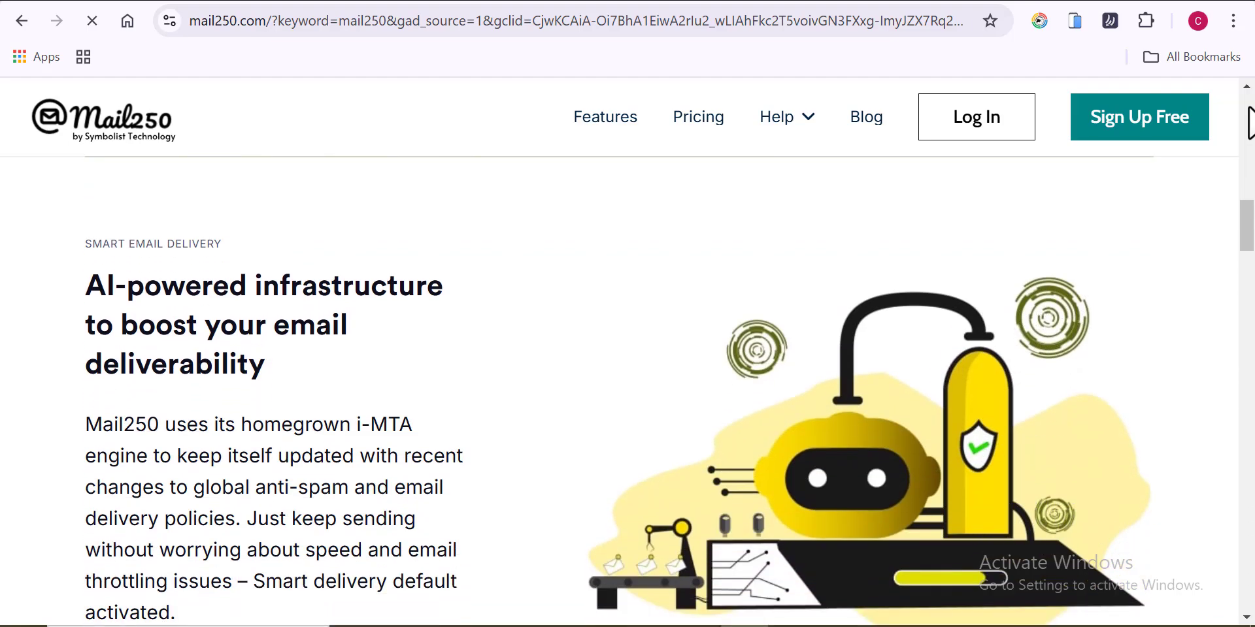
scroll("down", 3)
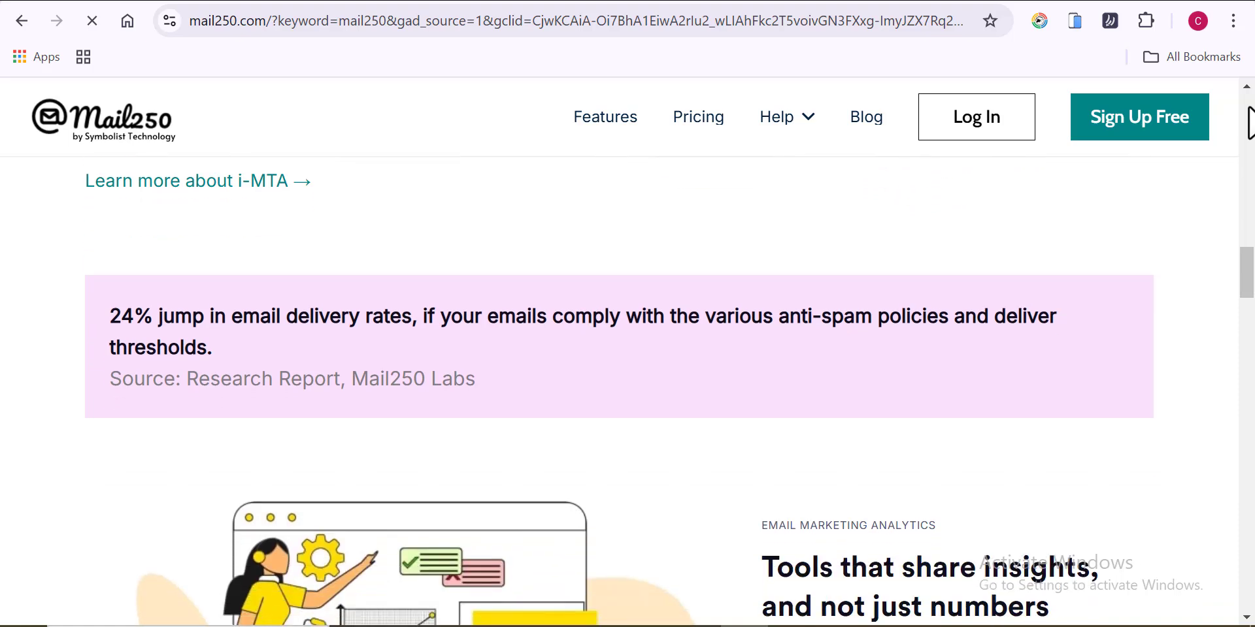
scroll("down", 3)
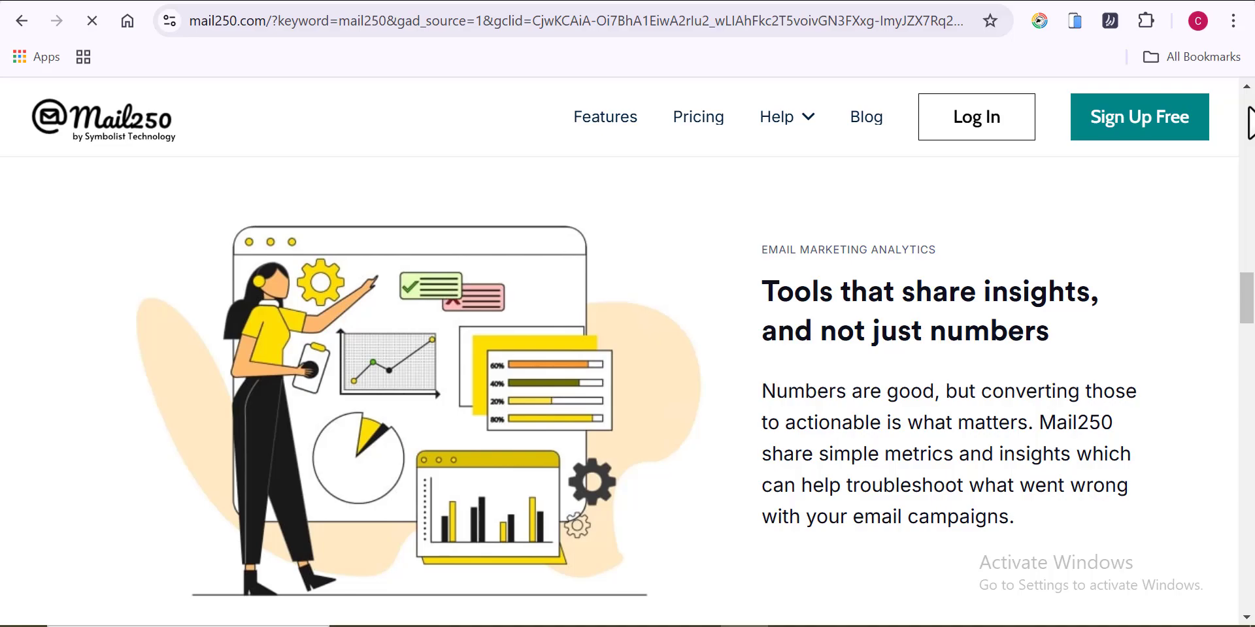
scroll("down", 3)
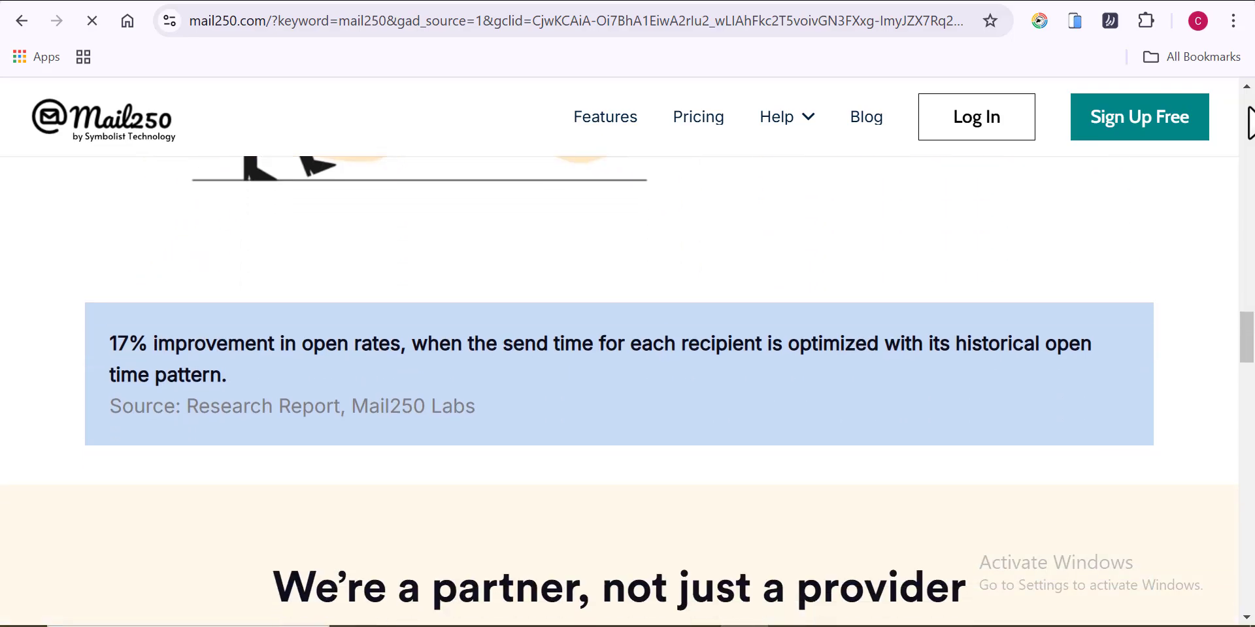
scroll("down", 3)
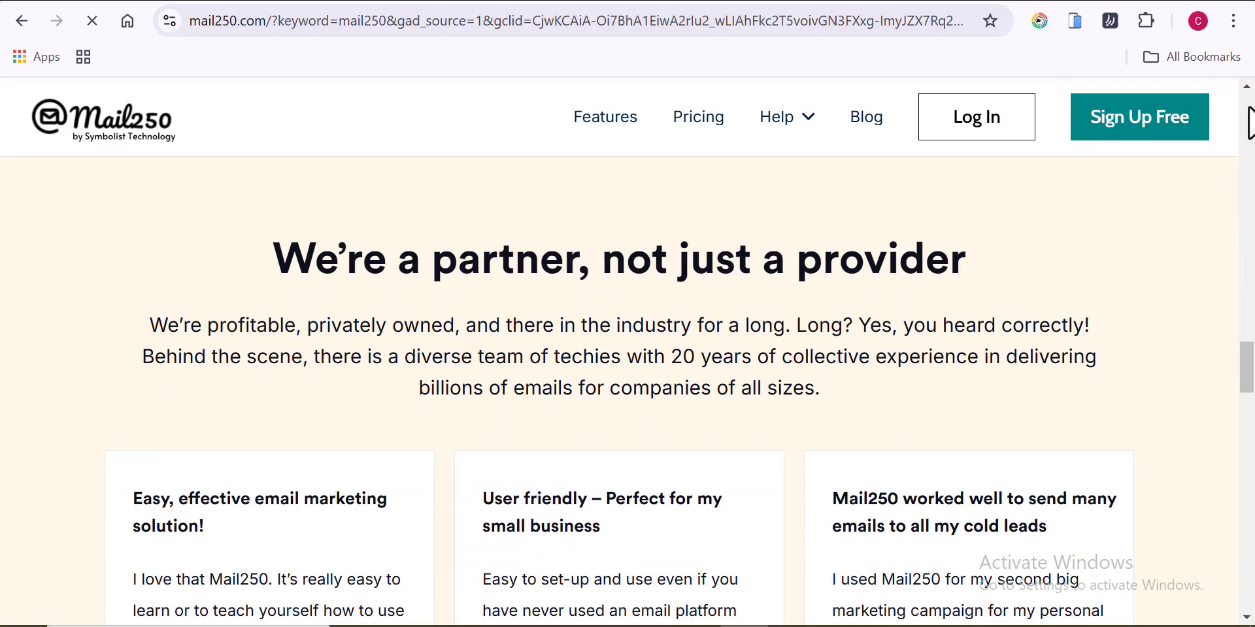
scroll("down", 3)
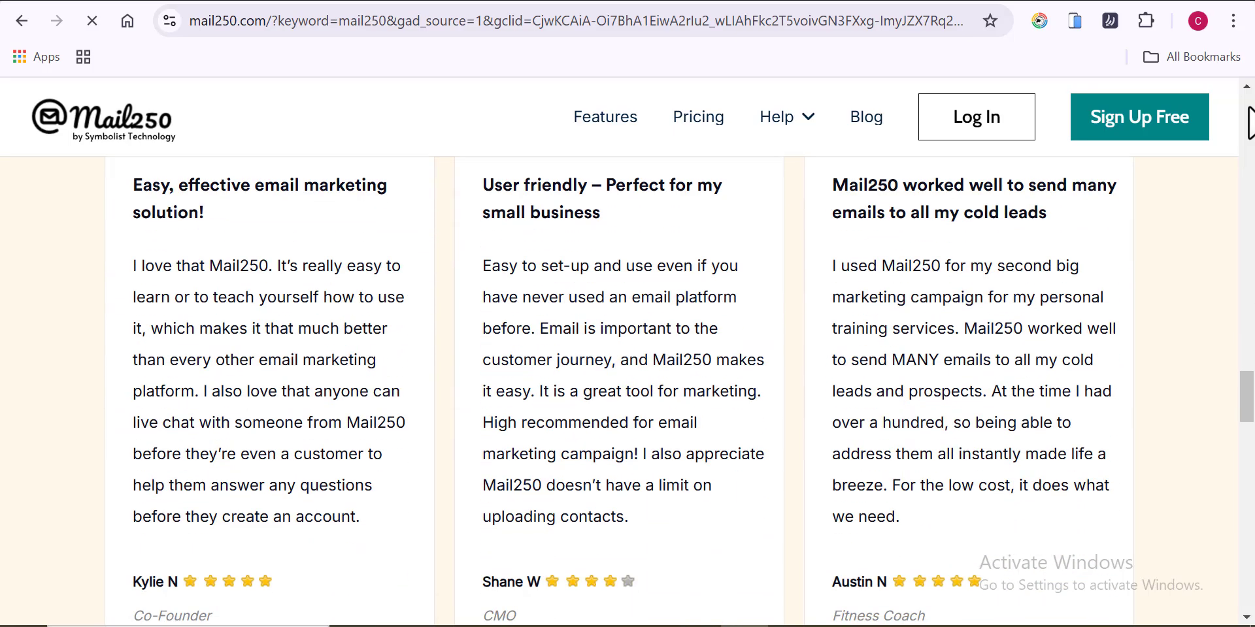
Show Mail250's pricing page with Startup Plans ($150 Dedicated to $20 Starter) and reject all cookies
left_click(697, 117)
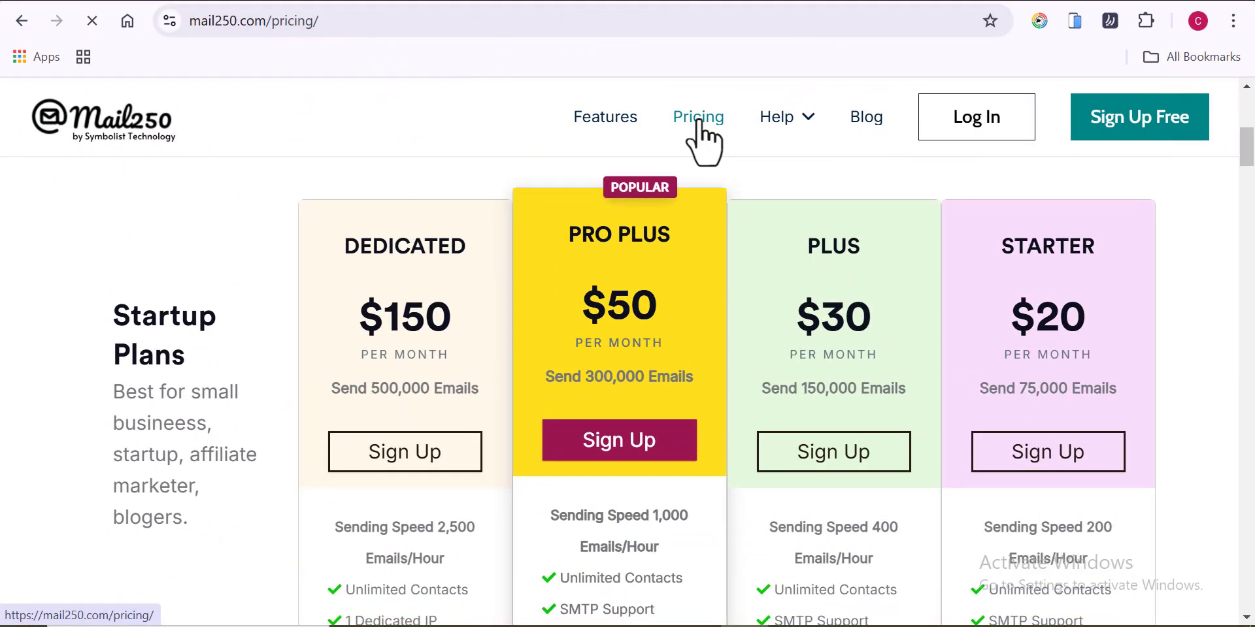
scroll("down", 3)
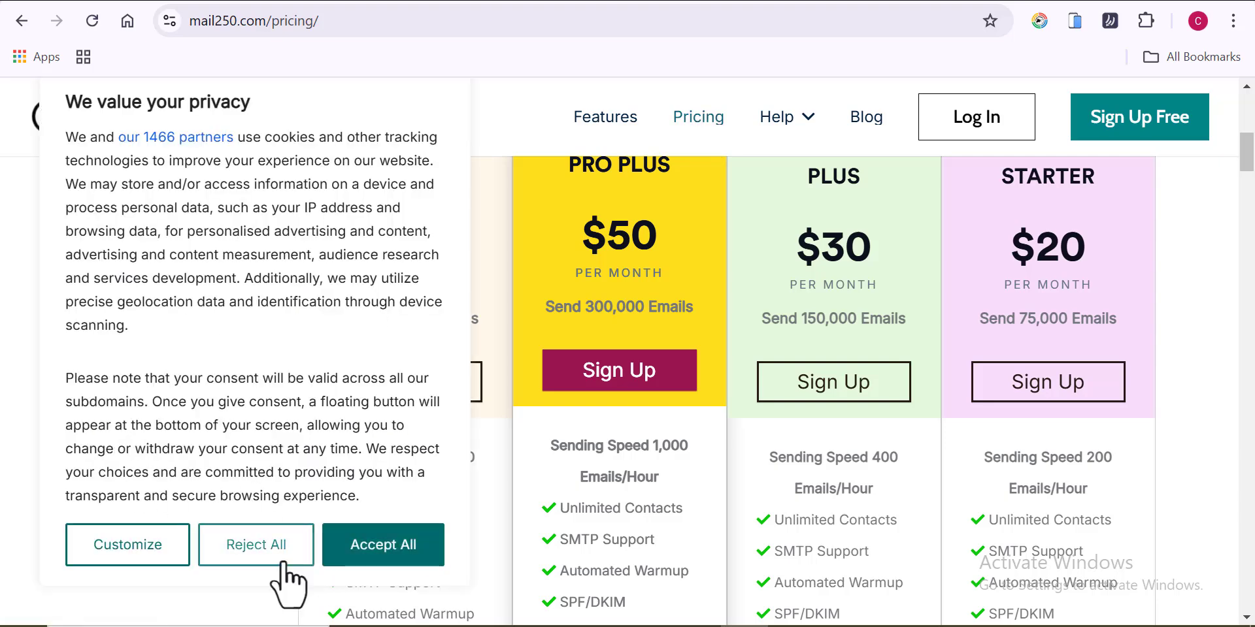
left_click(255, 545)
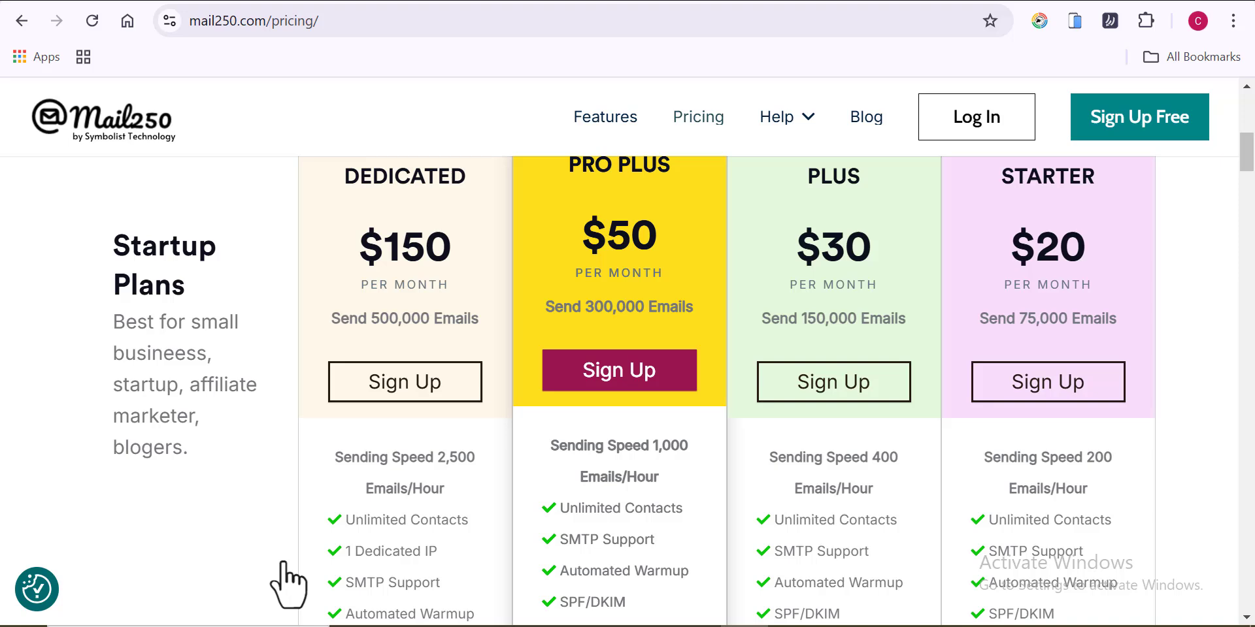
mouse_move(479, 302)
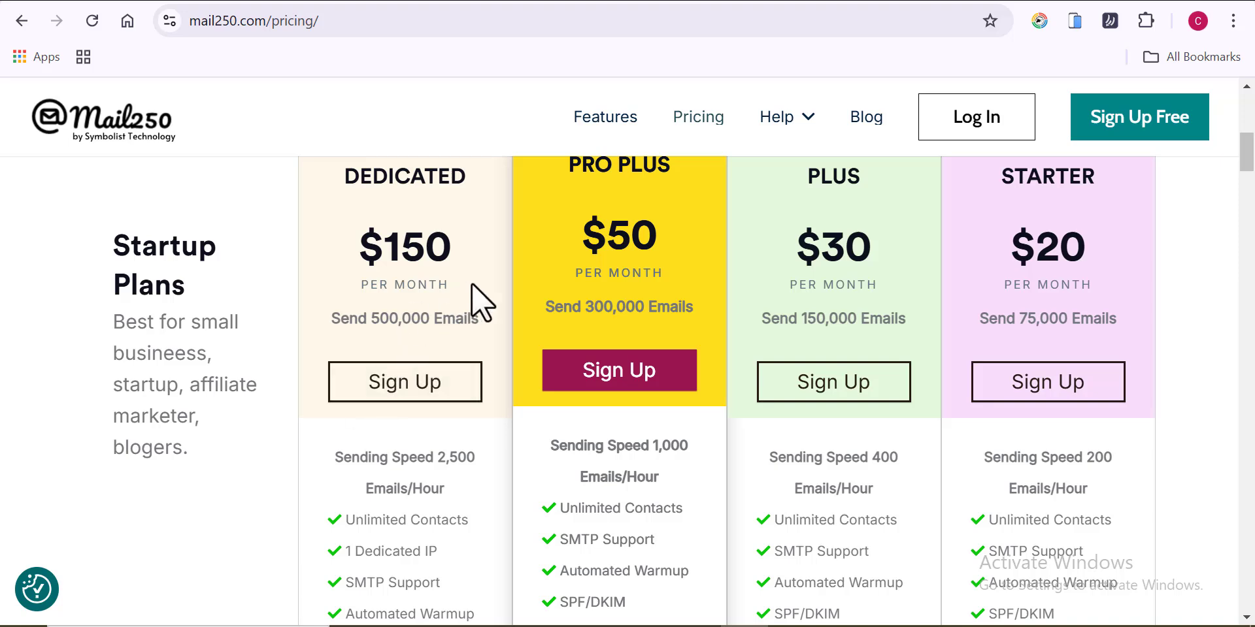
mouse_move(437, 292)
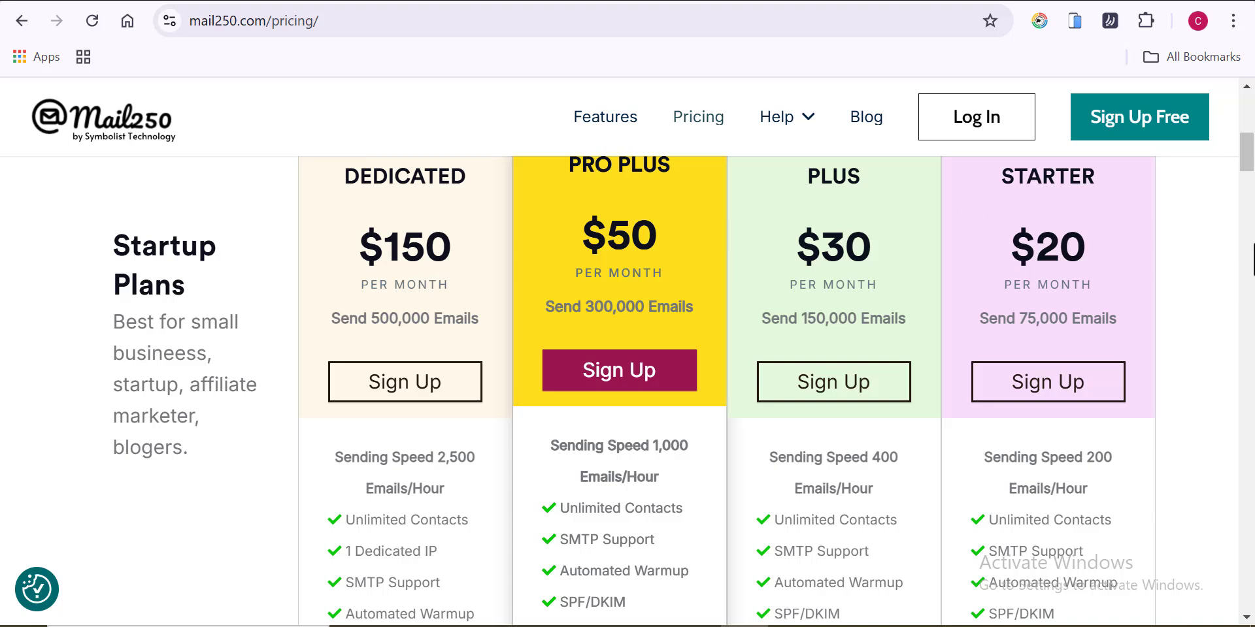
Review Startup plan features and the SMB Plans from SMB Dedicated $549 down to SMB Starter $129
scroll("down", 3)
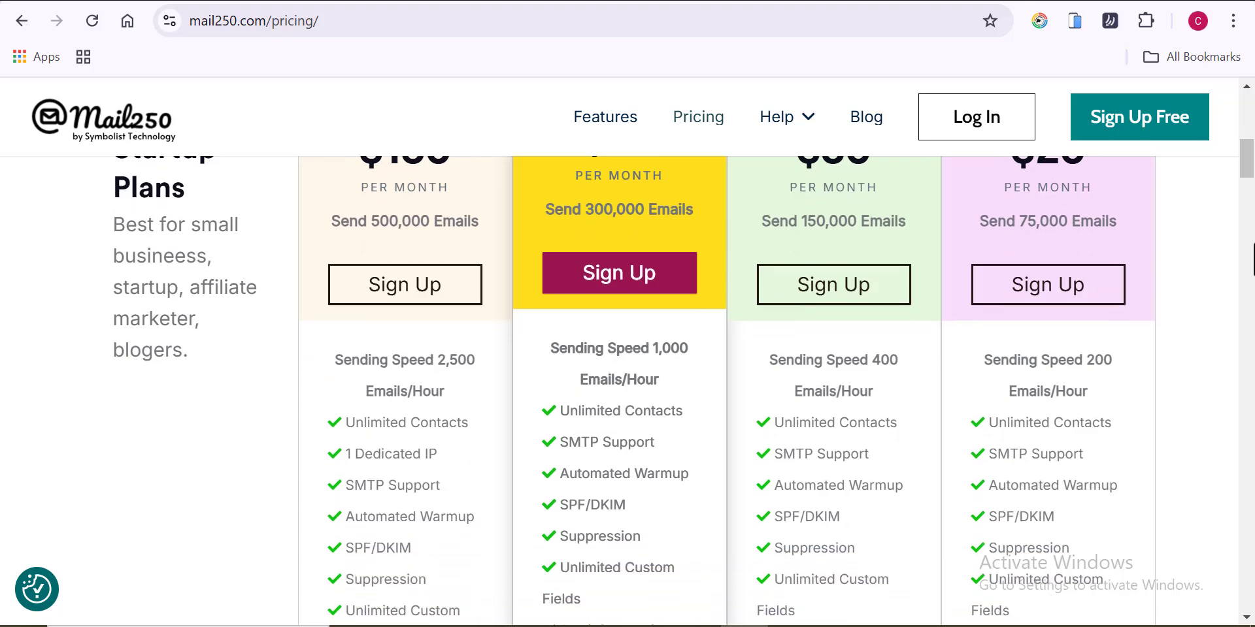
scroll("down", 3)
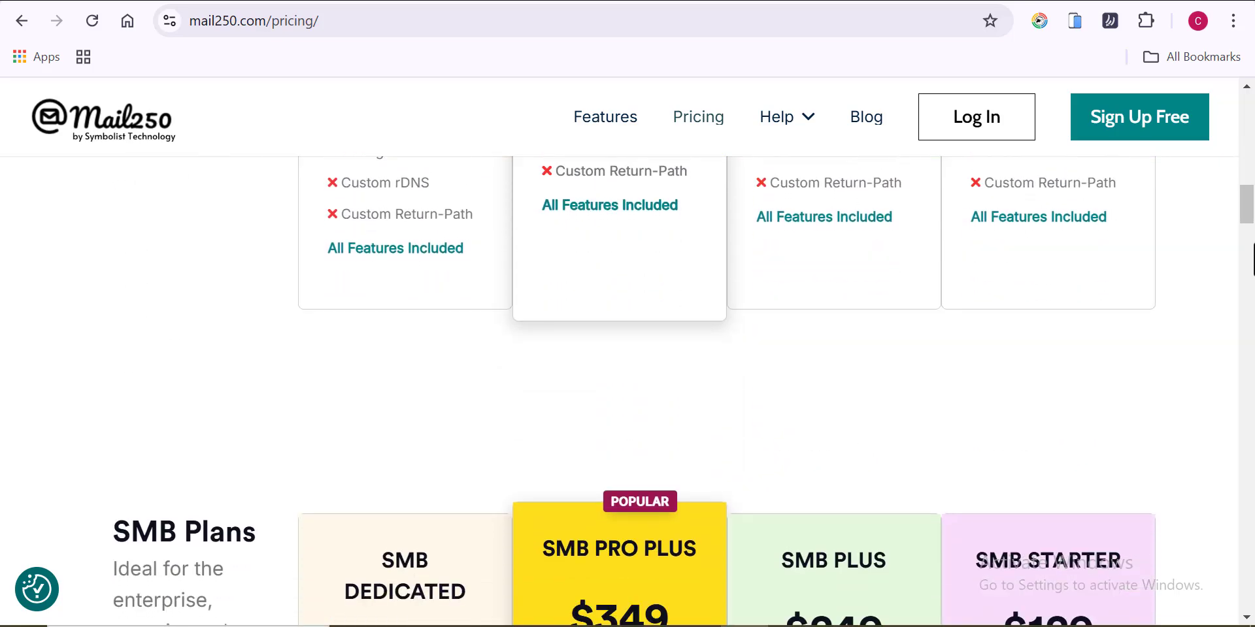
scroll("down", 3)
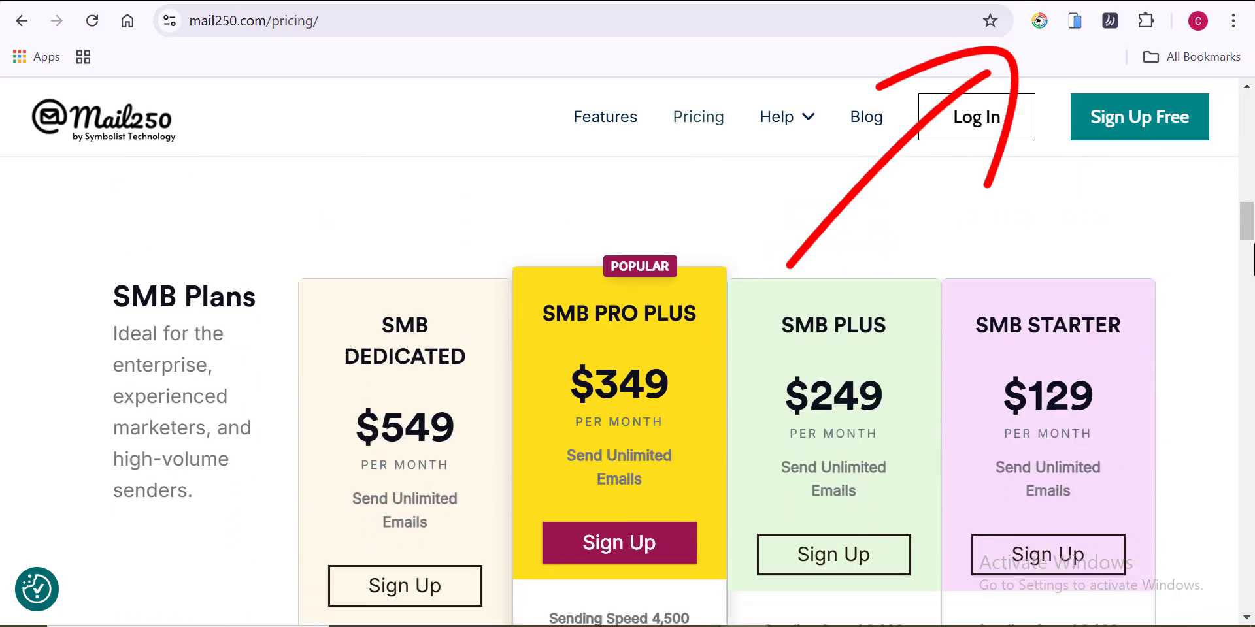
scroll("down", 3)
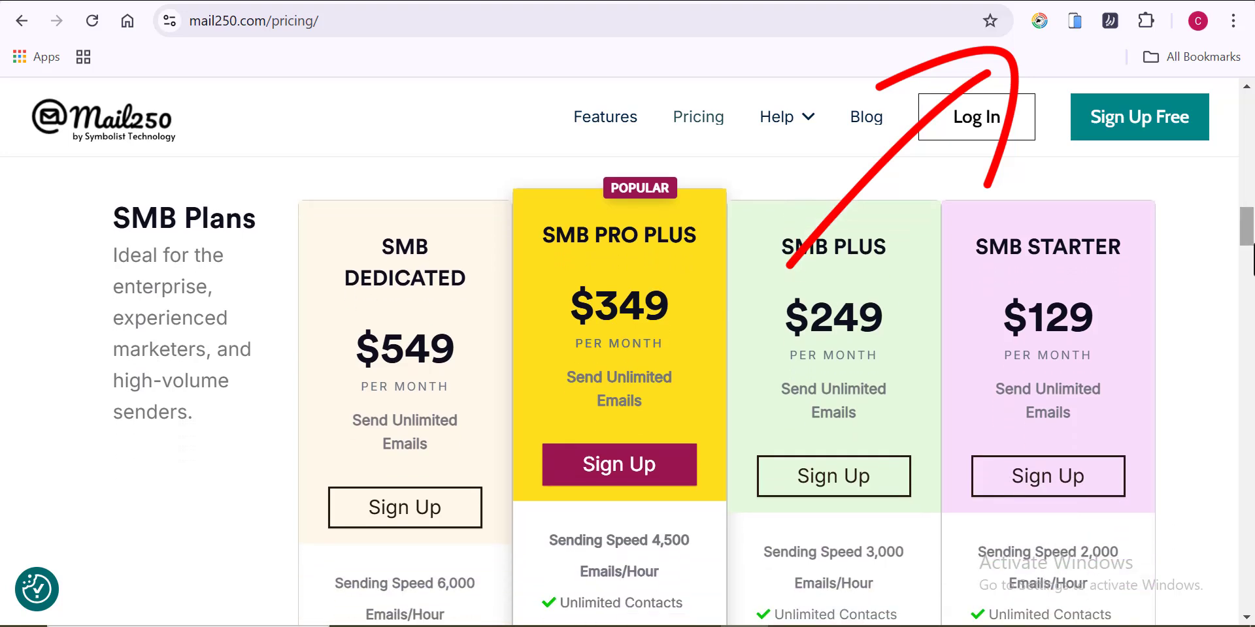
scroll("down", 3)
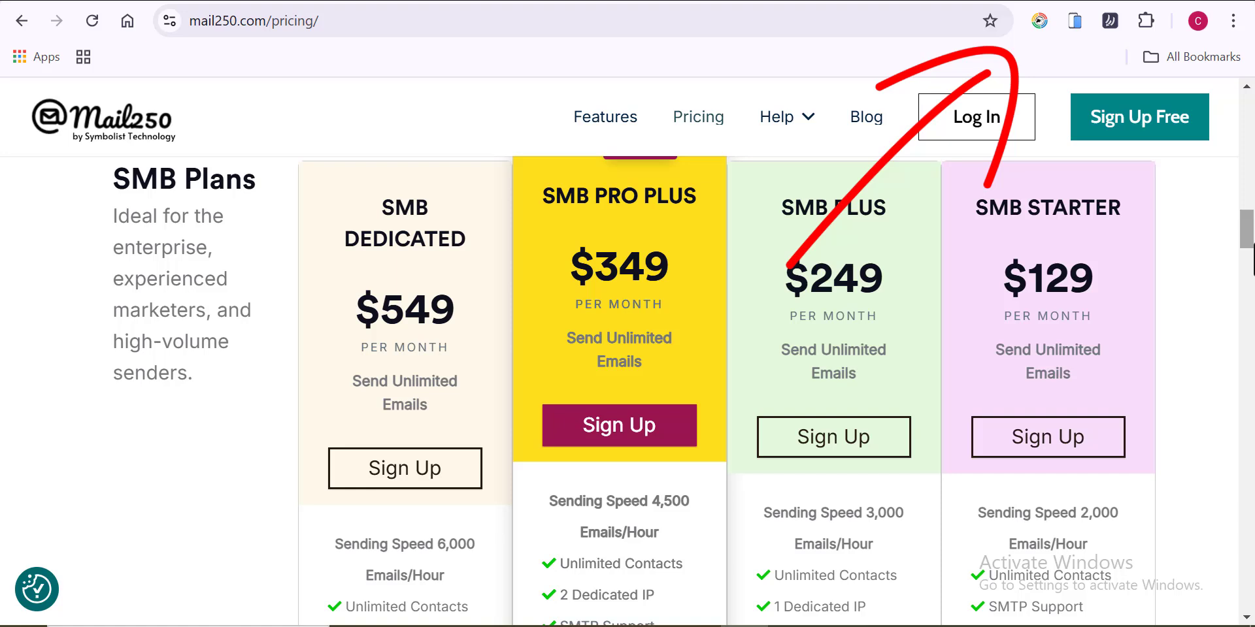
scroll("down", 3)
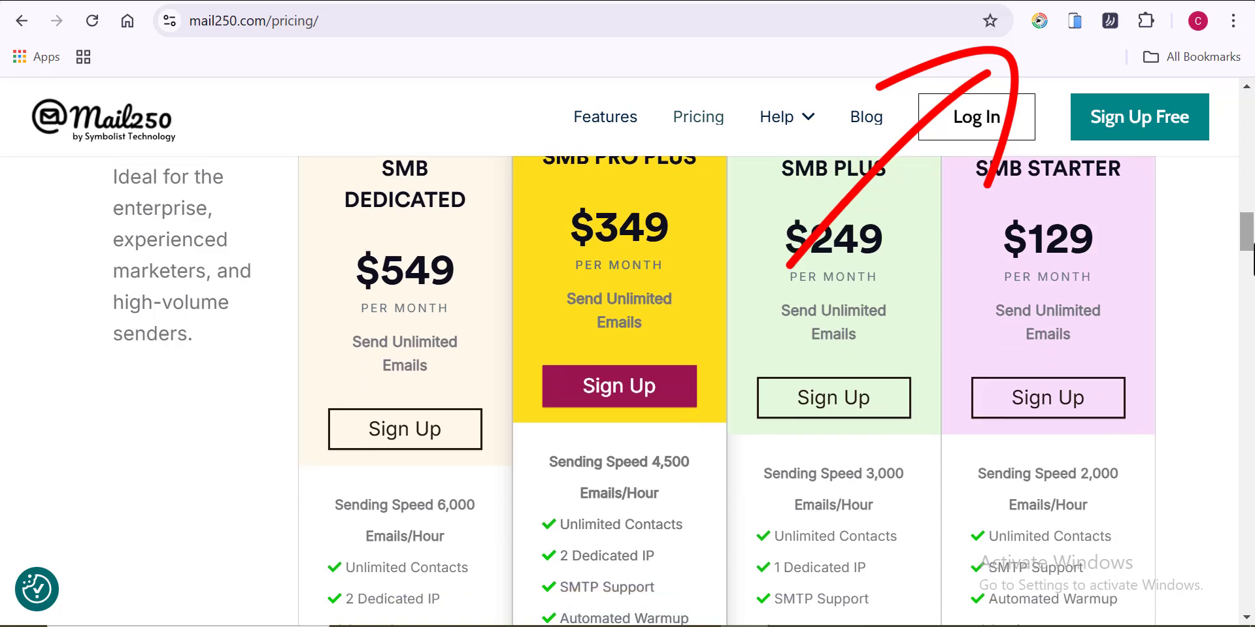
scroll("down", 3)
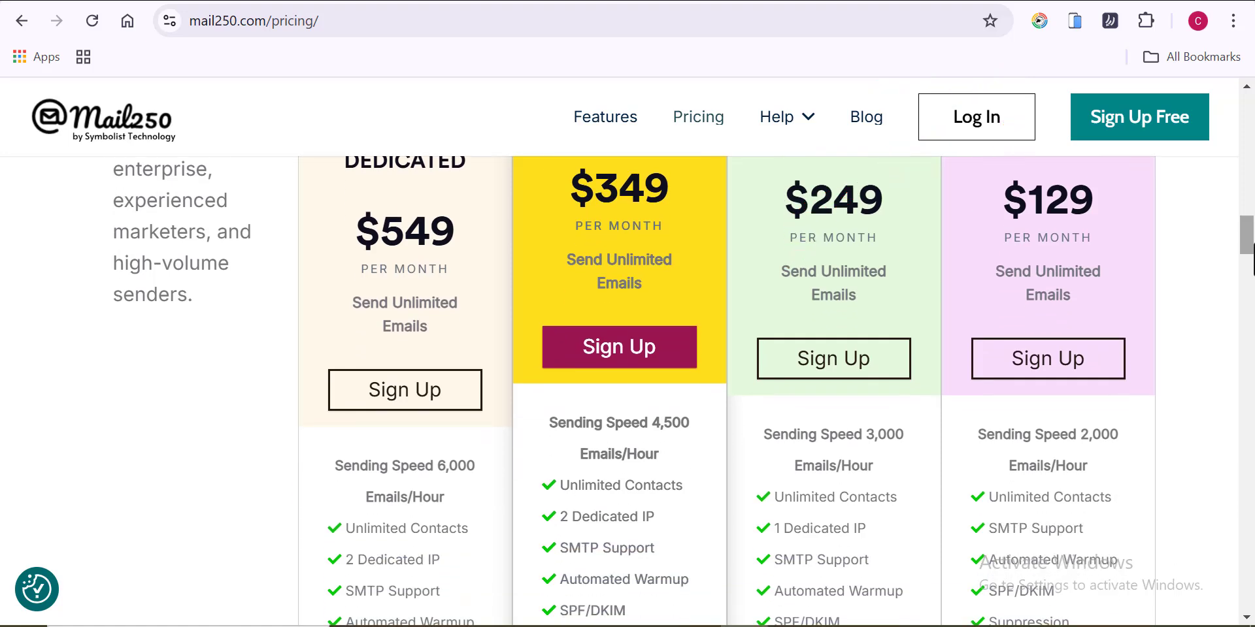
scroll("down", 3)
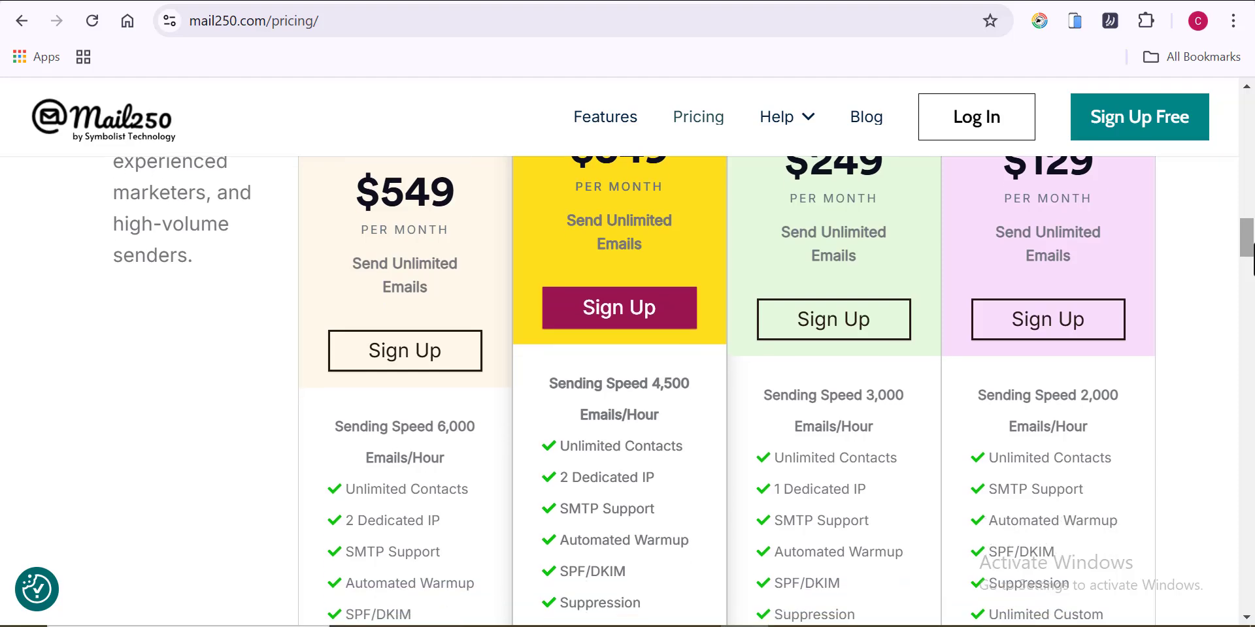
scroll("down", 3)
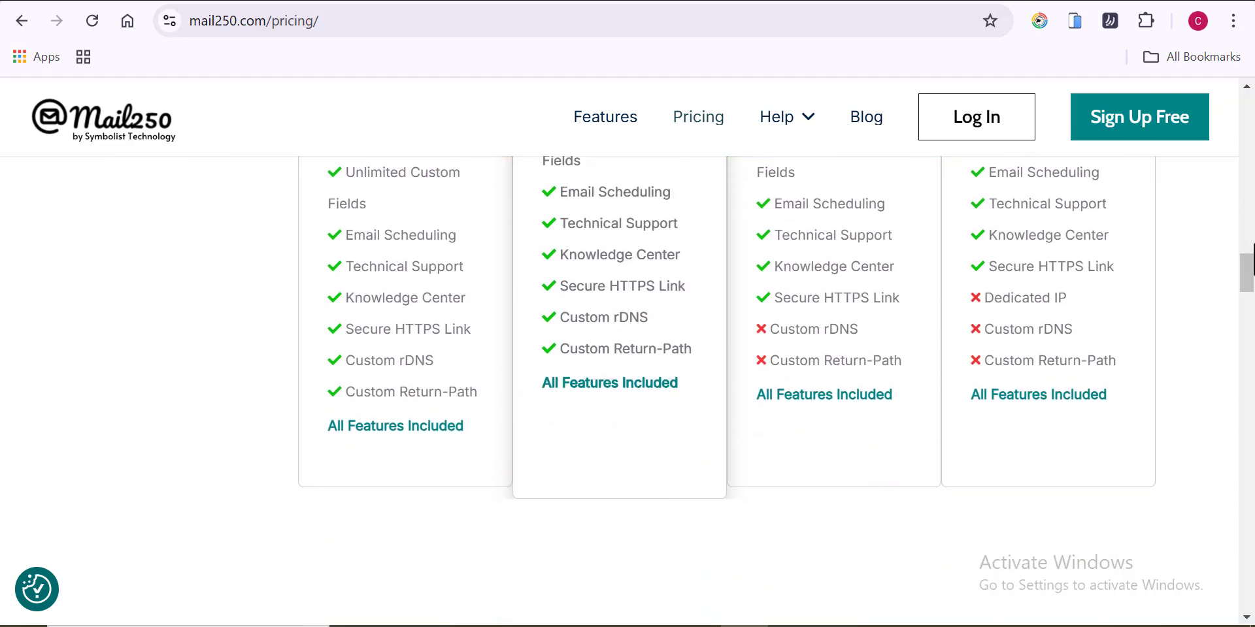
scroll("down", 3)
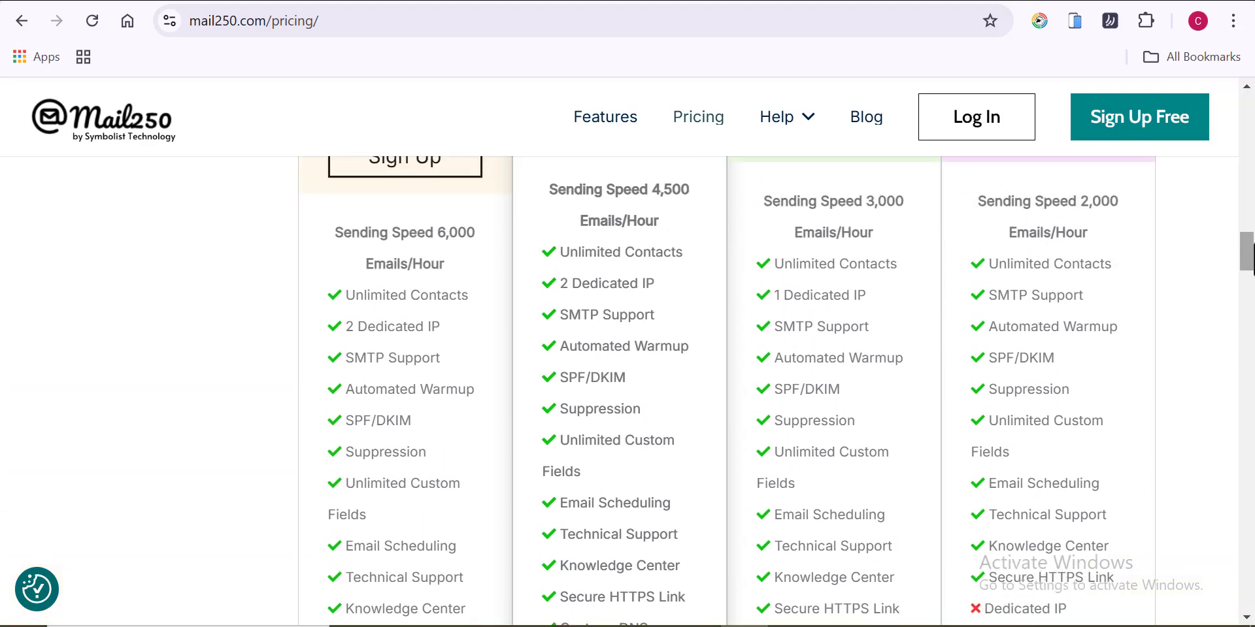
scroll("up", 3)
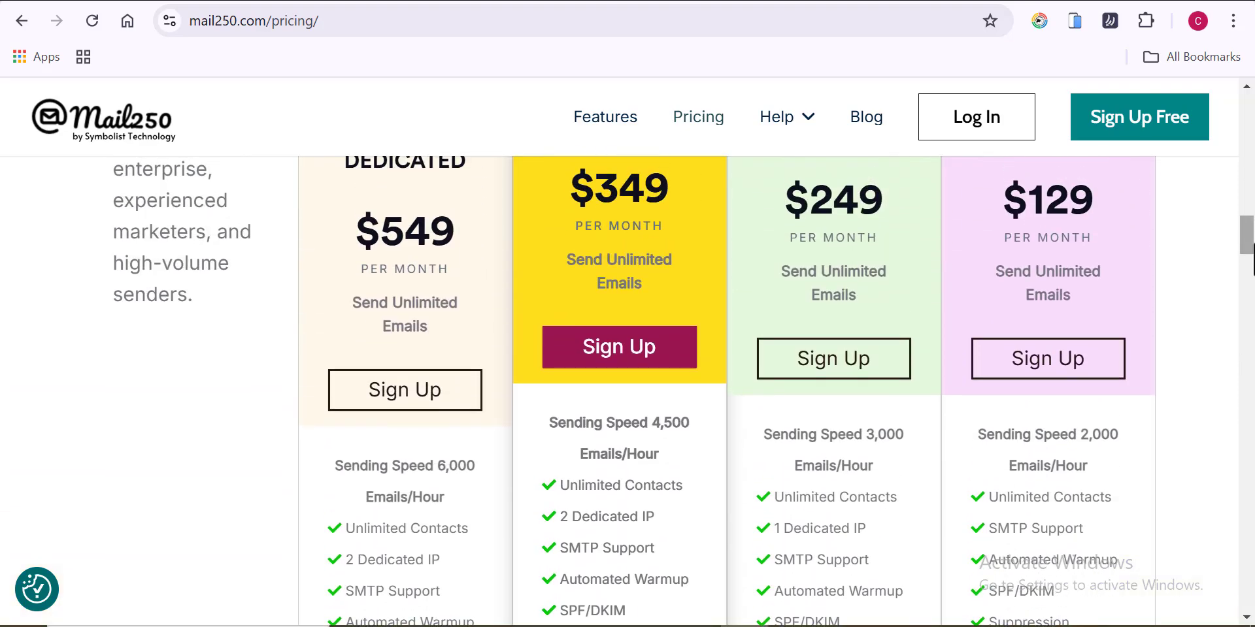